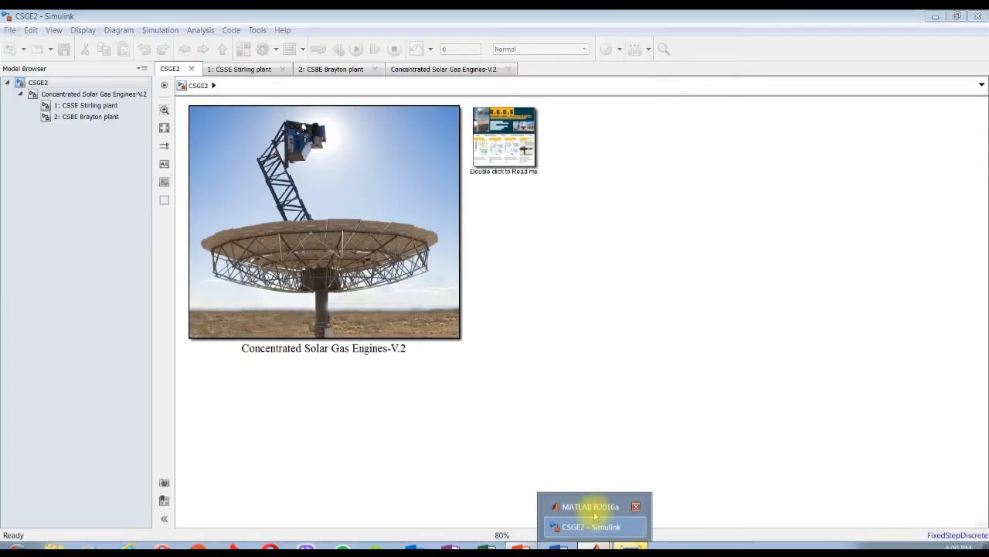
Step: Switch the solar dish block's engine selection from Stirling to CSBE: Brayton Engine
click(590, 506)
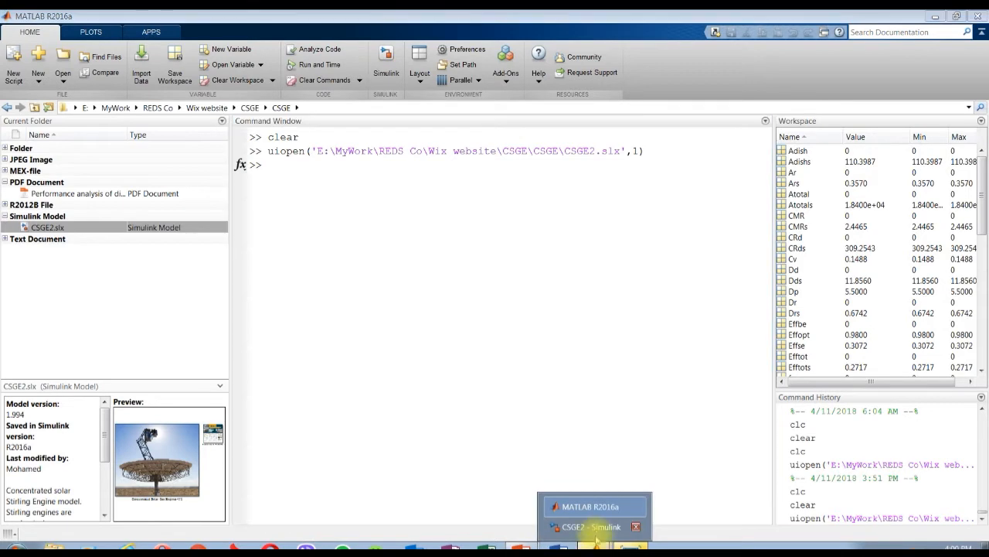
click(591, 527)
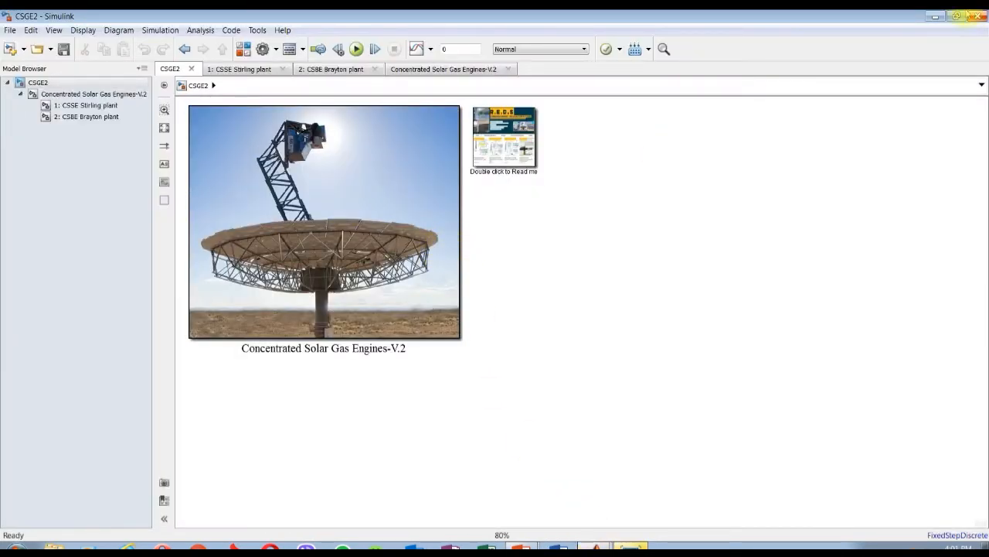
click(37, 83)
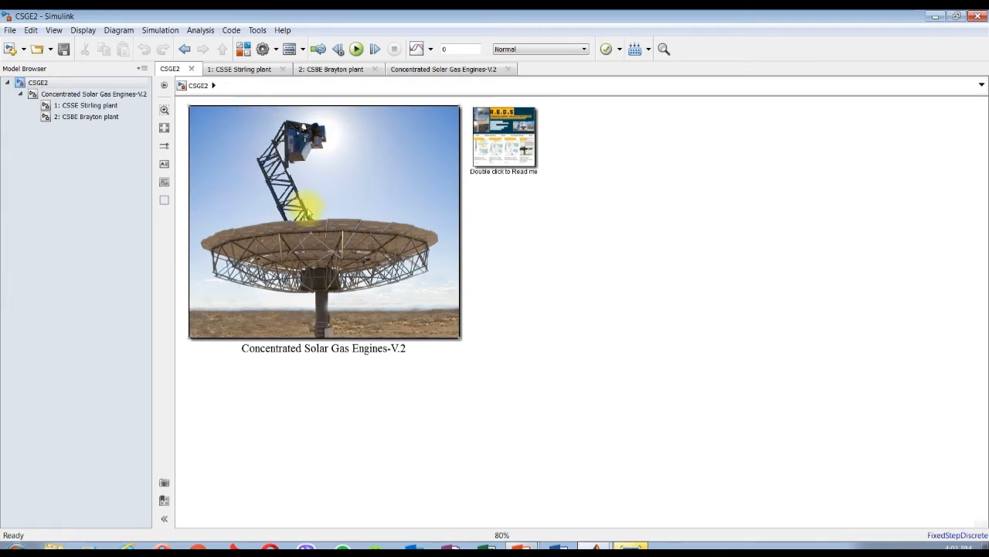
mouse_move(343, 208)
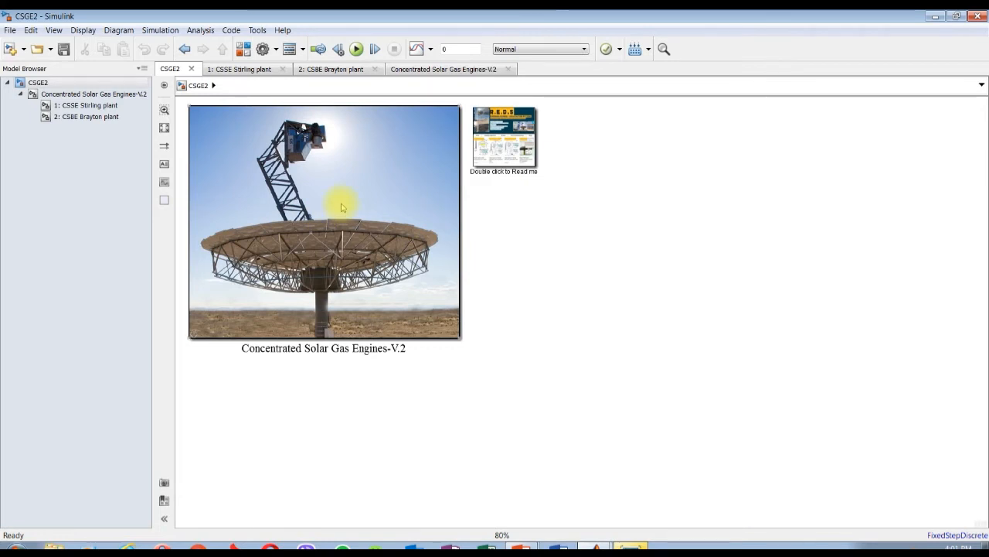
double_click(503, 137)
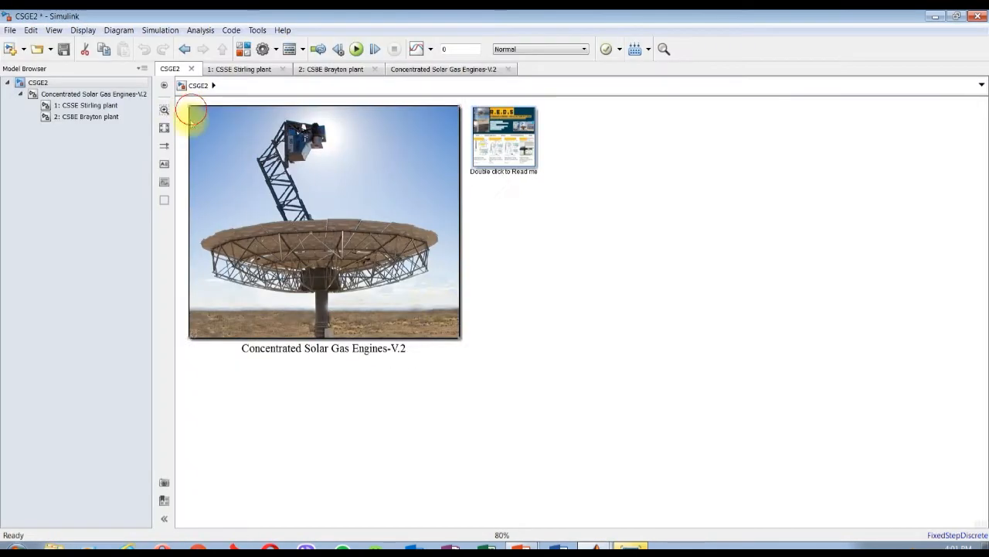
double_click(324, 222)
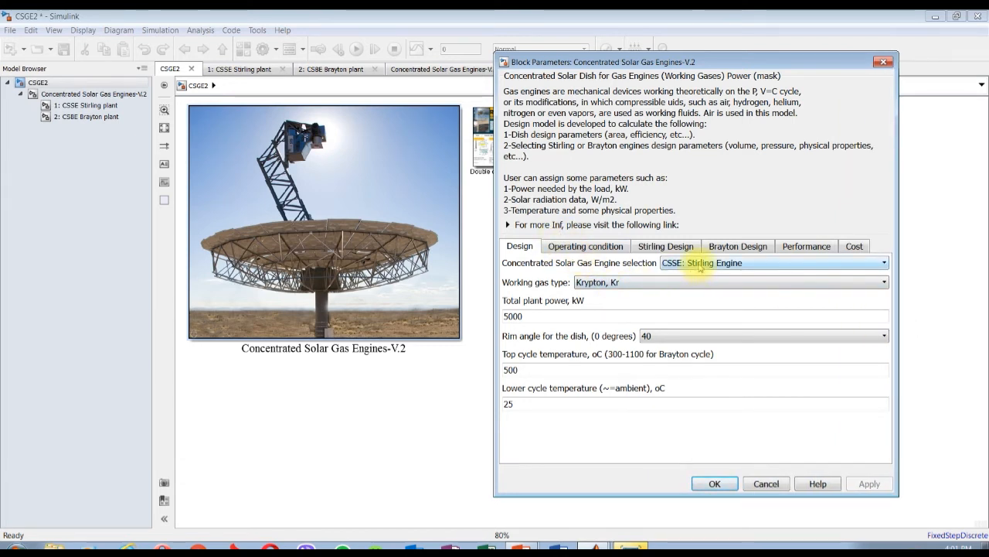
click(883, 262)
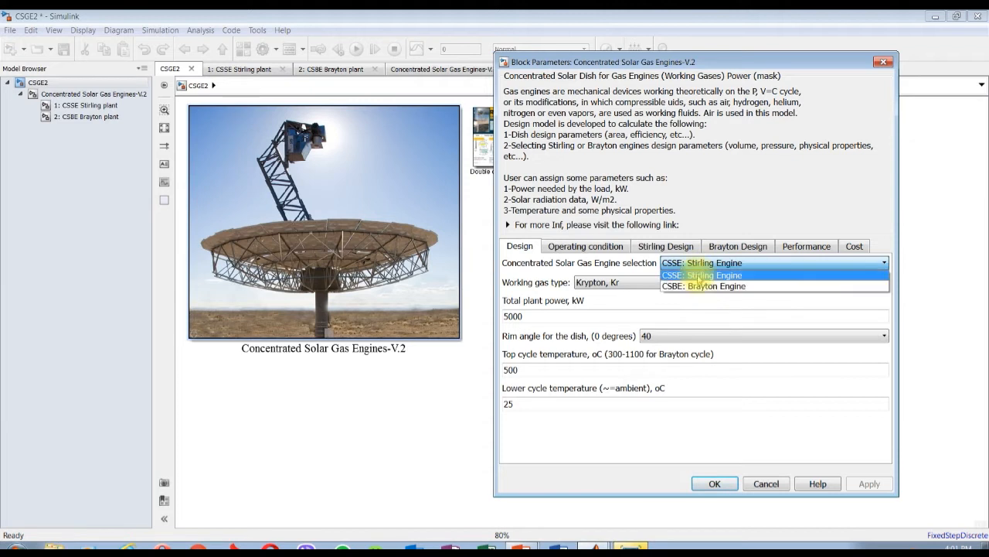
mouse_move(701, 286)
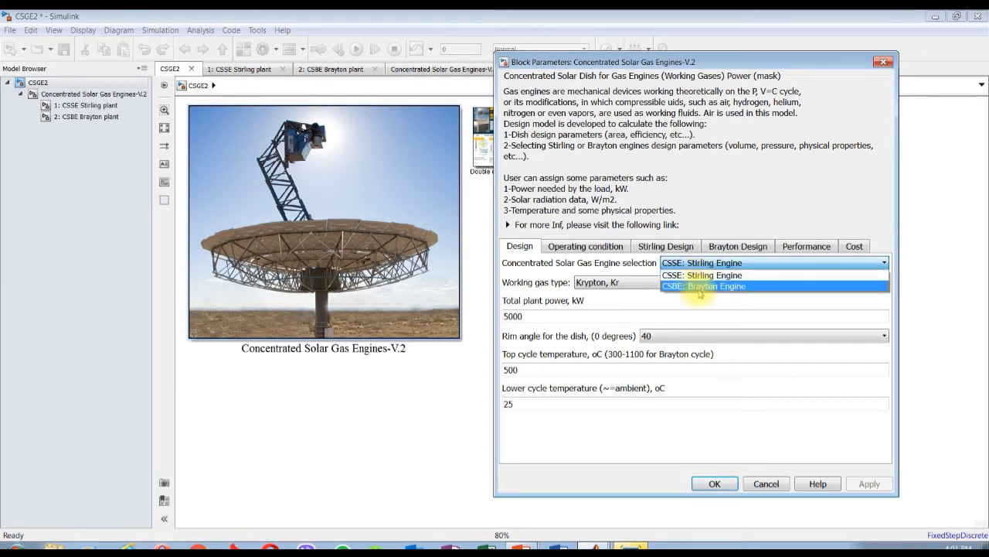
click(703, 286)
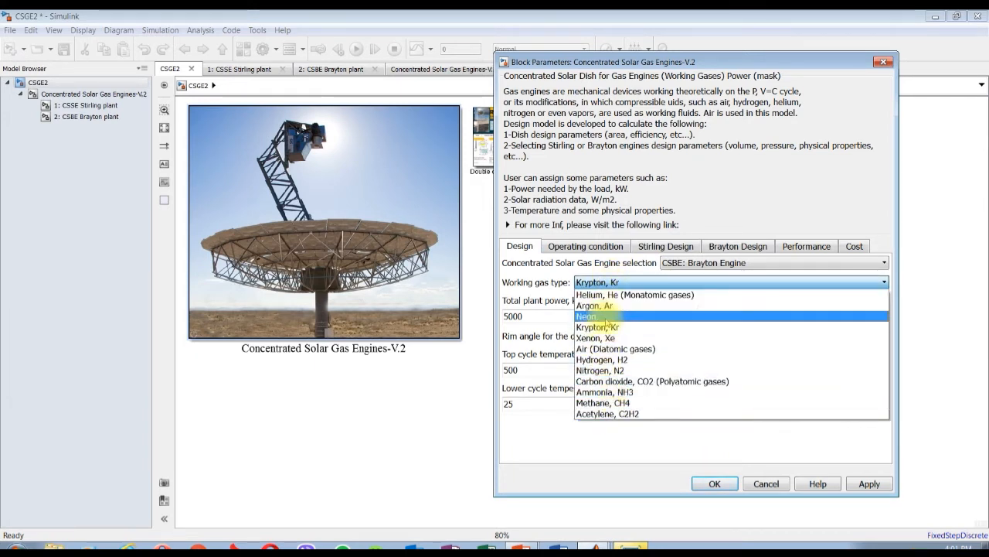
mouse_move(634, 295)
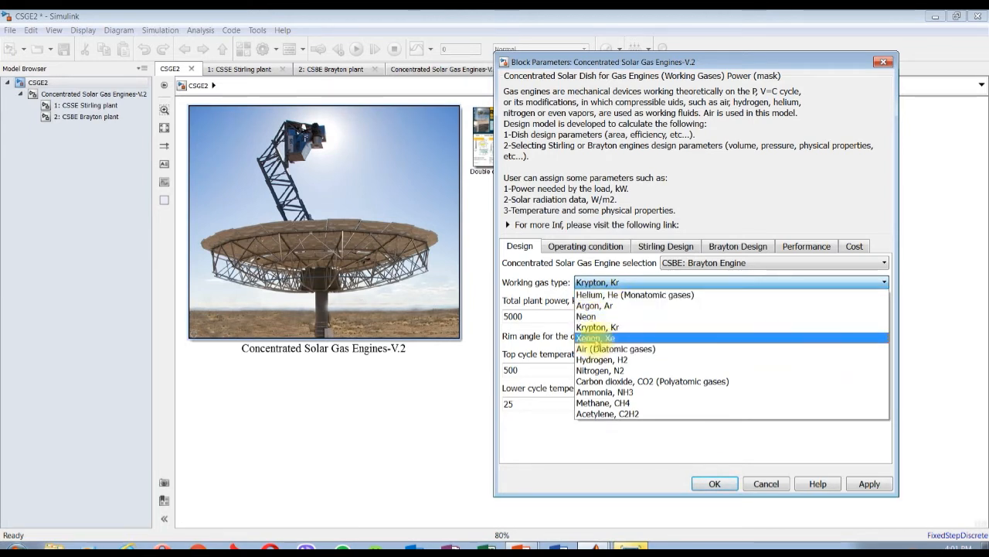
mouse_move(615, 348)
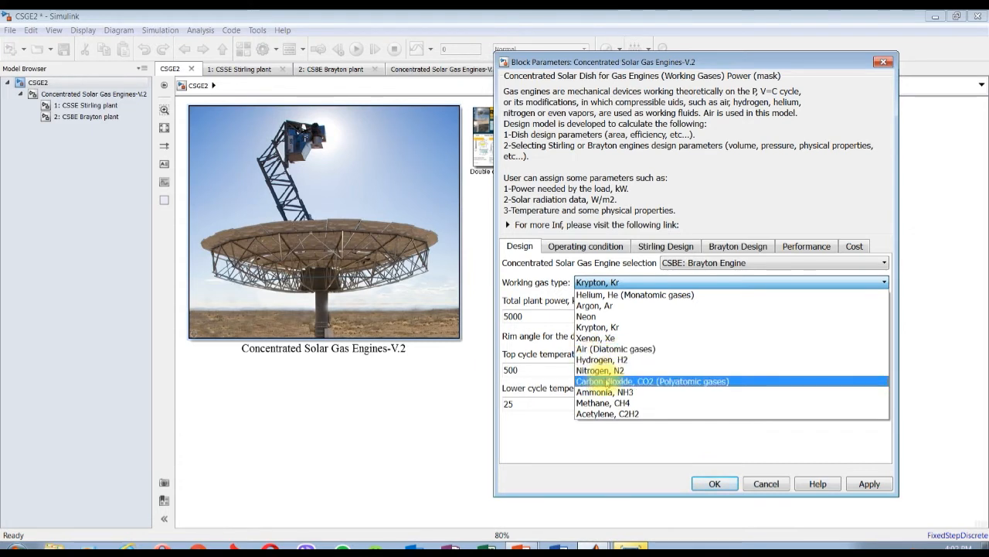
Step: Set carbon dioxide gas, 1000 kW plant power, 37° rim angle and 750 top cycle temperature
click(653, 380)
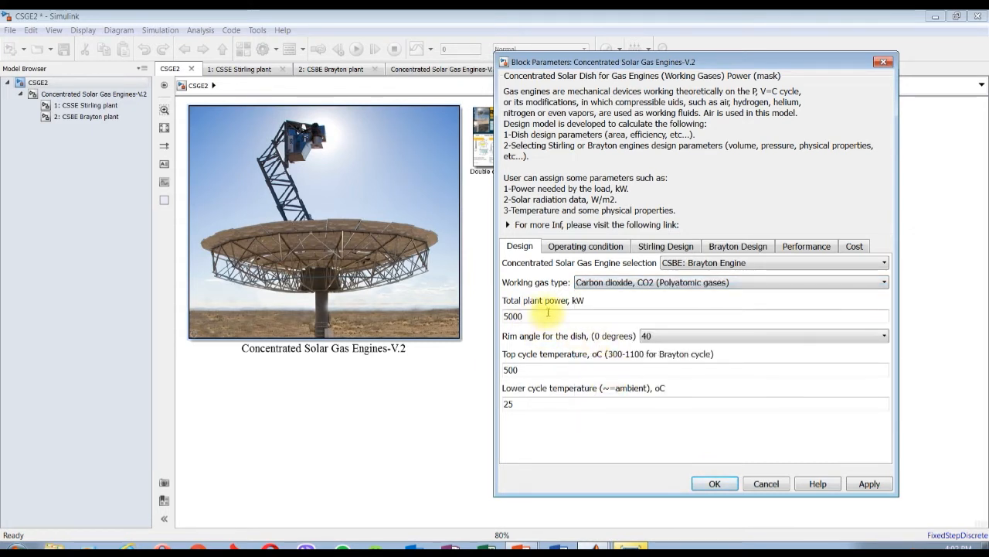
double_click(512, 316)
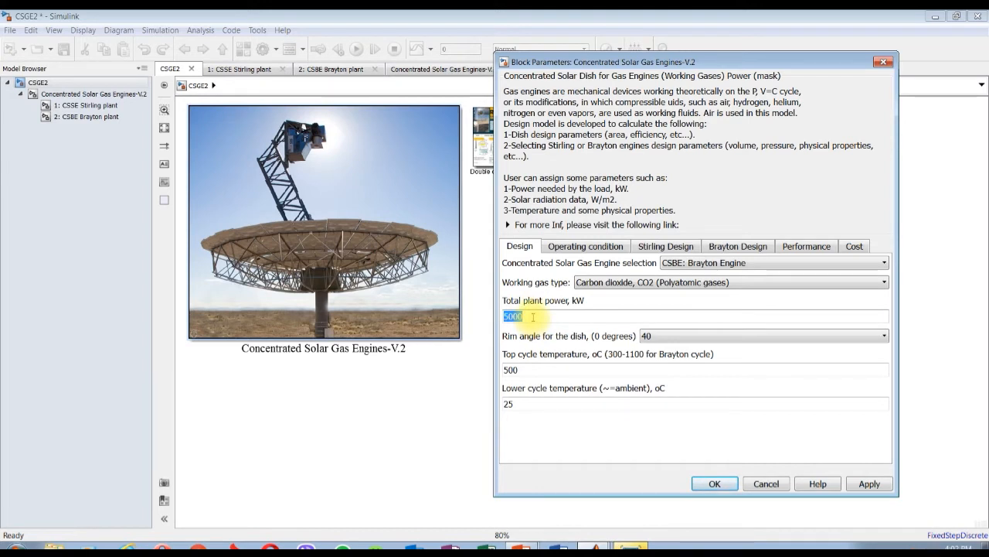
mouse_move(532, 317)
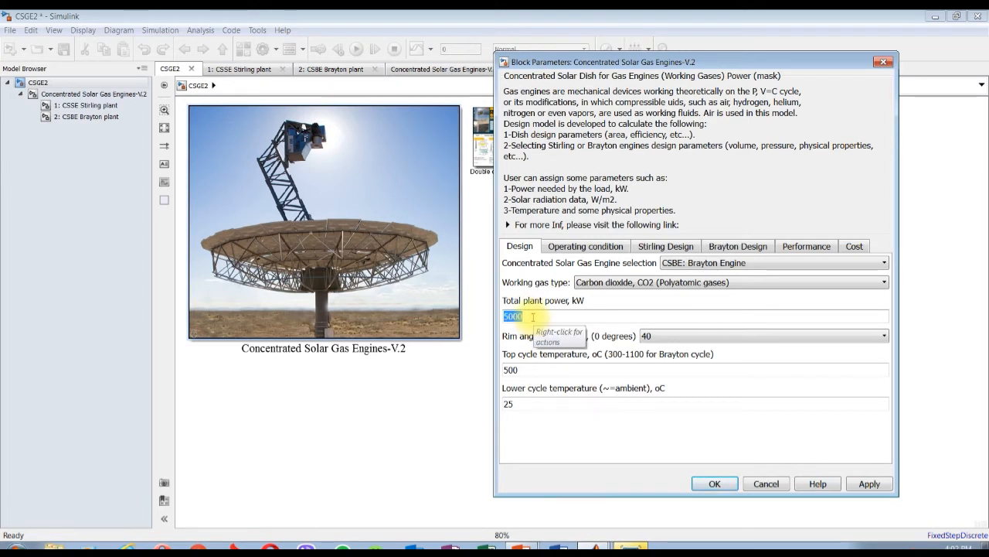
text(1000)
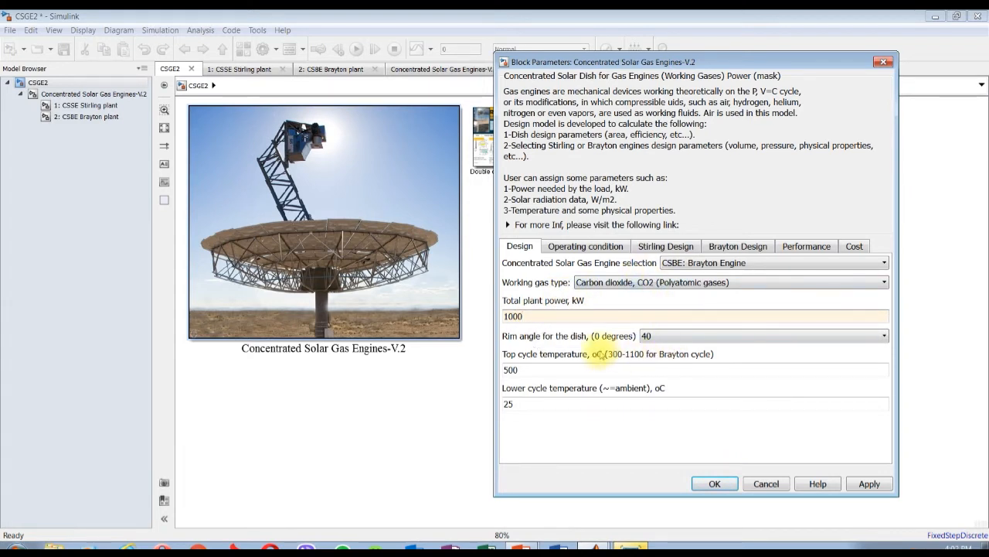
click(884, 335)
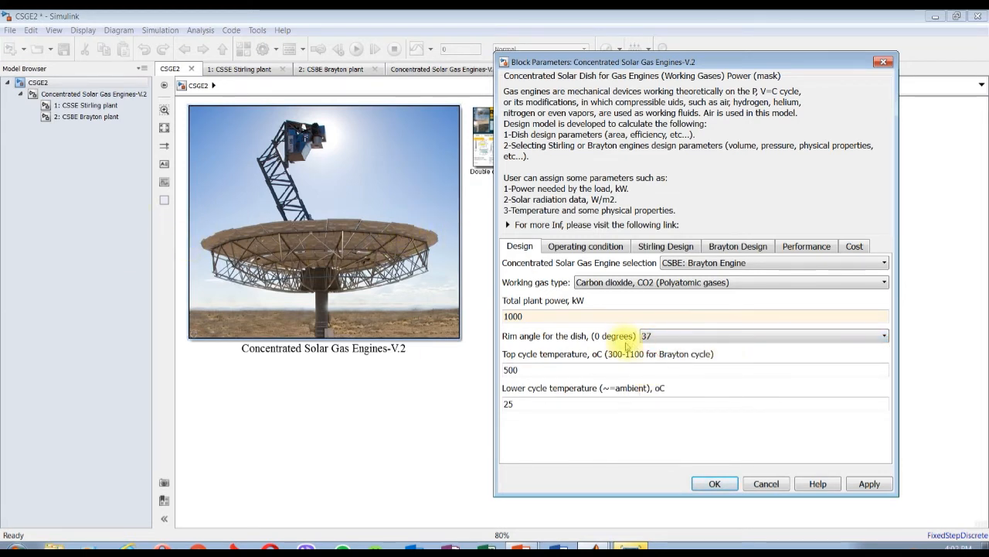
triple_click(511, 369)
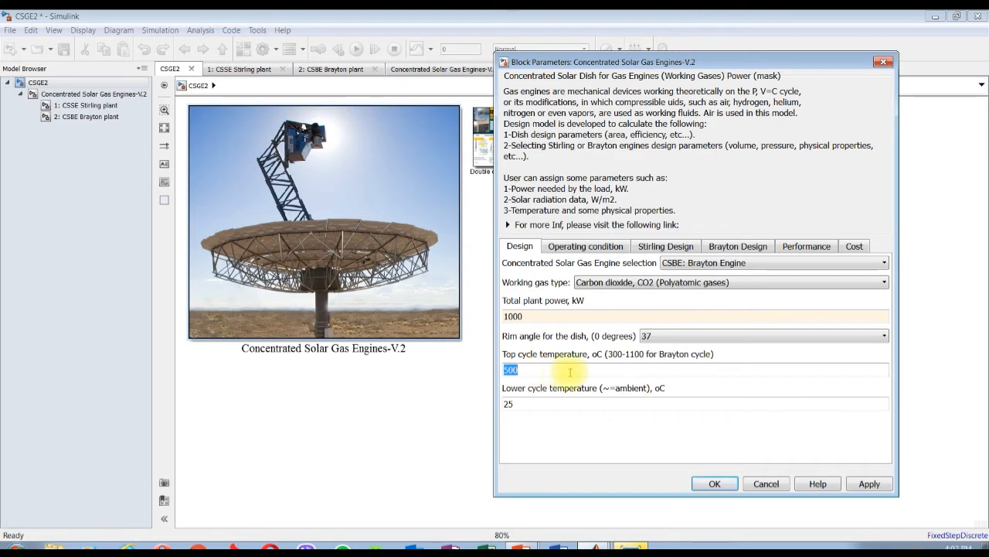
mouse_move(570, 371)
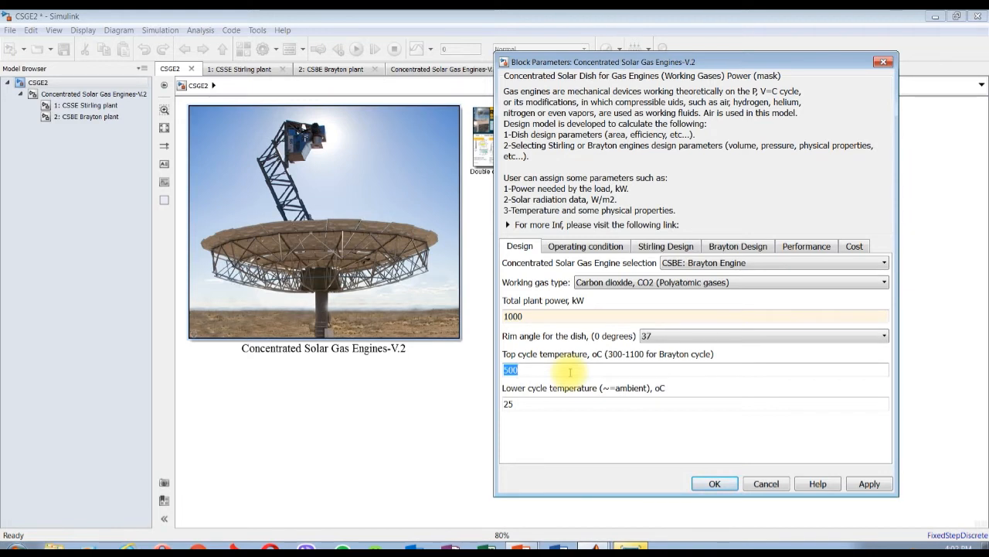
text(75)
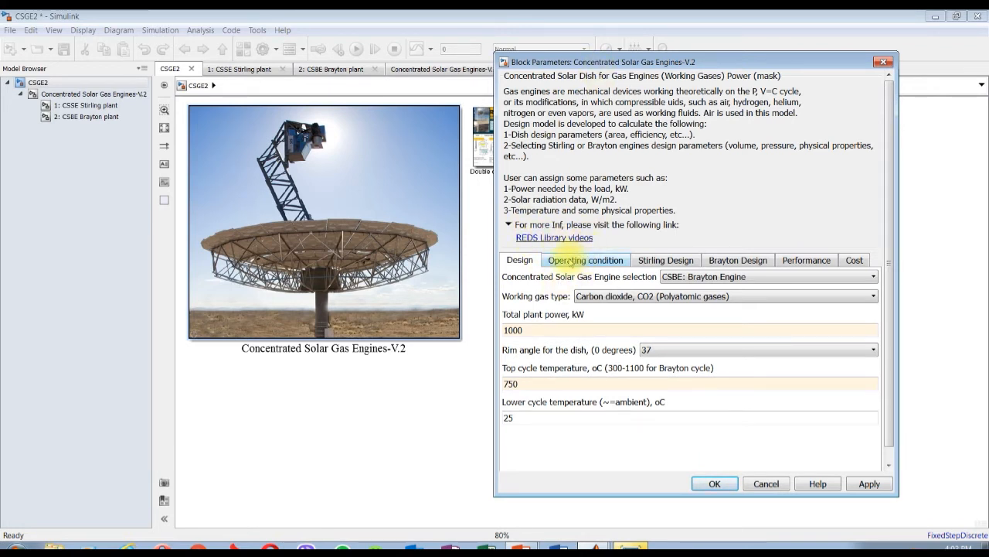
Step: Review operating conditions: 10 hours, 1000 W/m2 radiation, 25 °C ambient, 1.023 bar pressure
click(585, 260)
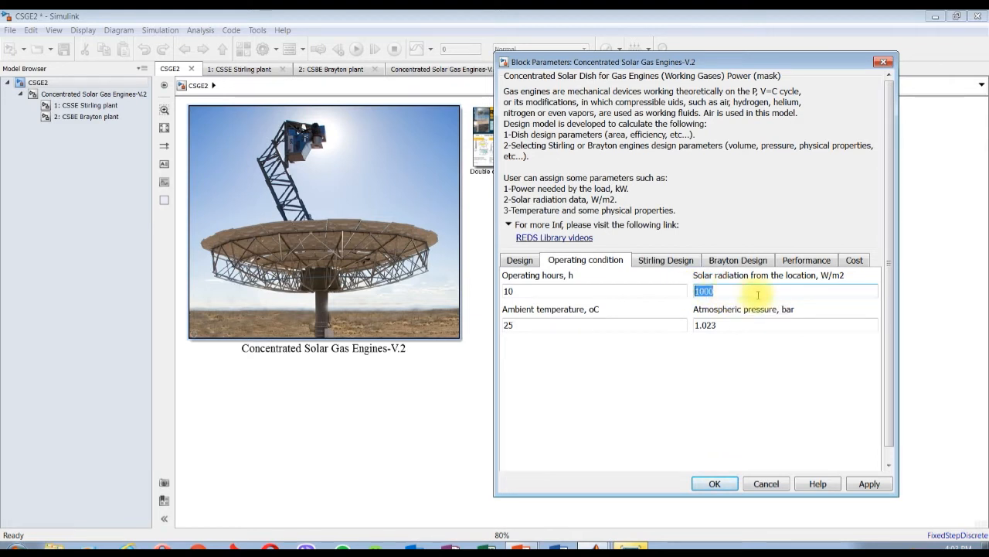
click(537, 324)
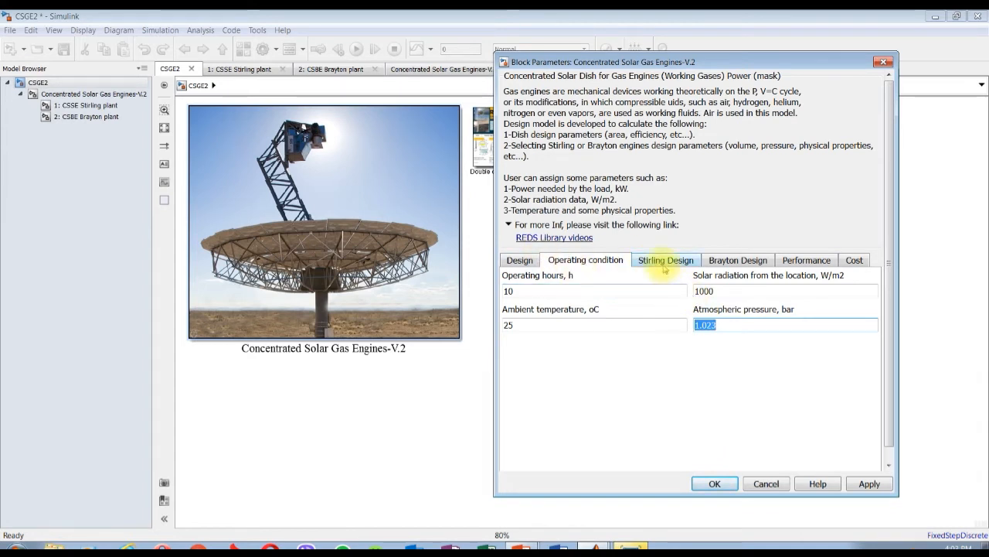
Step: Set the Stirling engine power to 25 kW and view the Brayton engine power (10 kW)
click(666, 260)
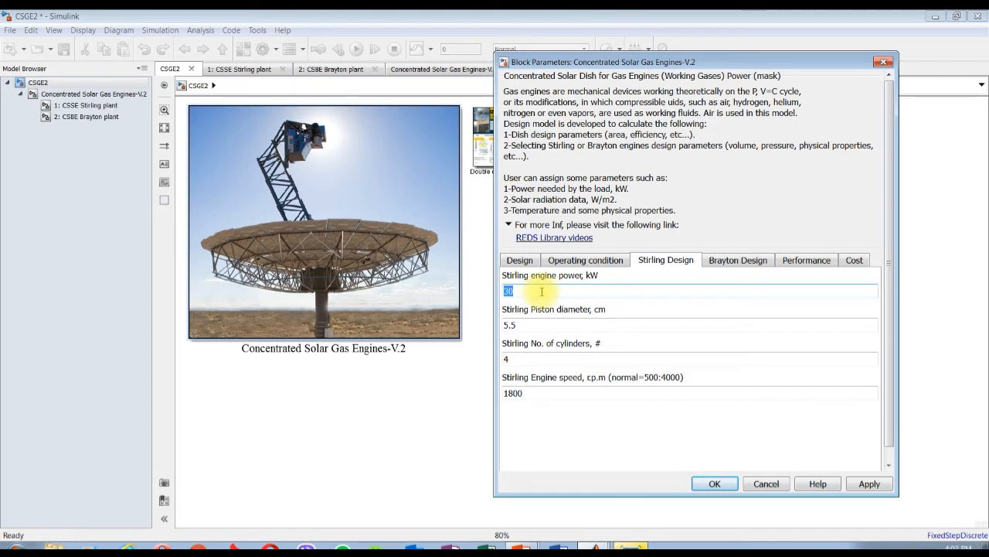
mouse_move(526, 291)
text([)
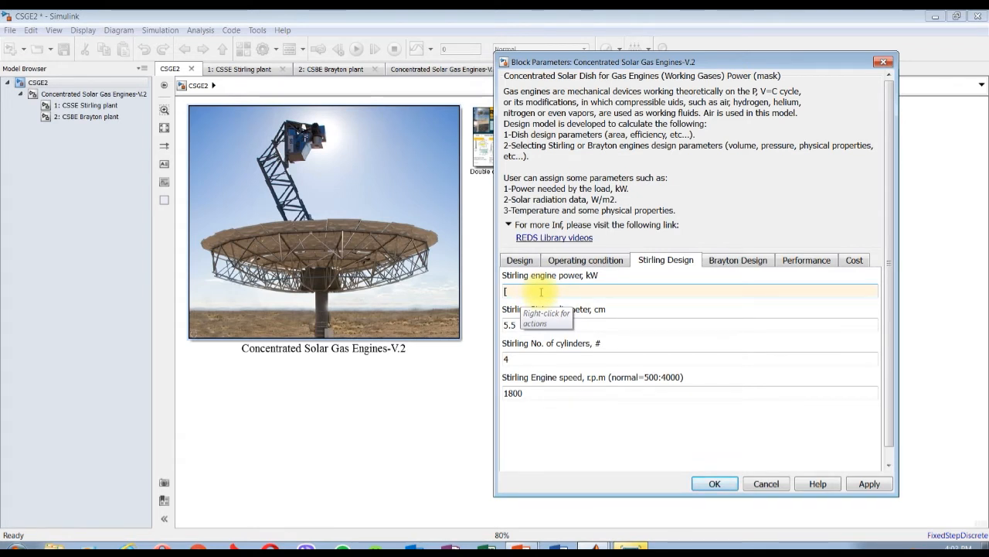
text(25)
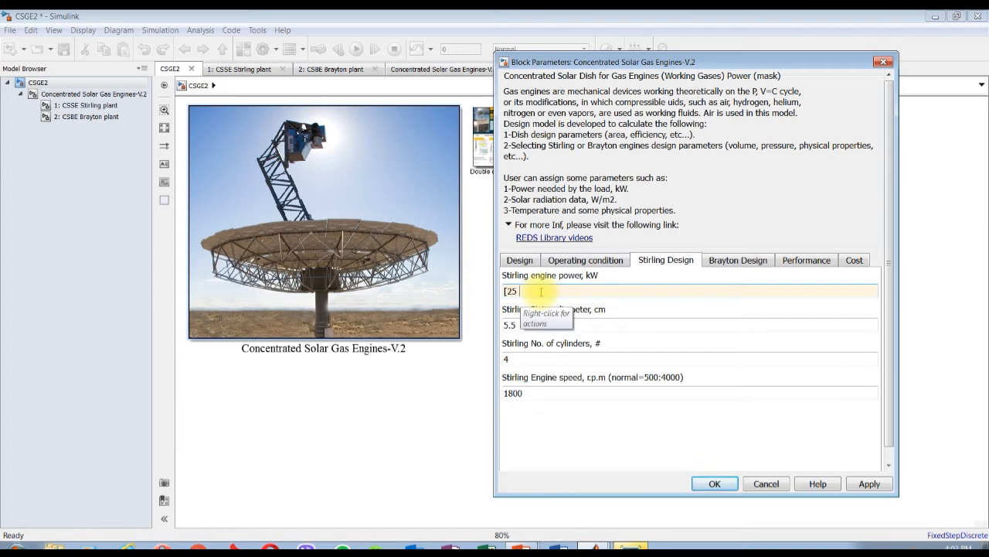
text(30 35)
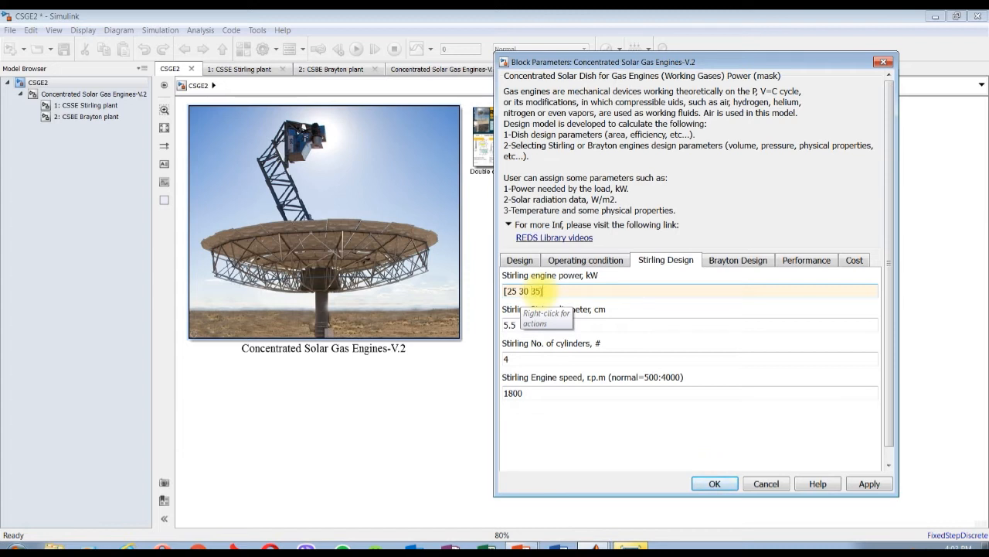
text(40)
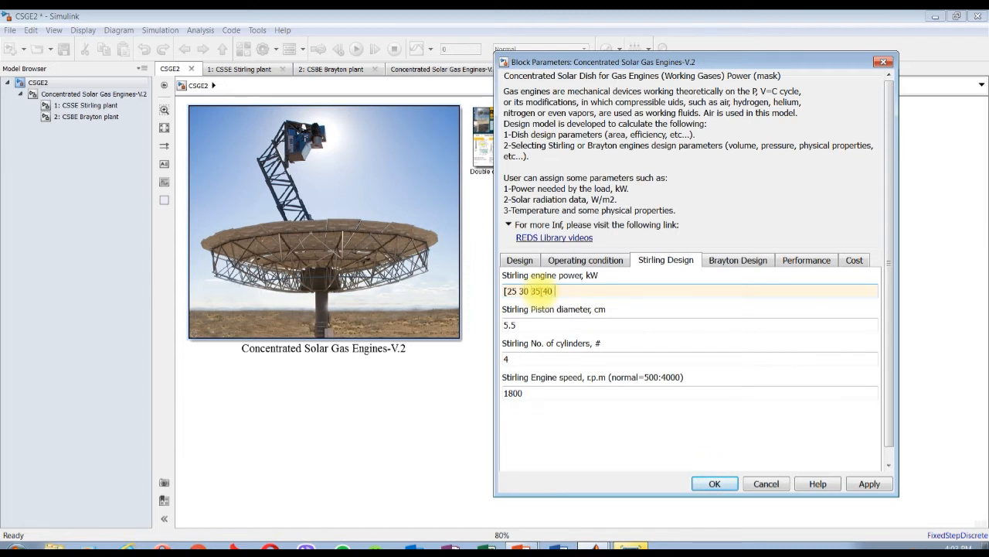
text(45)
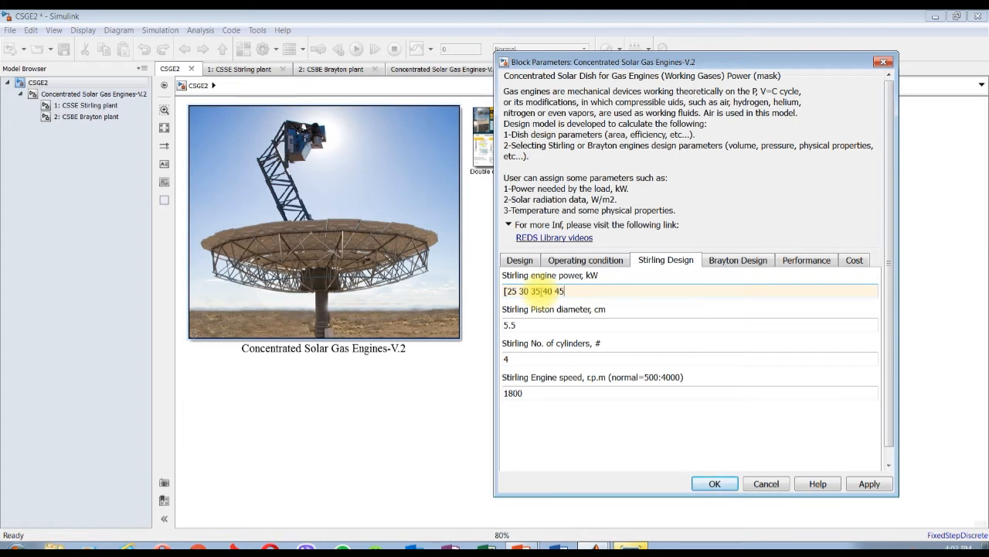
key(ctrl+a)
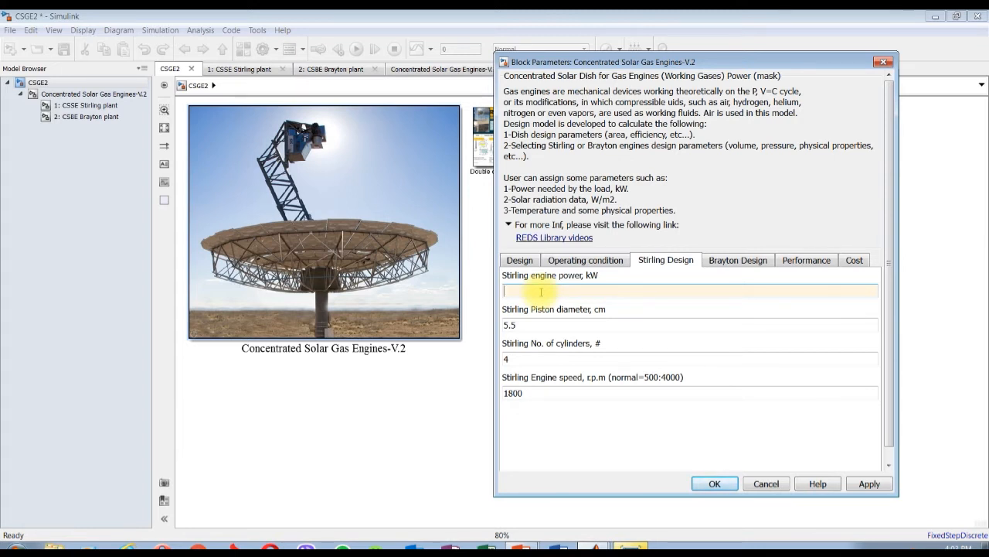
text(3)
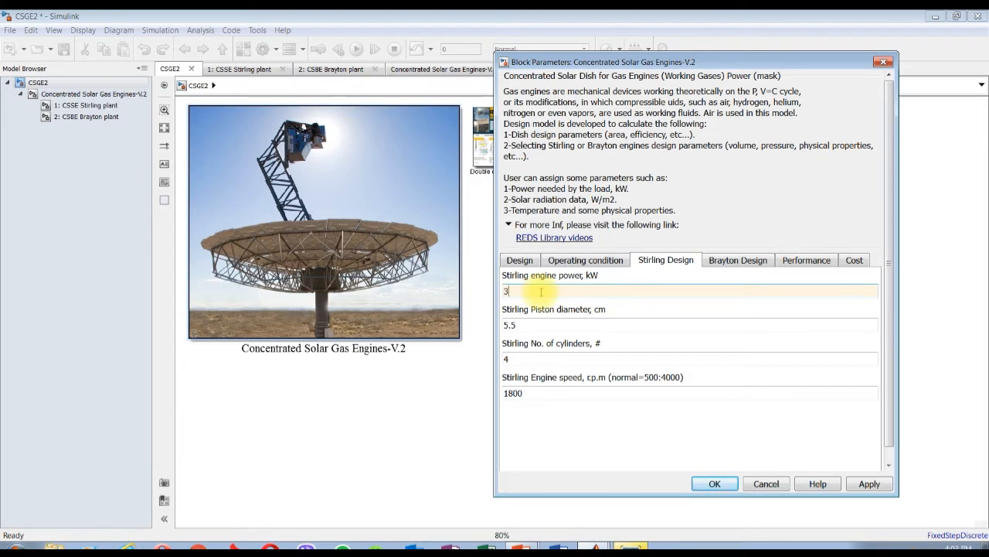
text(25)
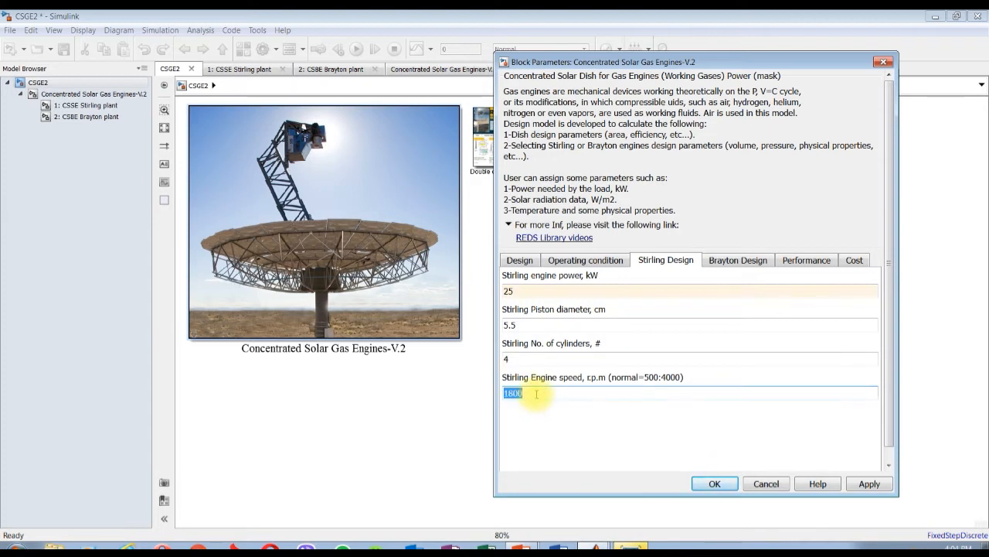
click(737, 260)
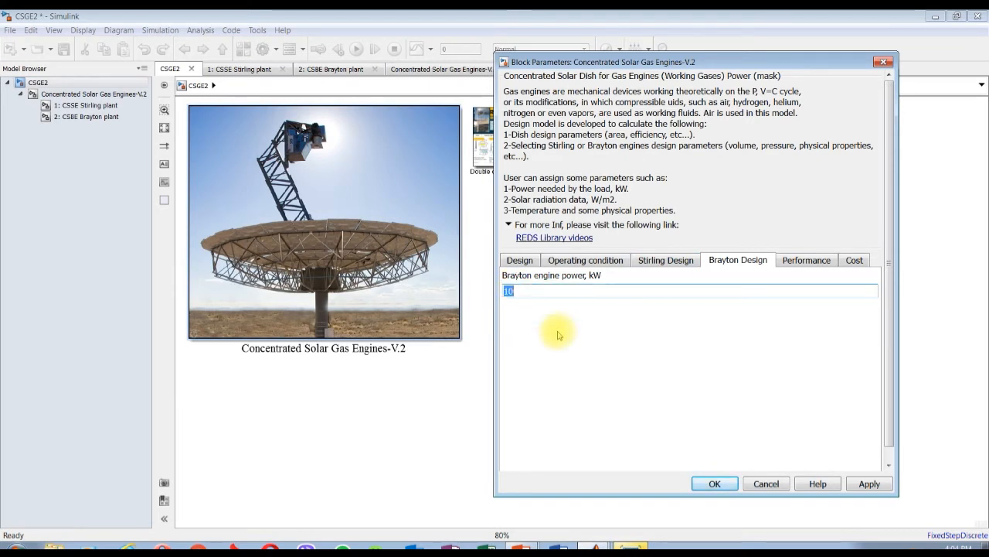
Step: Enter 25 kW Brayton engine power and 0.80 receiver efficiency
text(25)
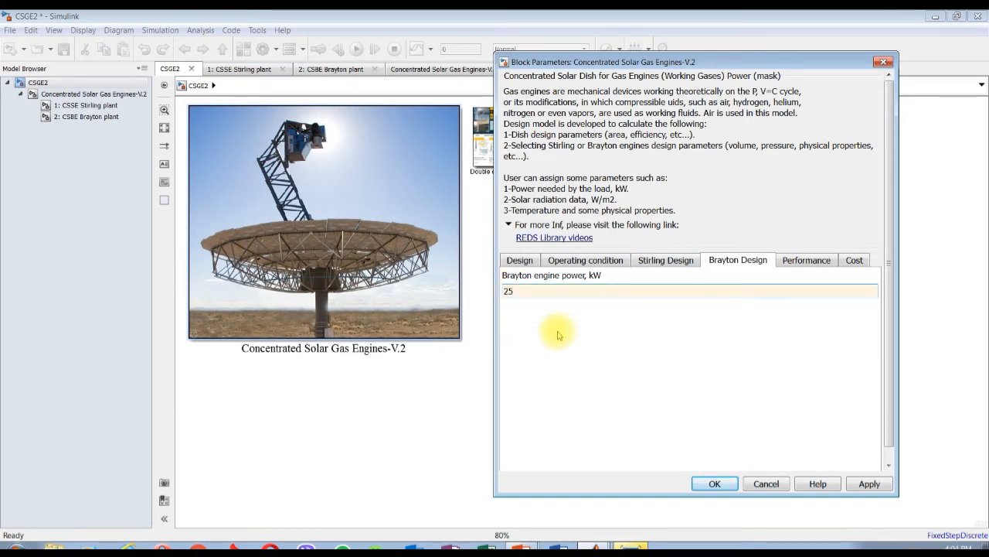
click(520, 259)
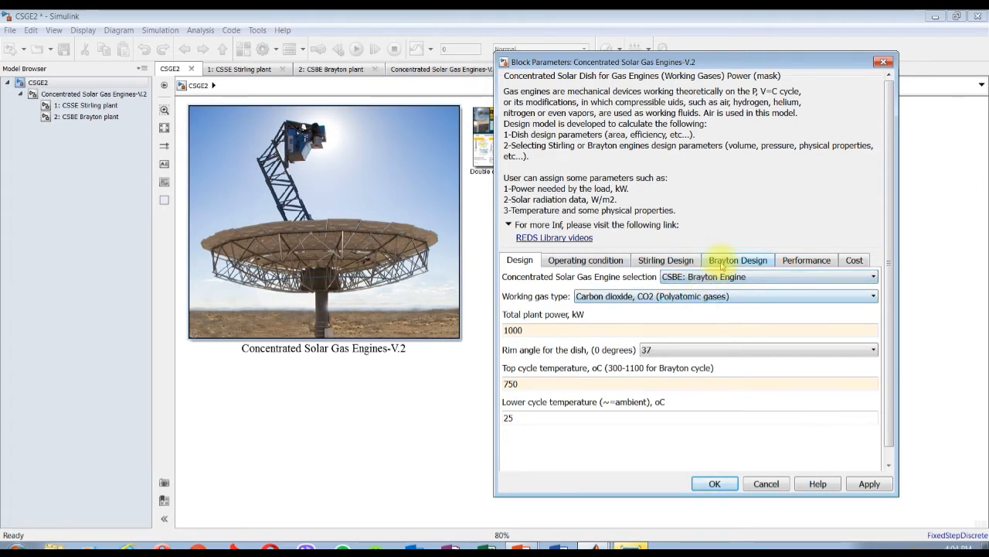
click(807, 259)
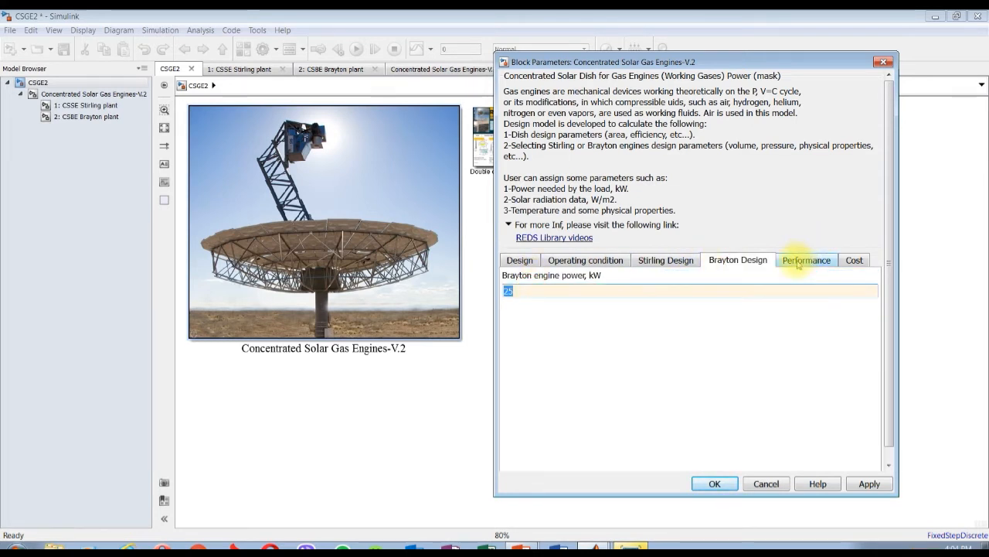
click(806, 260)
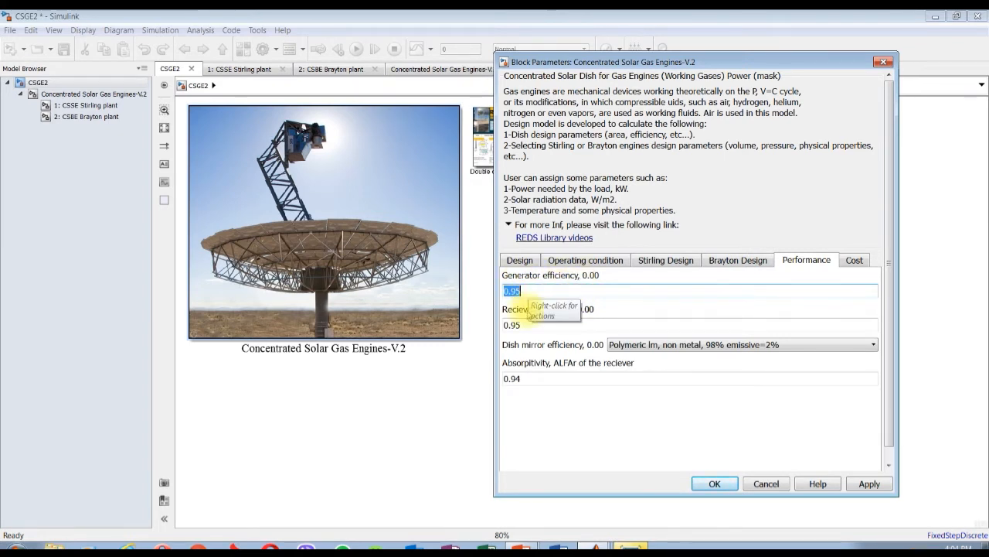
click(511, 325)
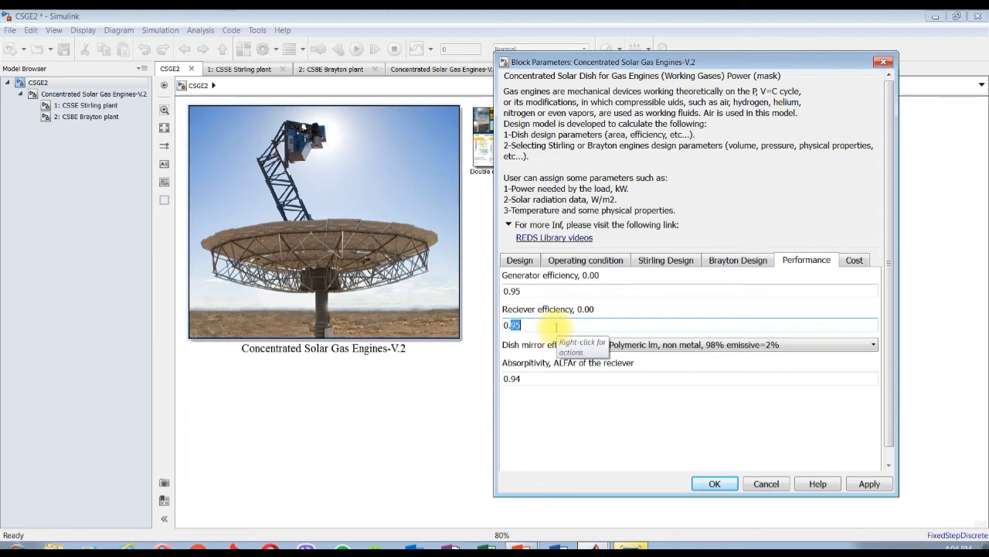
text(0.80)
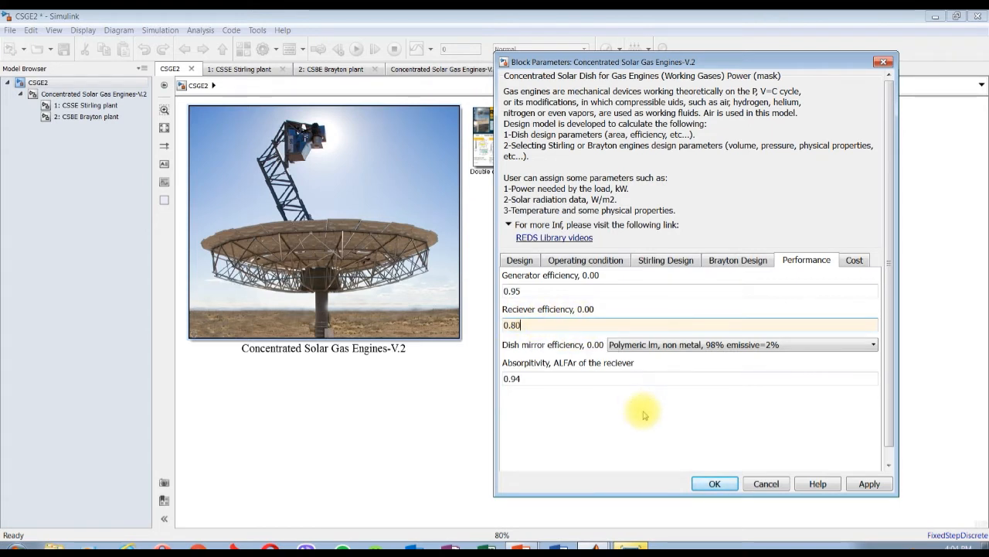
mouse_move(684, 356)
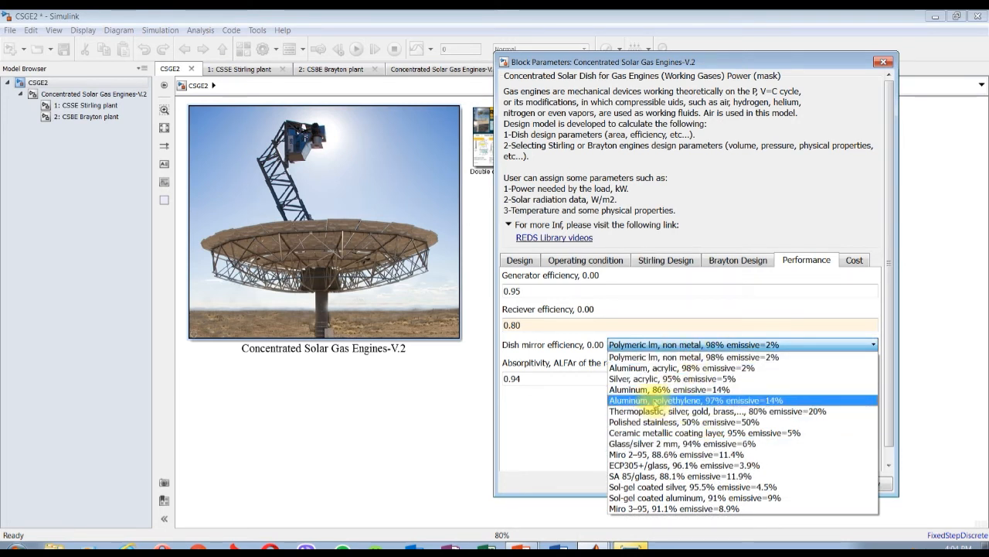
Step: Choose aluminum-polyethylene dish mirrors (97%) and confirm the block parameters
click(694, 400)
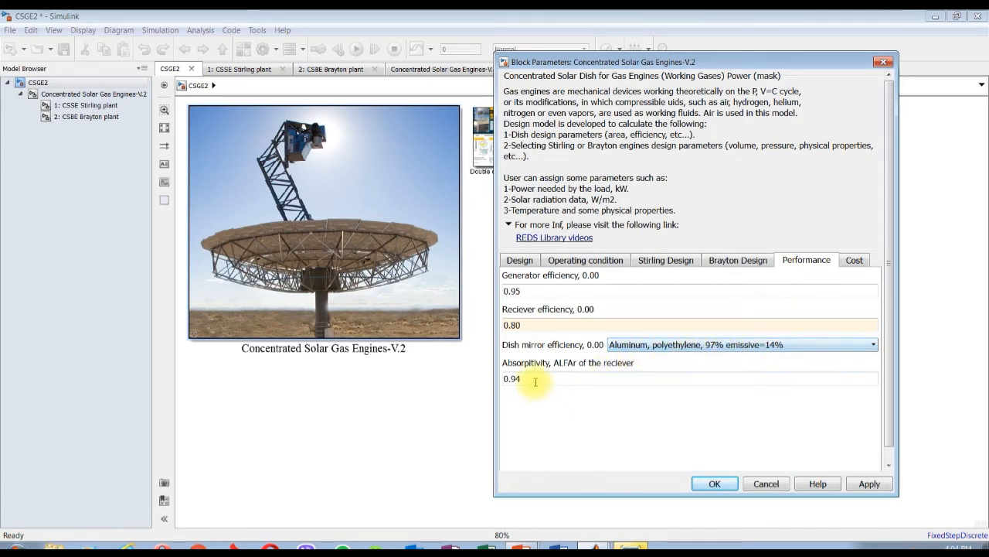
triple_click(512, 378)
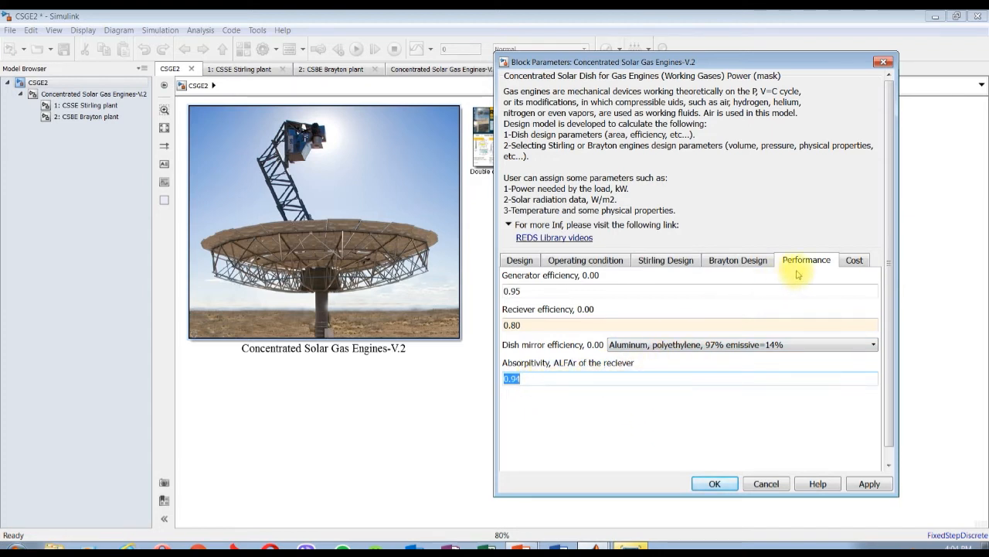
click(854, 260)
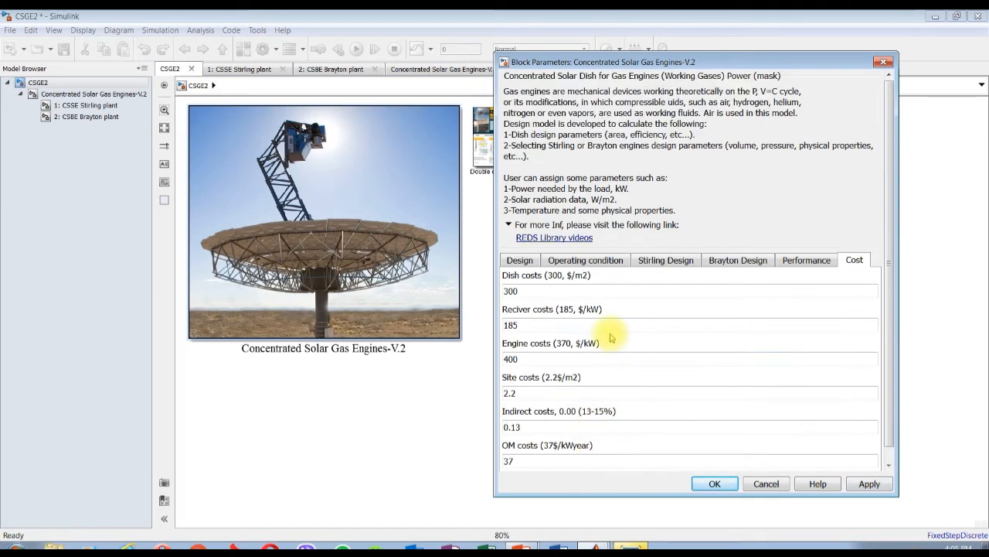
click(869, 483)
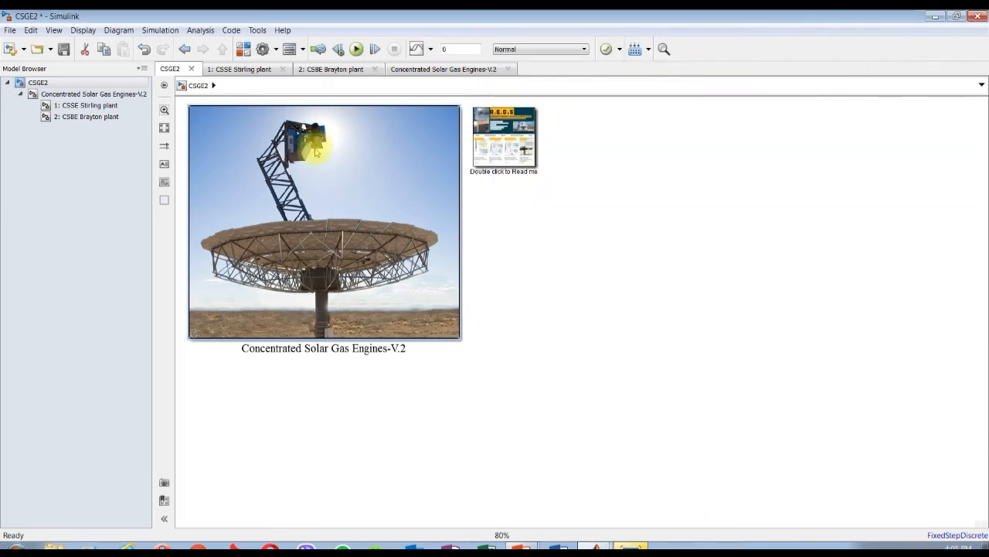
Step: Open the 2: CSBE Brayton plant subsystem and run the simulation
double_click(323, 222)
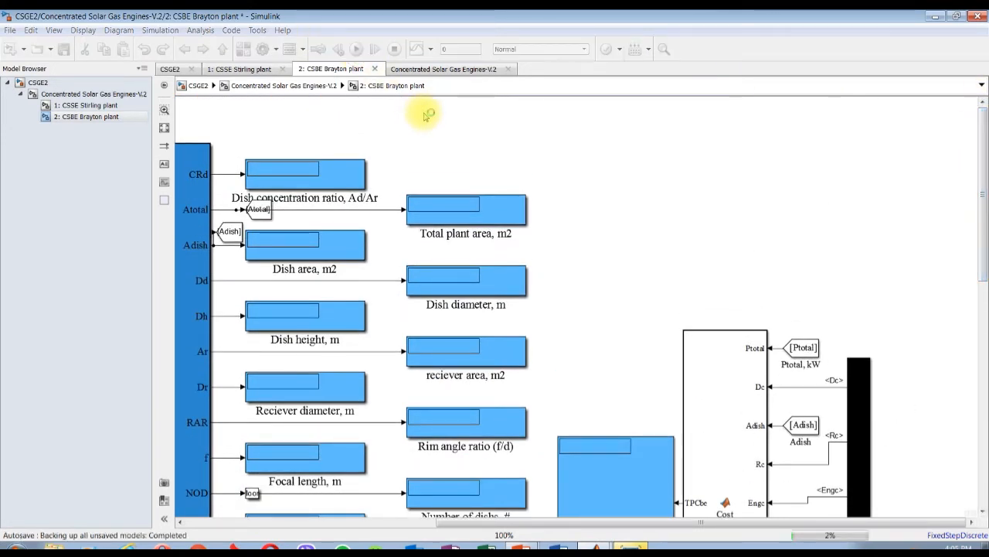
click(355, 49)
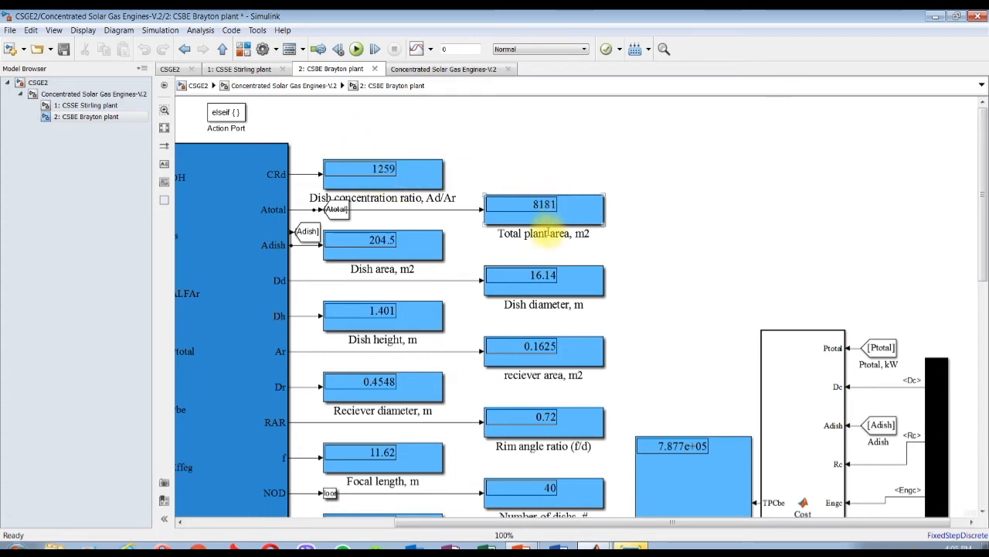
click(545, 211)
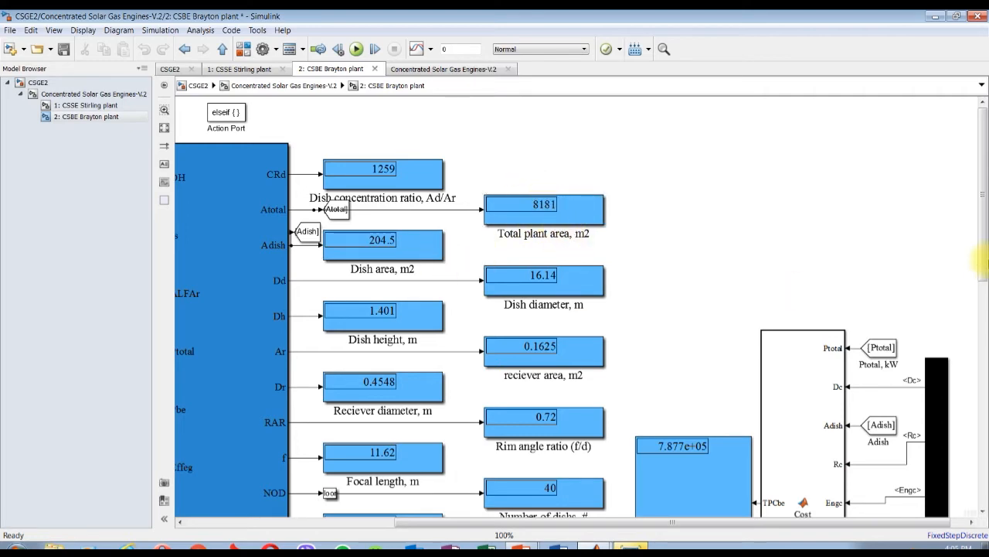
Step: Review results like 204.5 m2 dish area, 40 dishes, $1.2e+06 cost, then return to the model
scroll(down, 3)
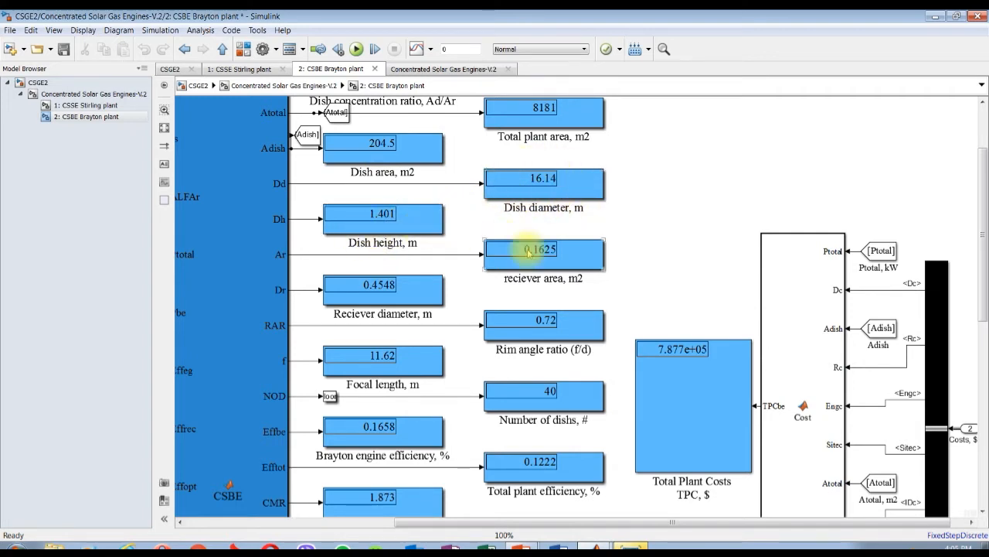
mouse_move(973, 275)
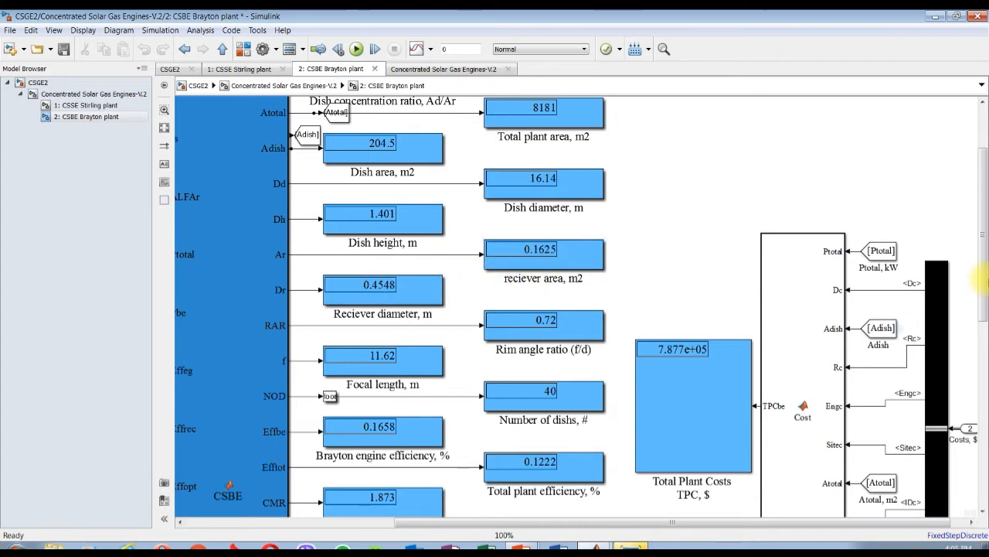
scroll(down, 3)
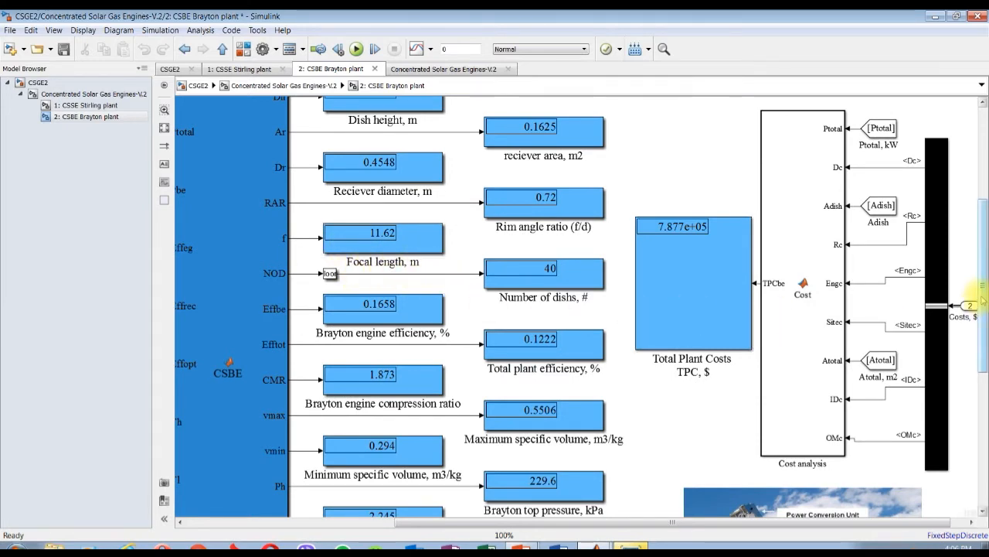
scroll(down, 3)
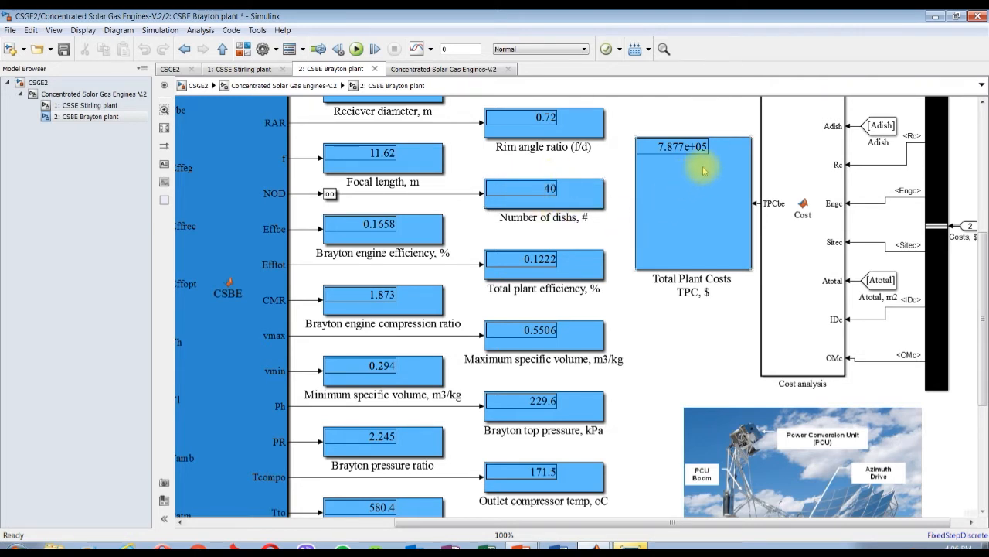
mouse_move(684, 190)
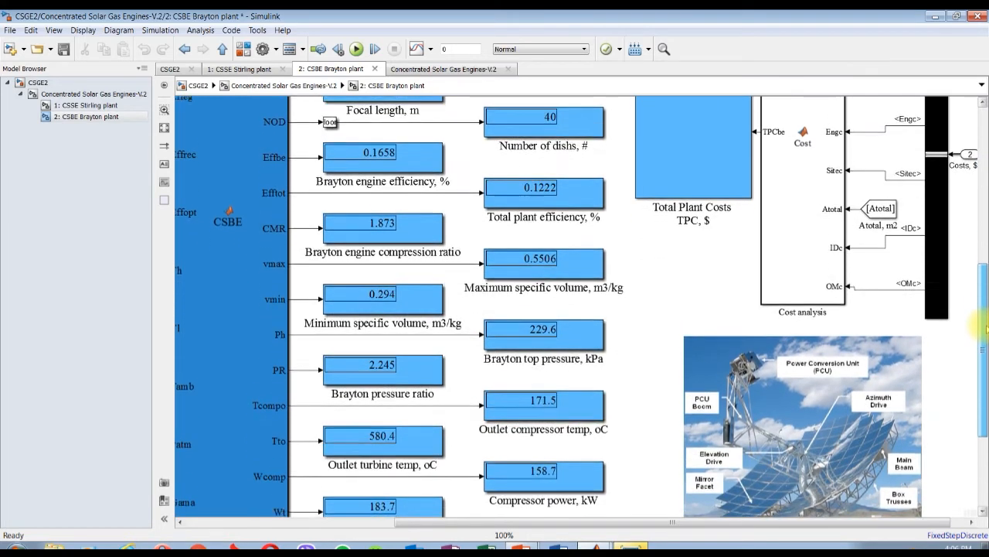
scroll(down, 3)
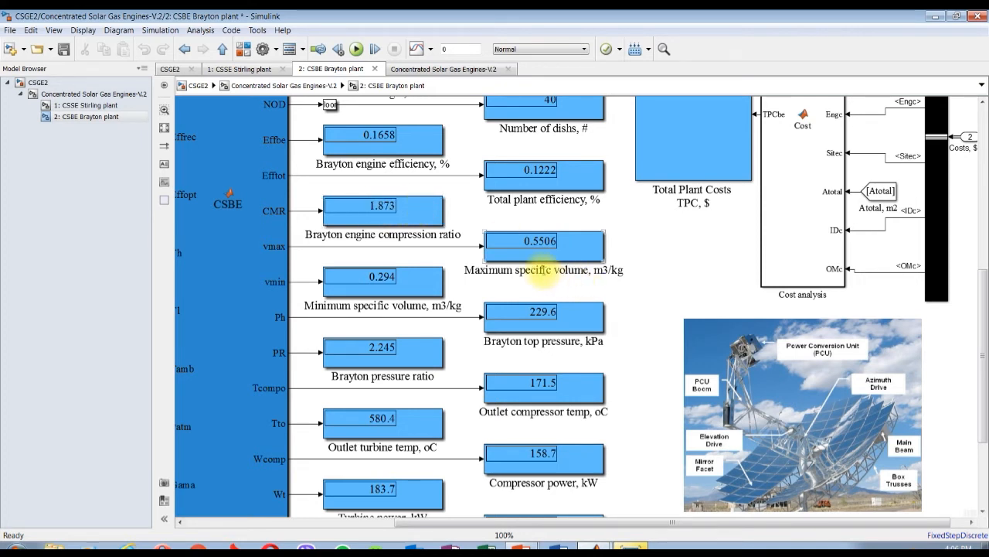
mouse_move(578, 269)
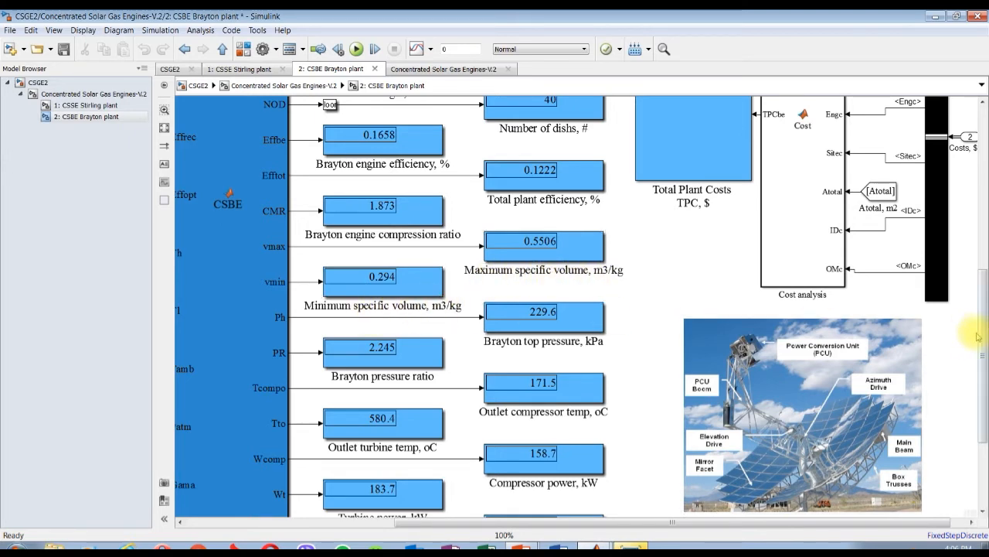
scroll(down, 3)
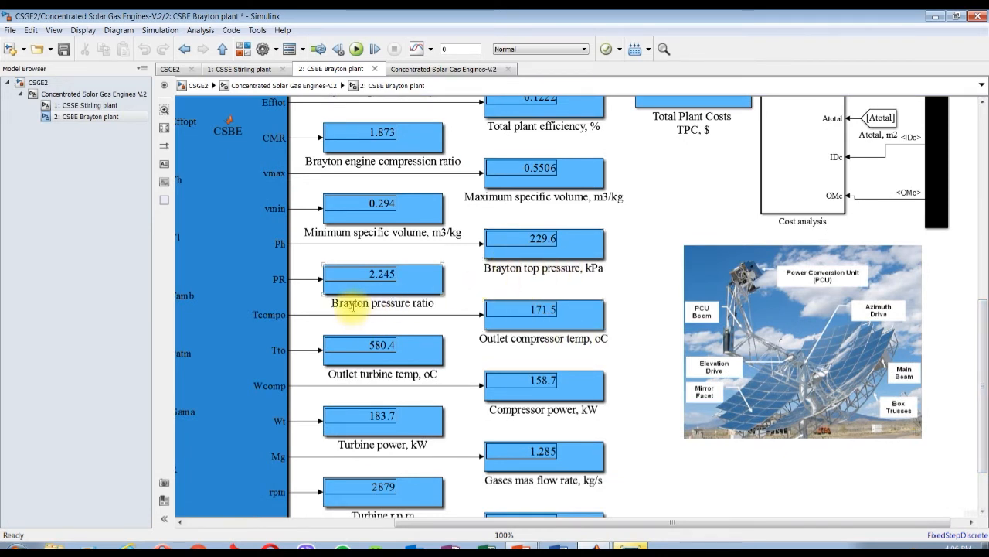
scroll(down, 3)
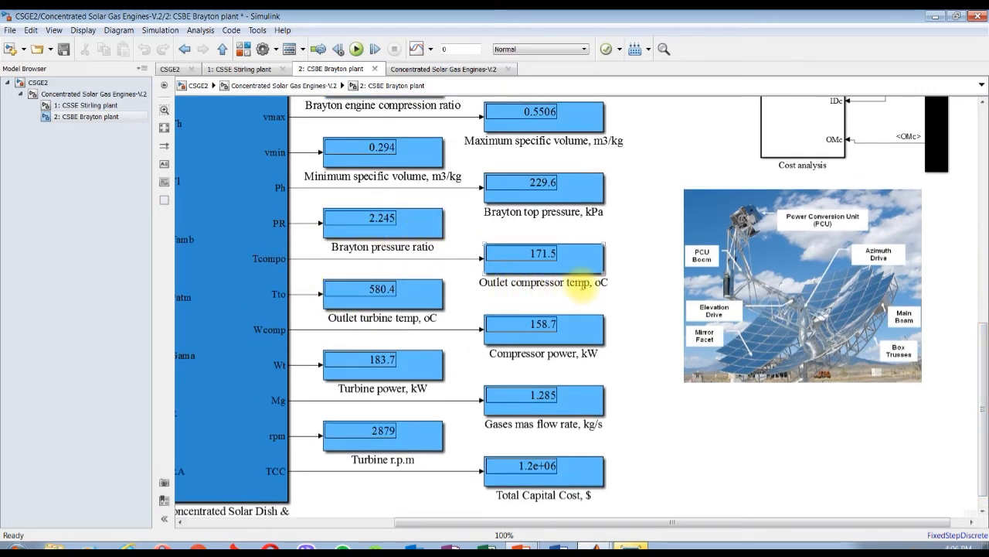
click(543, 331)
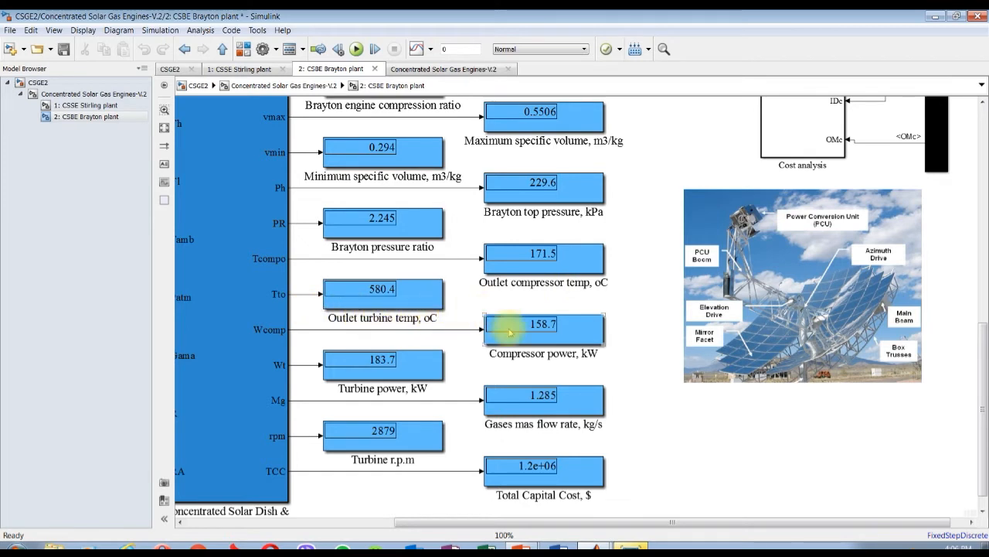
mouse_move(526, 368)
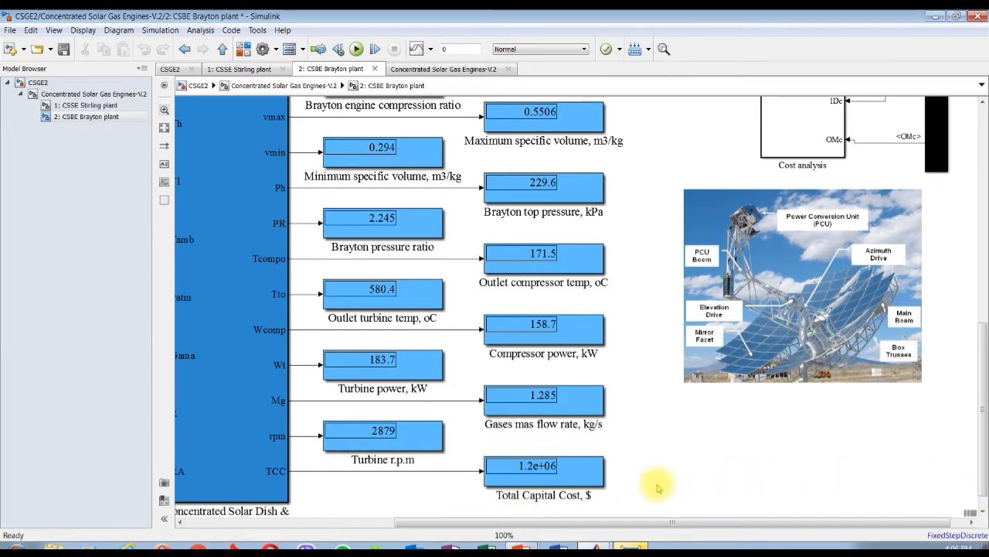
mouse_move(970, 479)
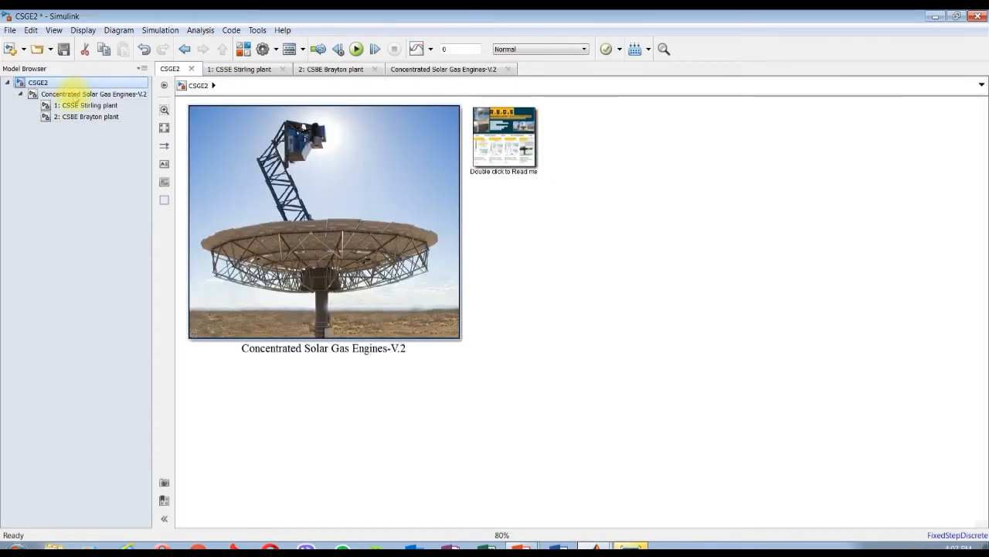
Step: Change the working gas to helium and reopen the Brayton plant to see 1.573 pressure ratio
double_click(324, 223)
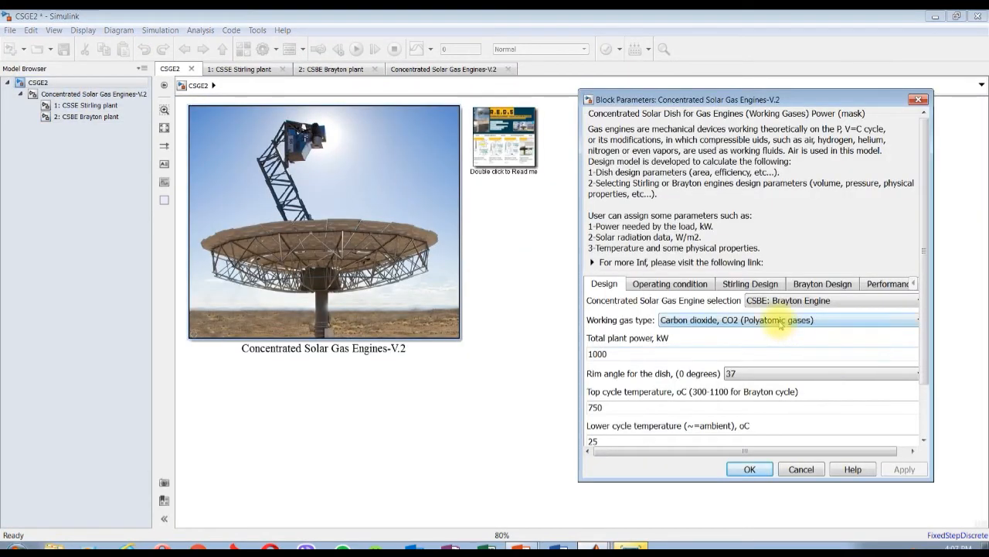
click(789, 319)
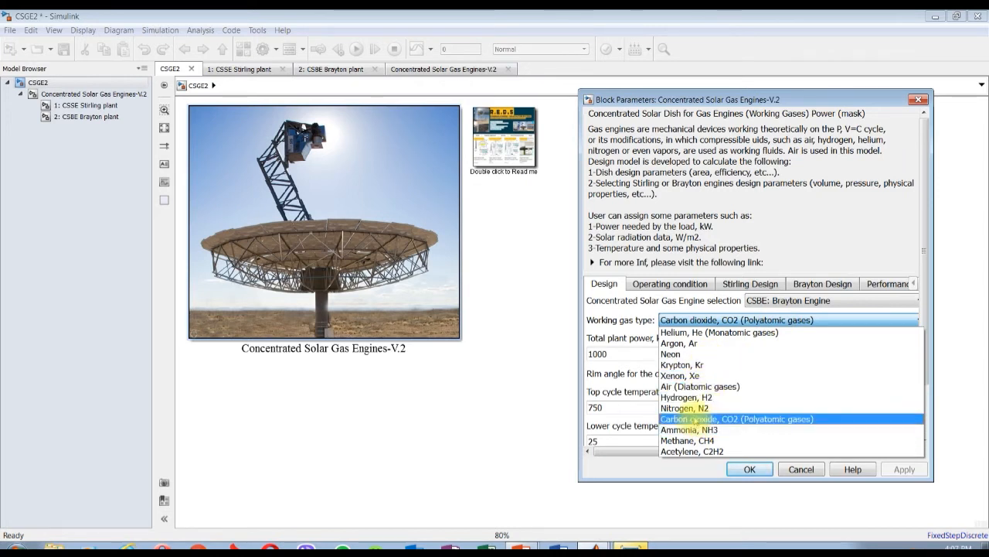
mouse_move(679, 343)
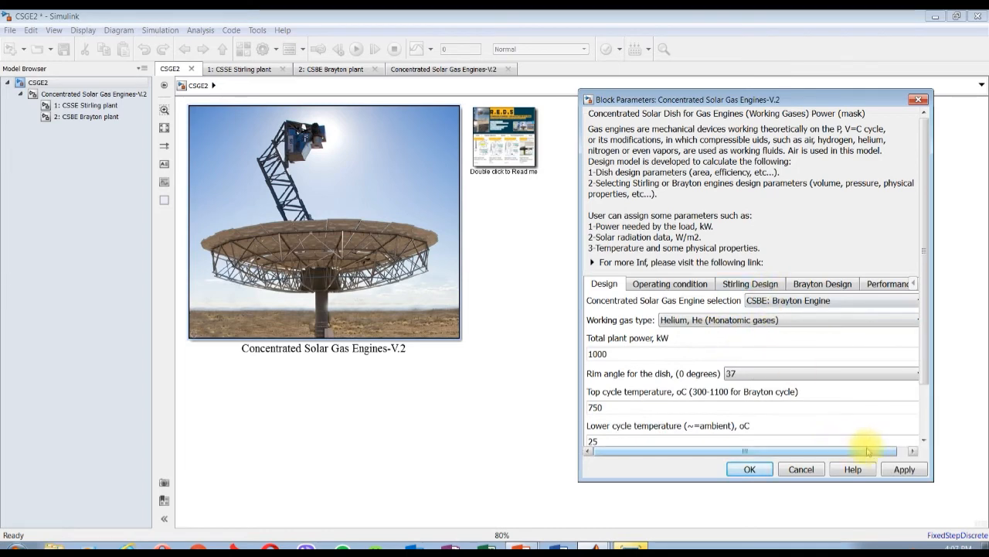
click(749, 469)
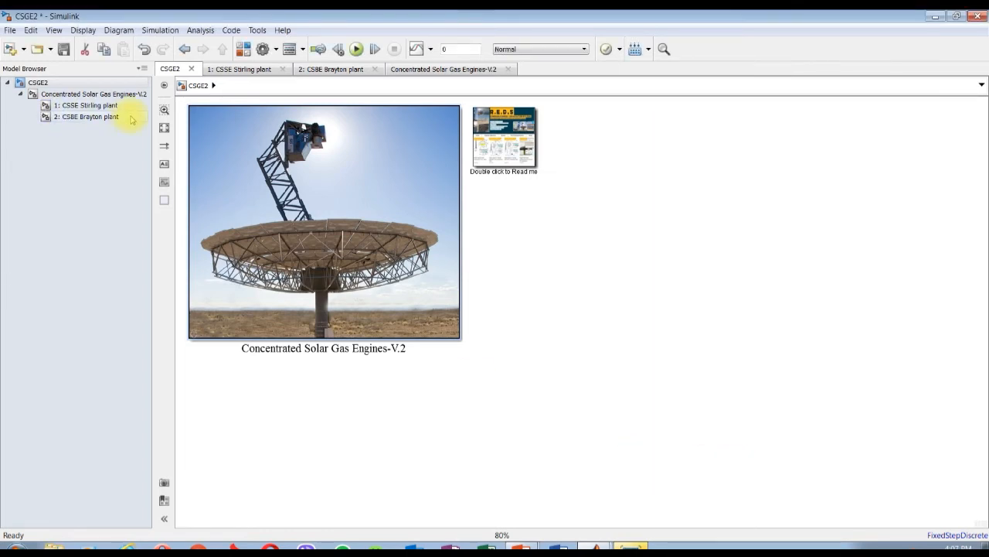
double_click(87, 116)
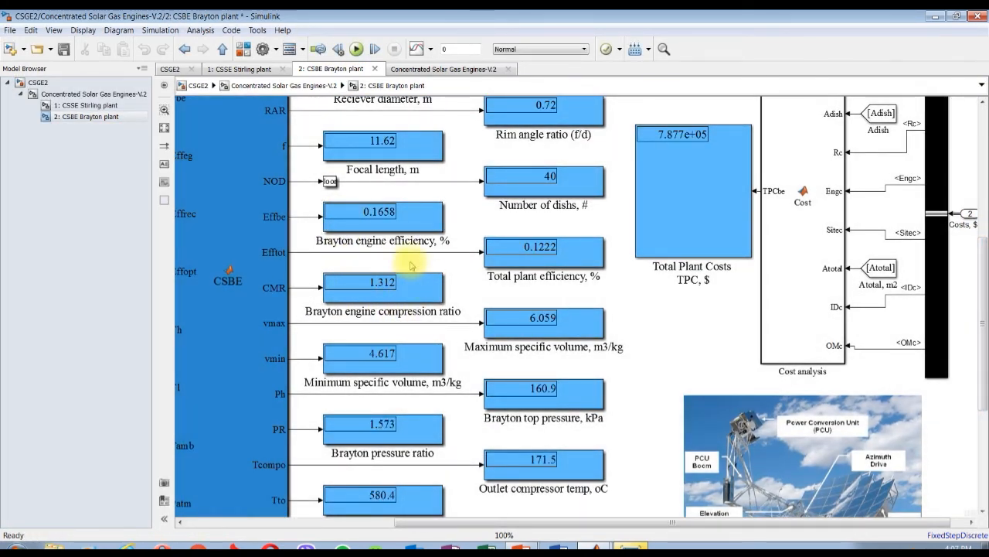
mouse_move(320, 363)
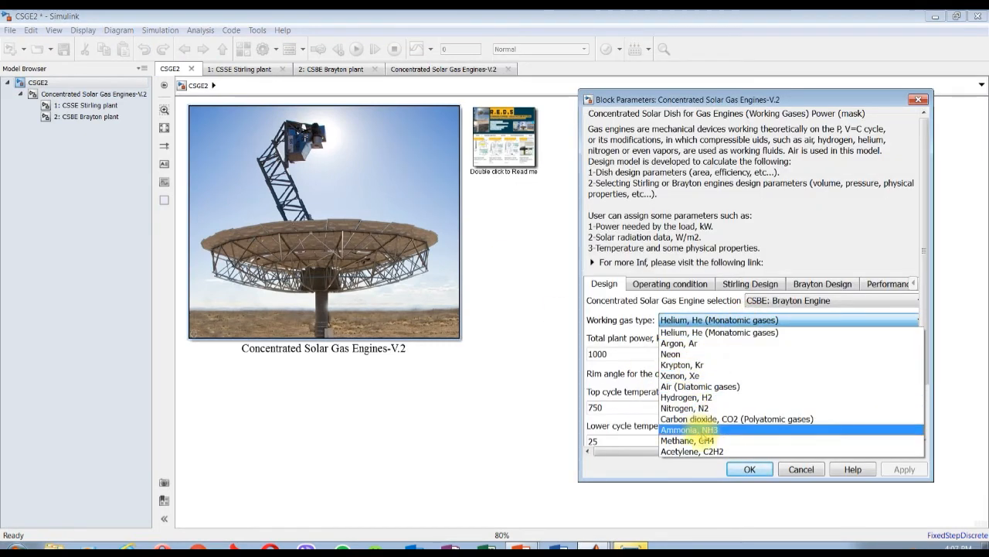
Step: Use Ammonia, NH3 gas and rerun the Brayton plant: 2.151 pressure ratio, 220.1 kPa
click(689, 429)
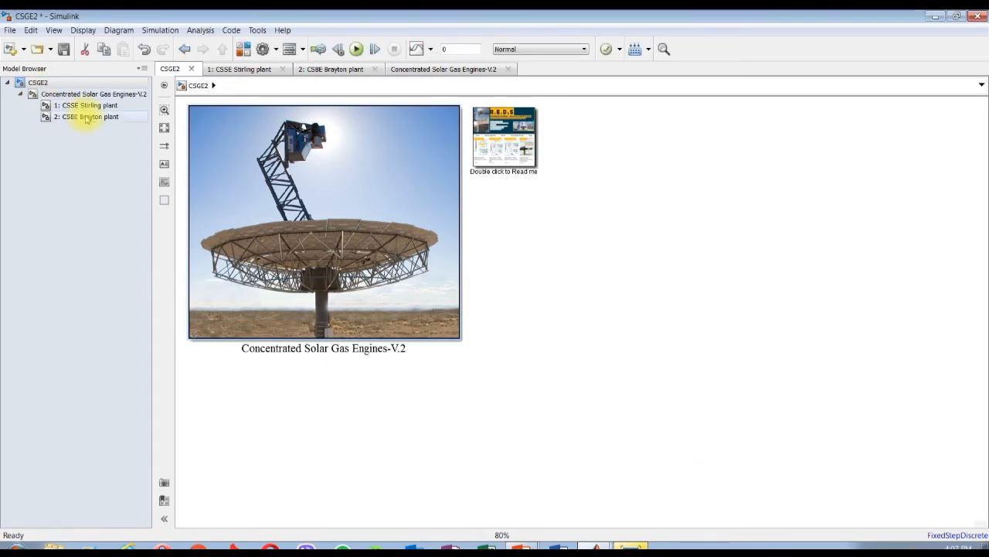
double_click(80, 117)
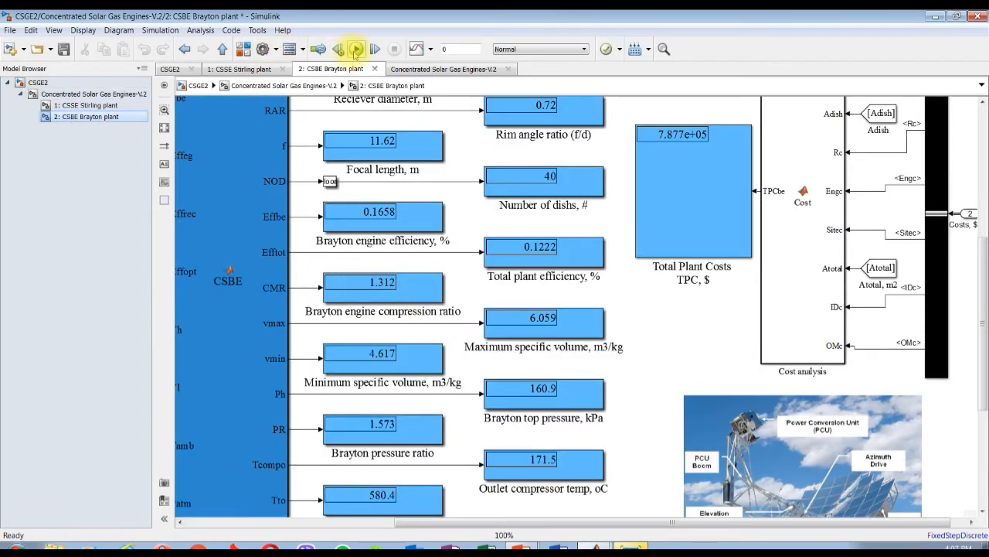
click(356, 48)
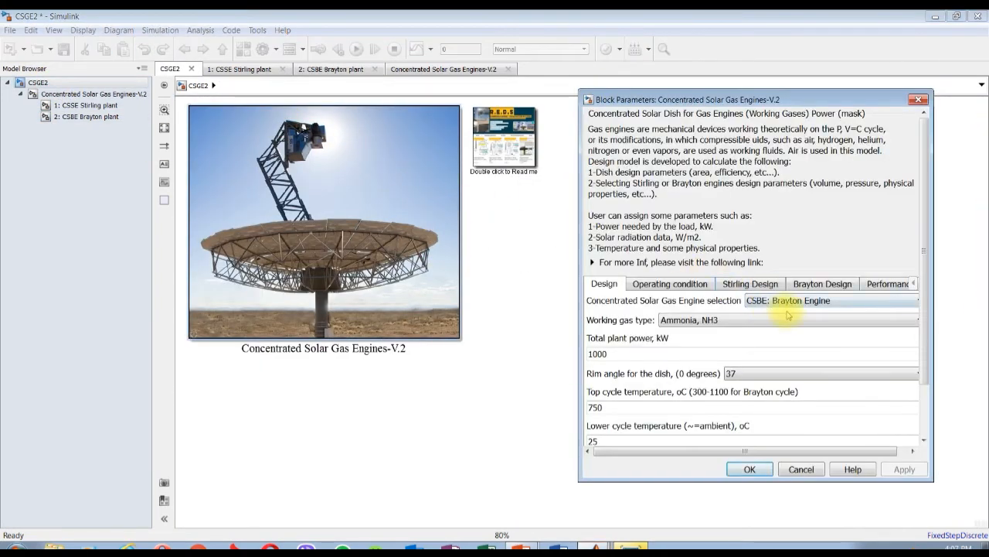
mouse_move(731, 325)
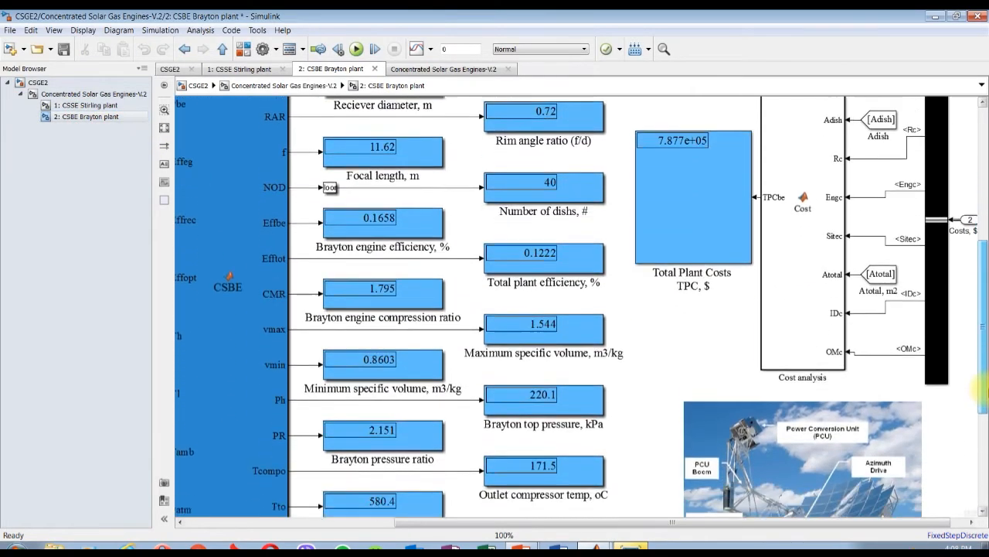
scroll(down, 3)
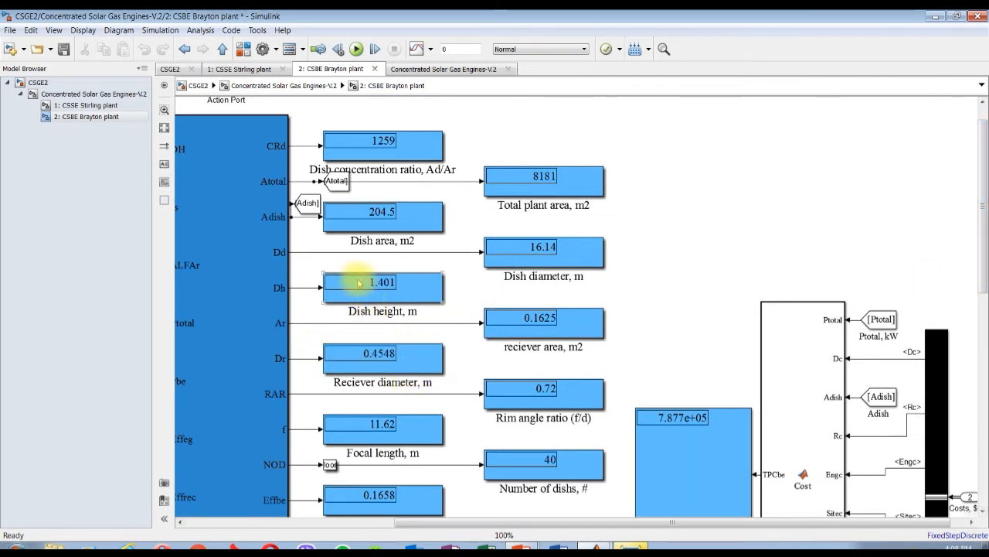
mouse_move(479, 325)
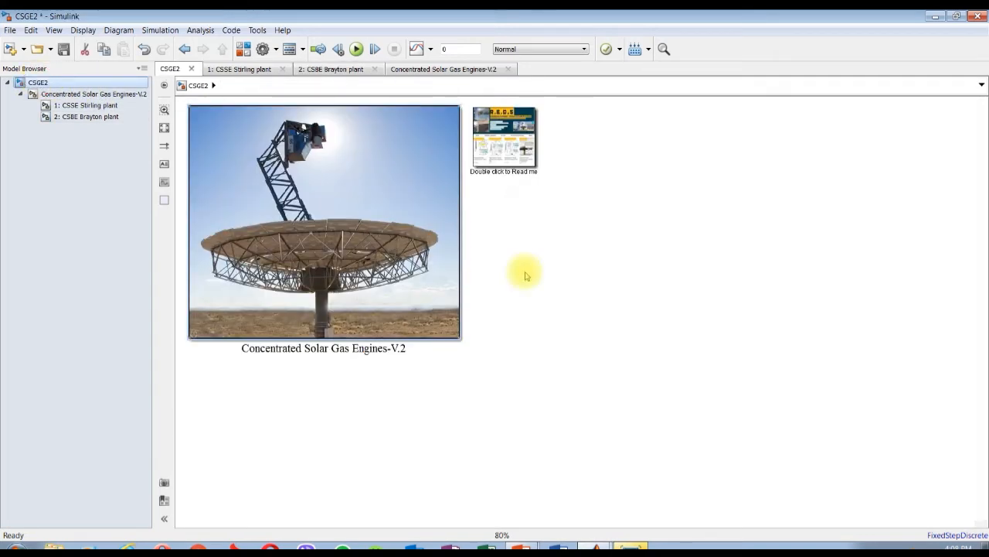
Step: Switch the engine selection to CSSE: Stirling Engine and apply the block parameters
double_click(323, 222)
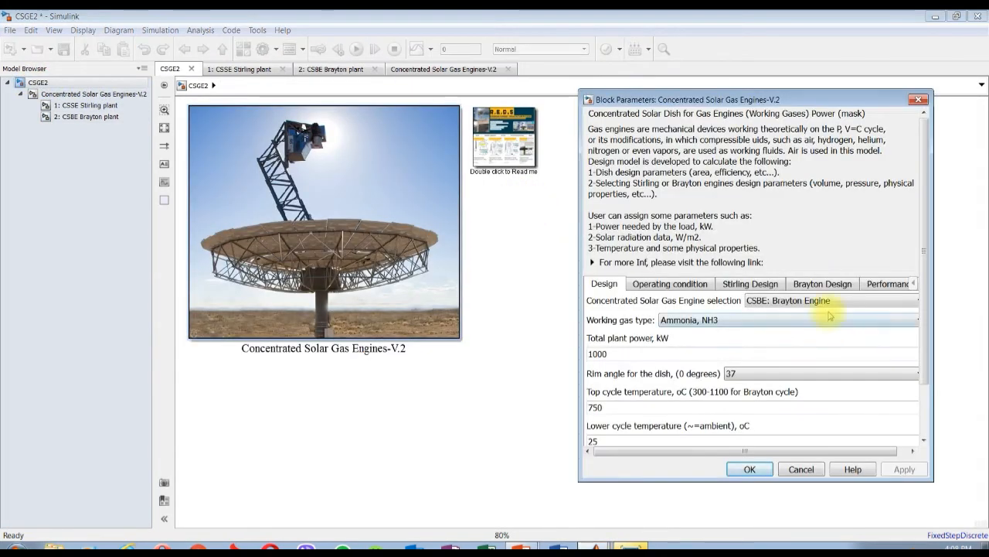
click(831, 300)
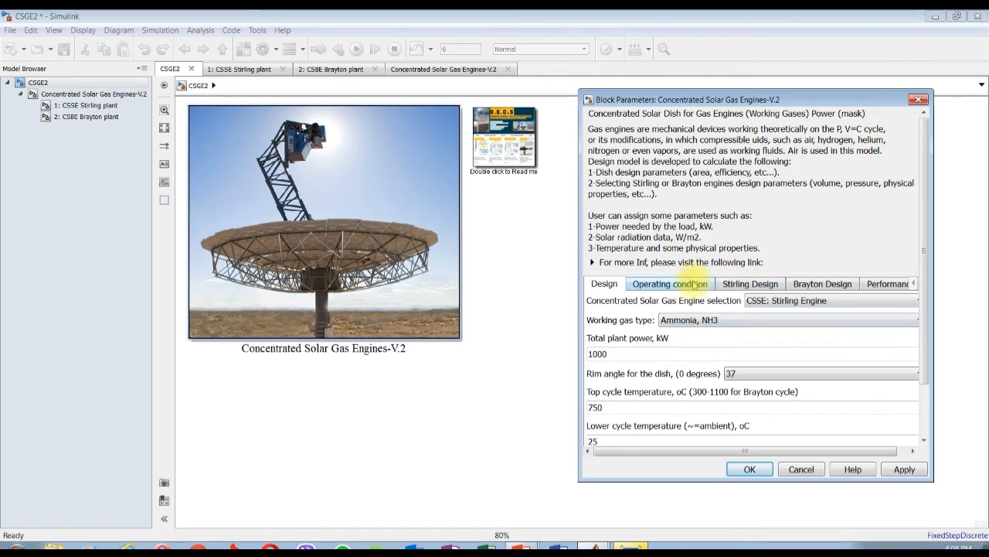
click(750, 283)
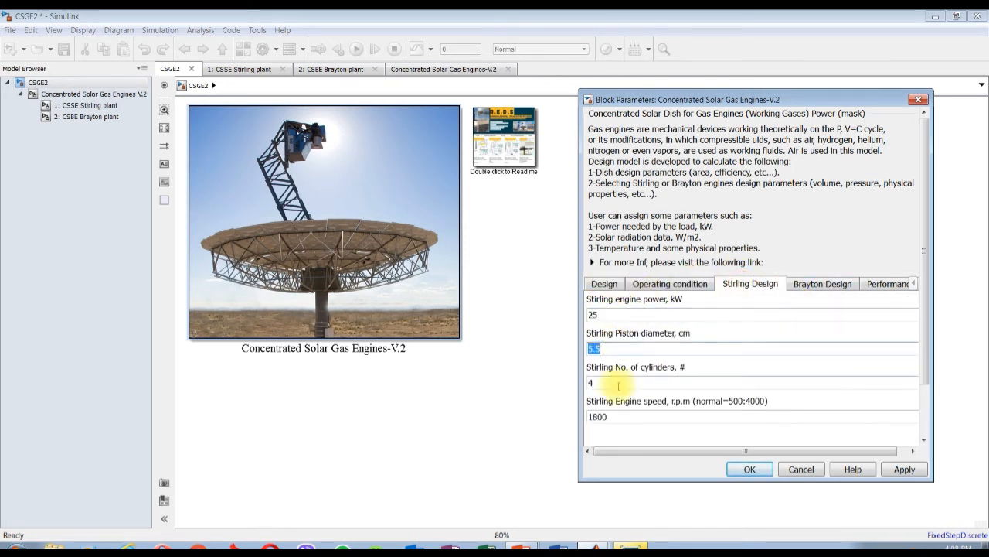
click(822, 283)
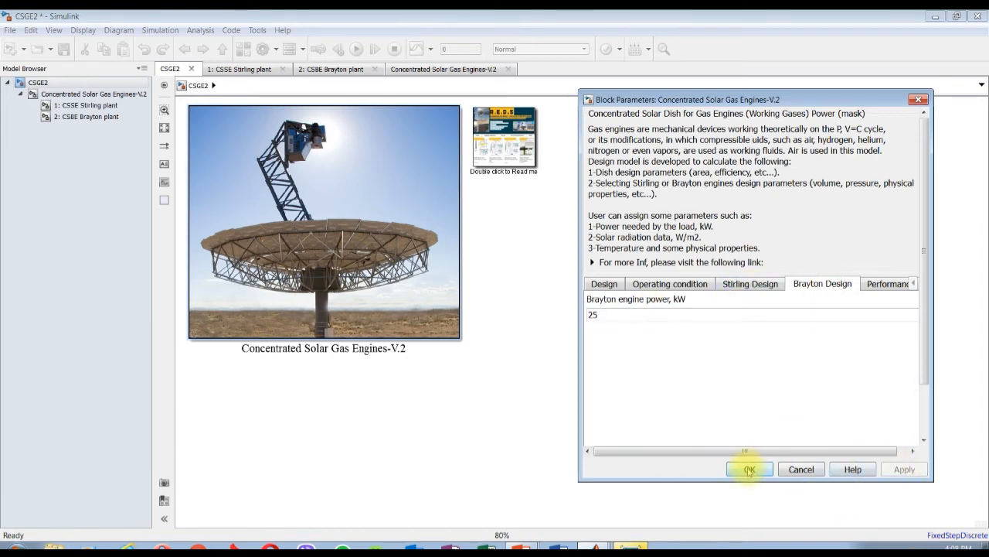
click(748, 468)
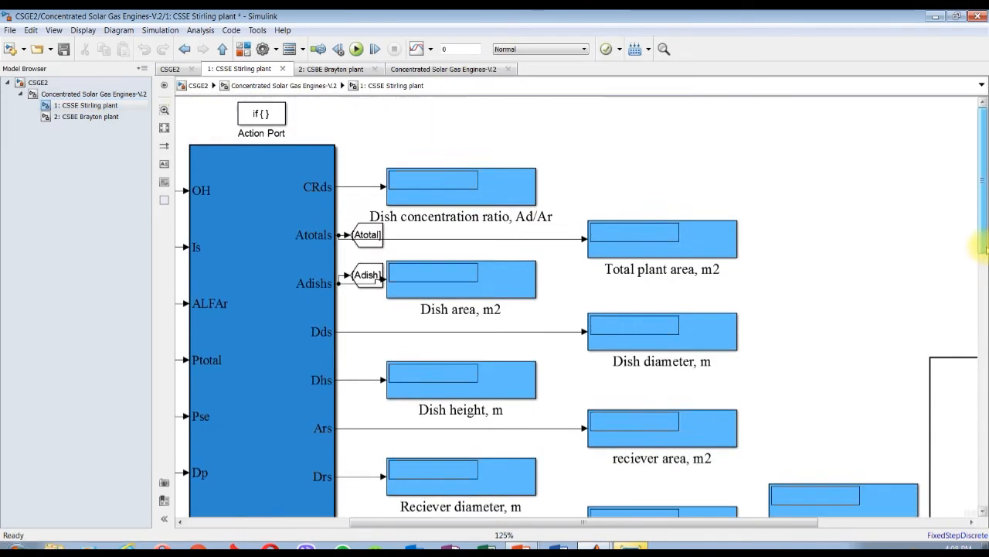
Step: Run the Stirling plant and review results such as 95.7 m2 dish area, 31.6 pressure ratio
click(355, 49)
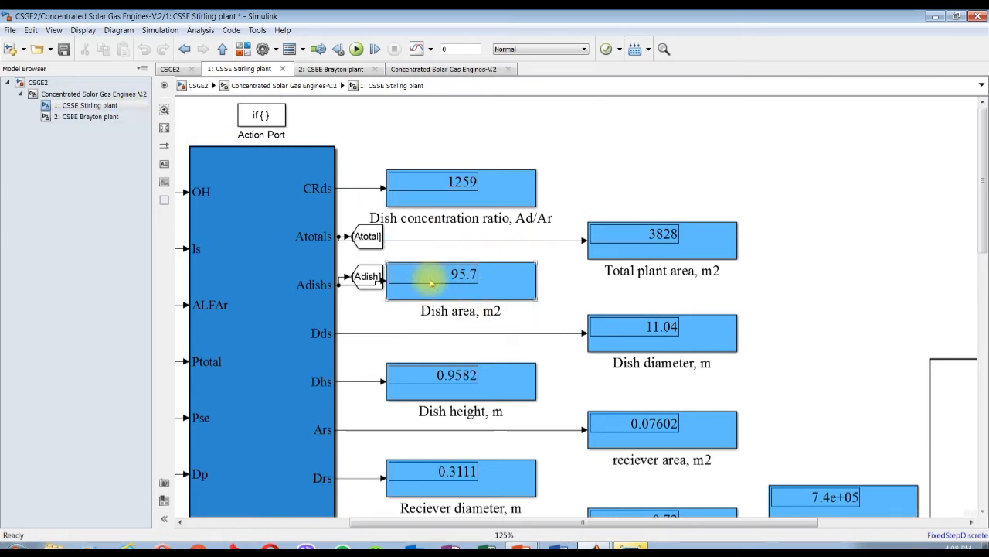
click(661, 326)
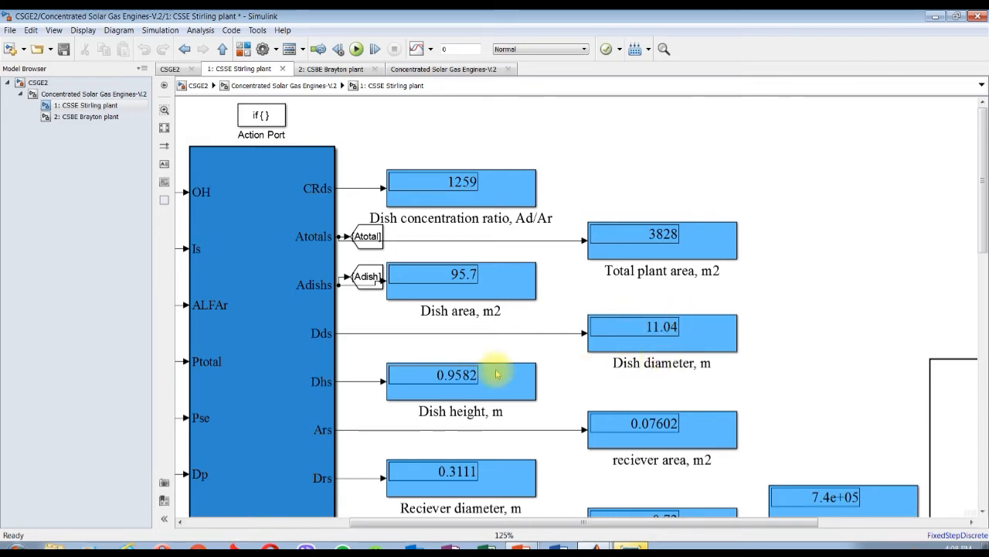
scroll(down, 3)
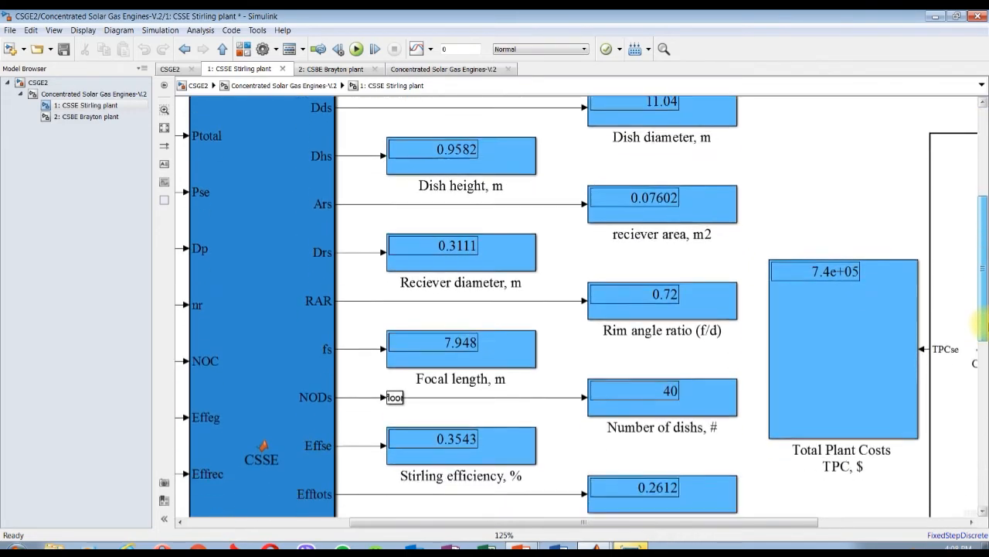
scroll(down, 3)
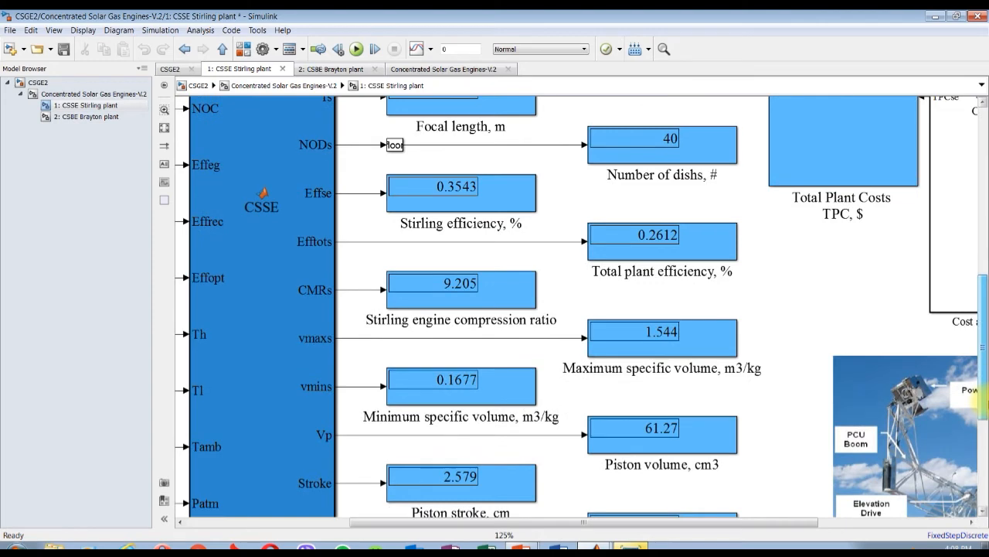
scroll(down, 3)
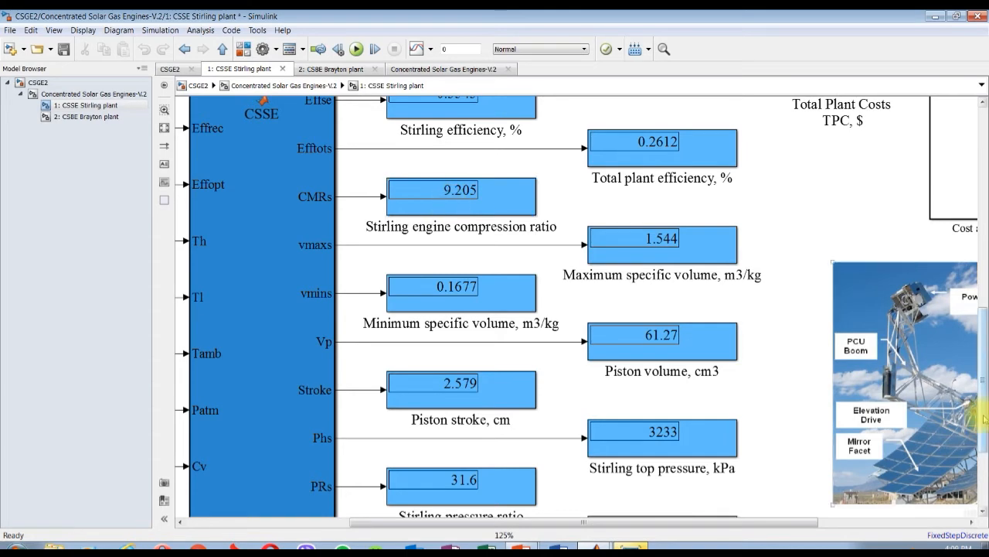
scroll(down, 3)
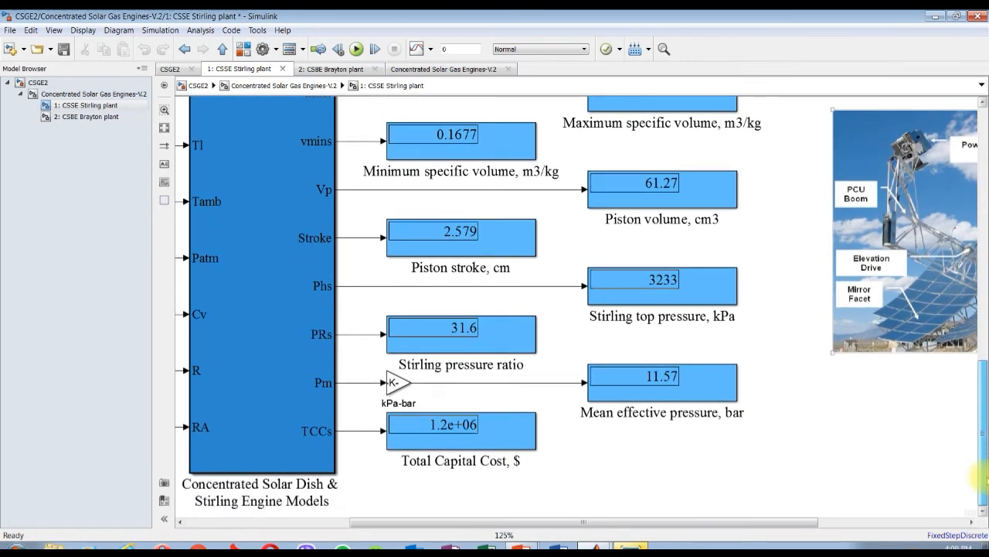
scroll(down, 3)
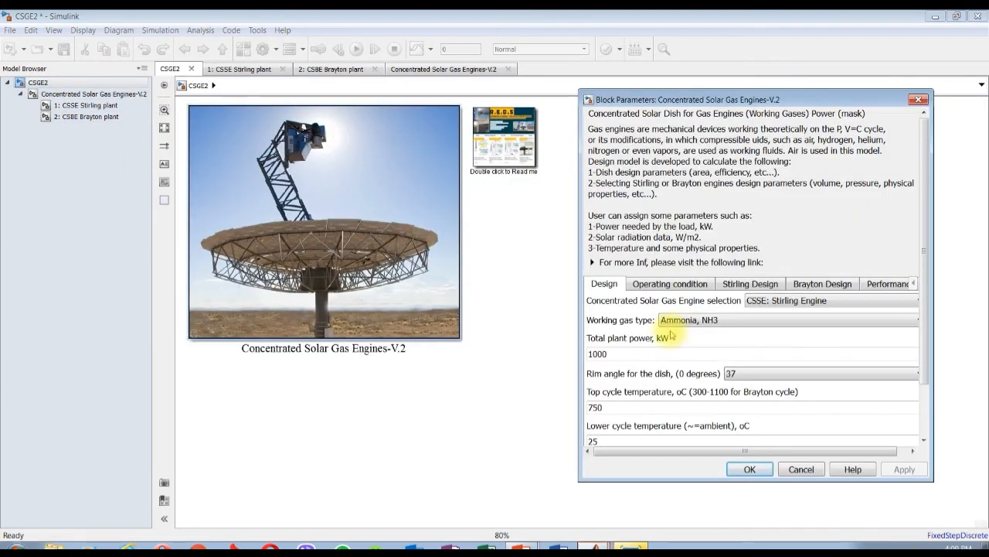
Step: Replace the 750 top cycle temperature with the sweep [500:50:800] and apply
click(639, 360)
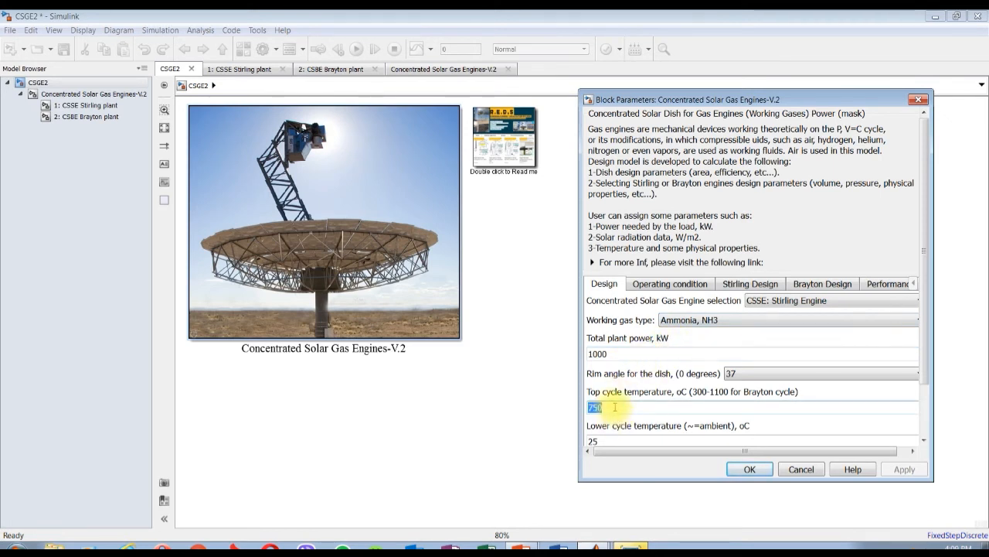
key(Delete)
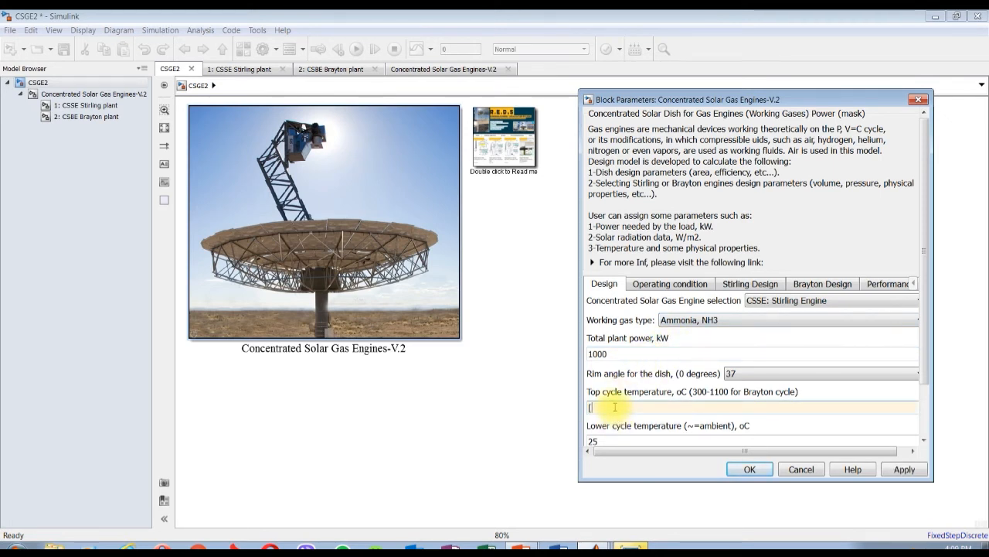
text(500)
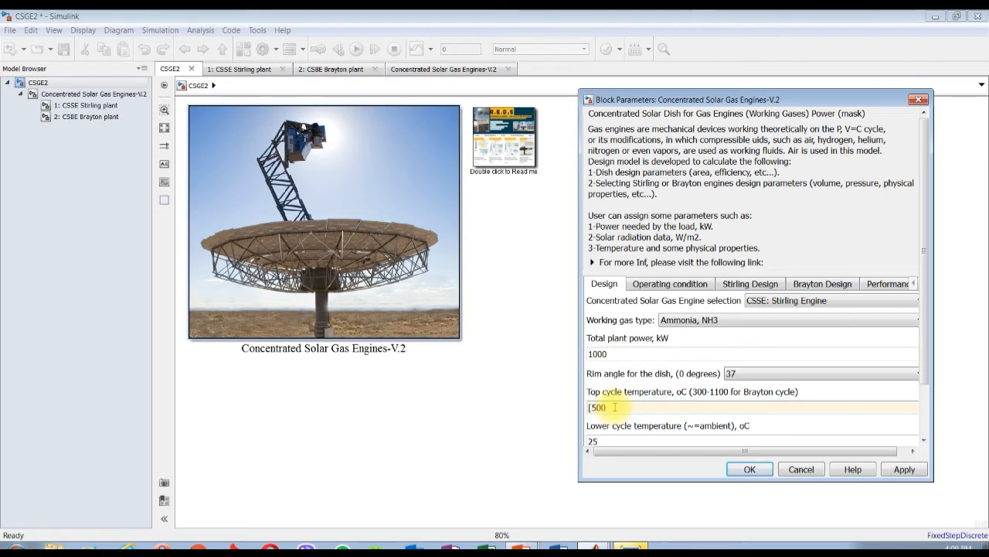
text(:)
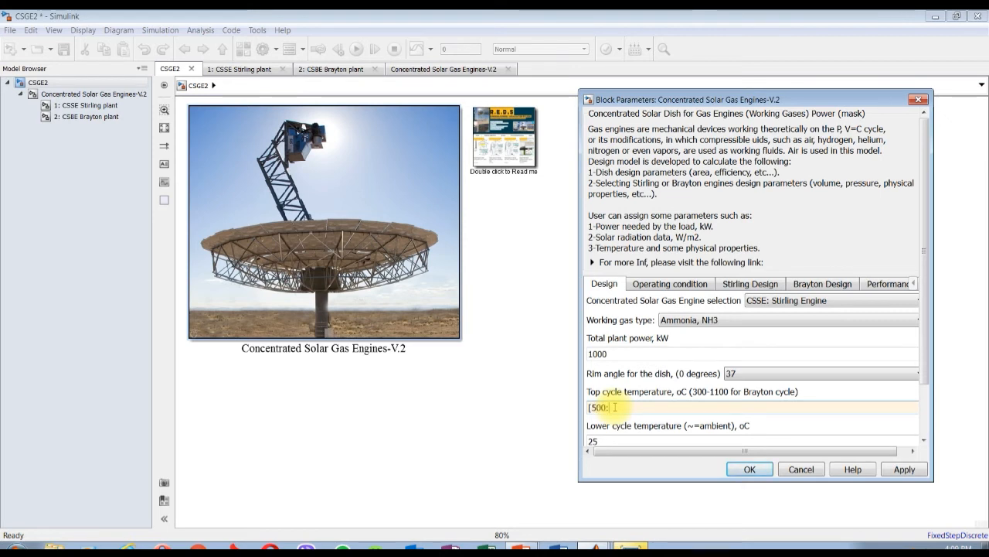
text(50:)
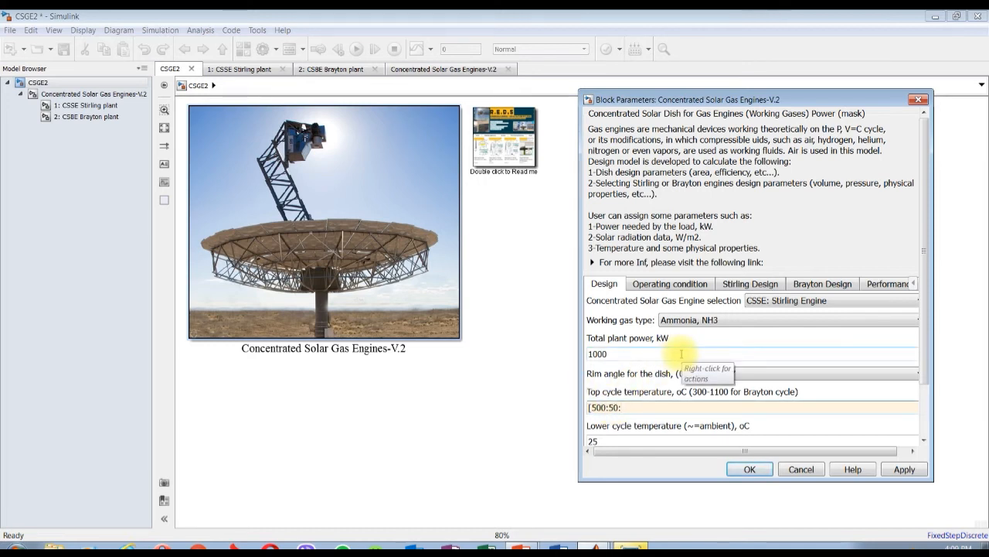
text(:800)
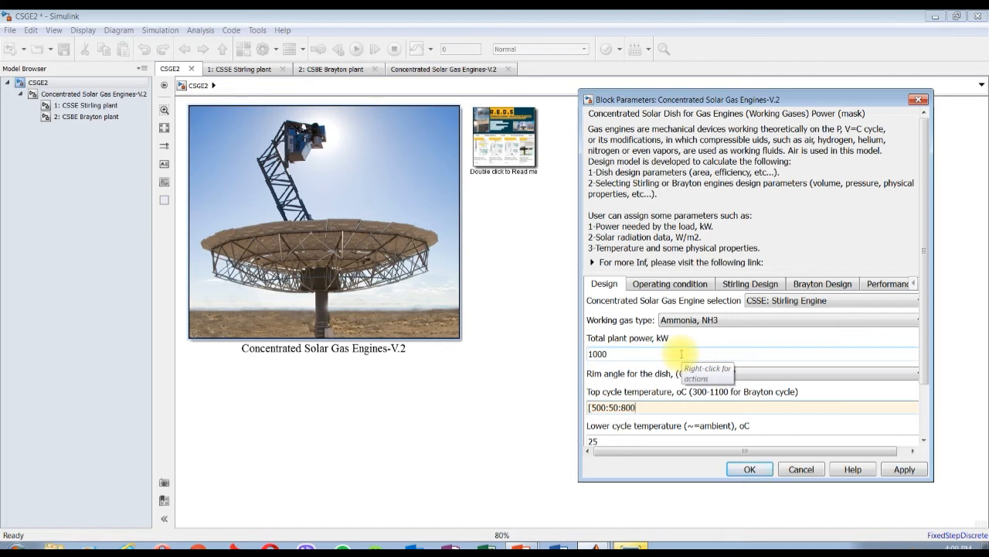
mouse_move(545, 315)
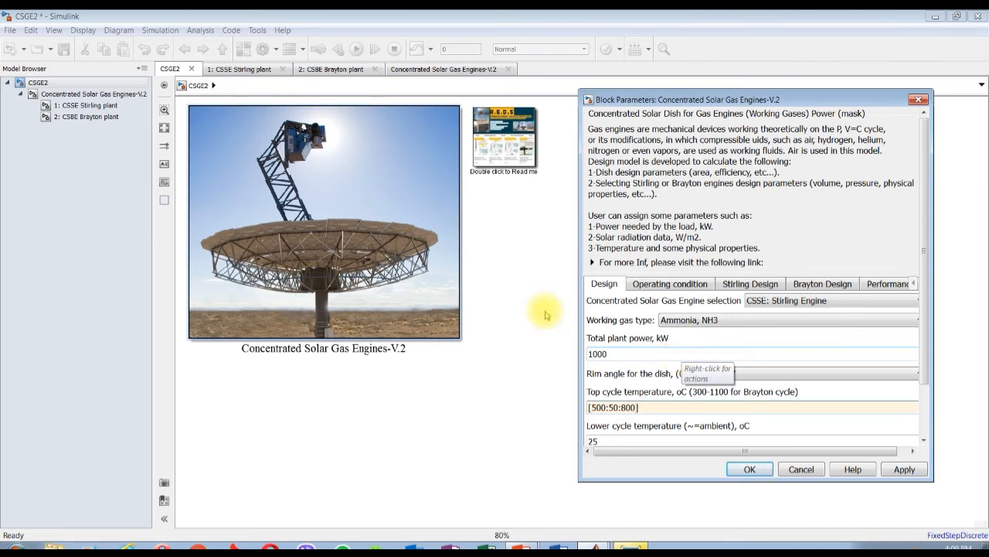
click(749, 469)
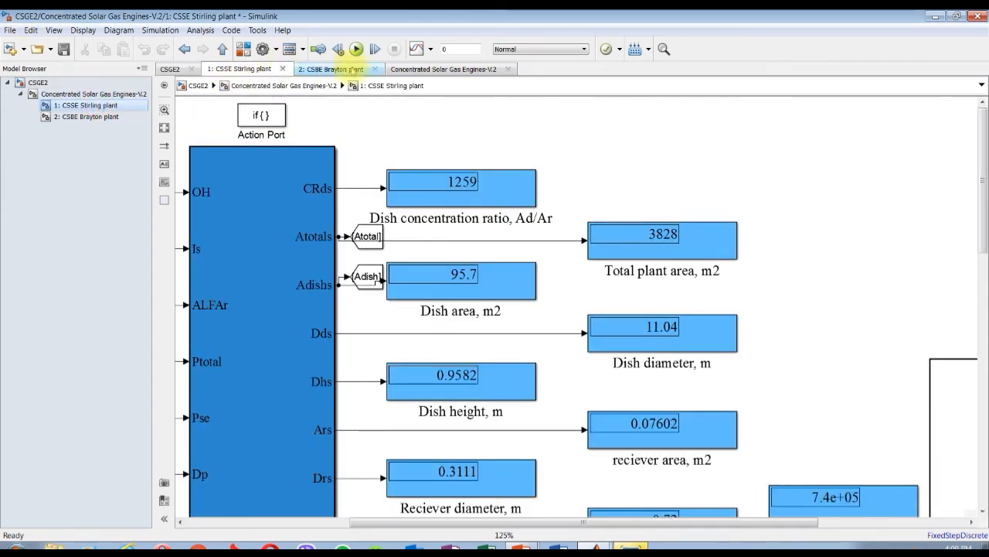
Step: Run the Stirling plant temperature sweep and scroll through its multi-case display results
click(355, 49)
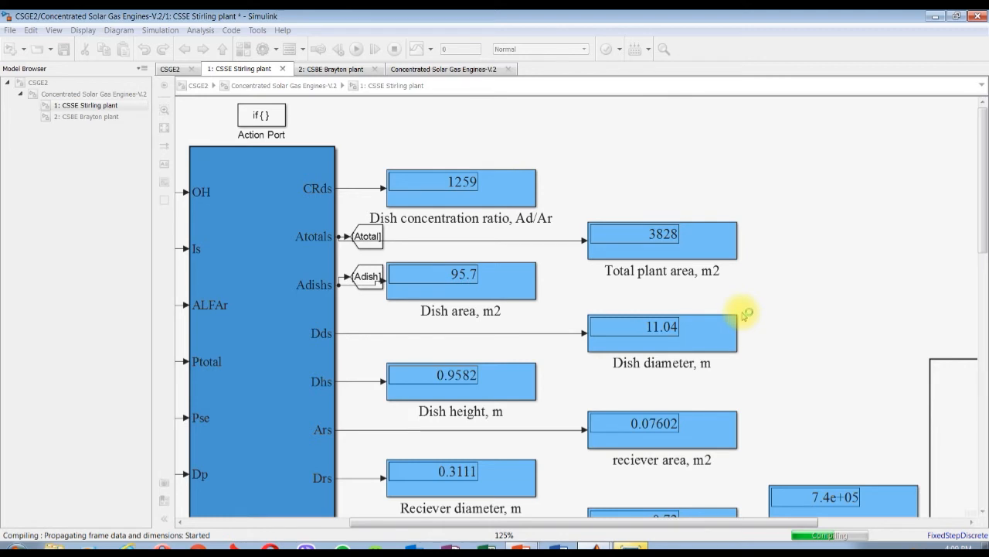
mouse_move(662, 209)
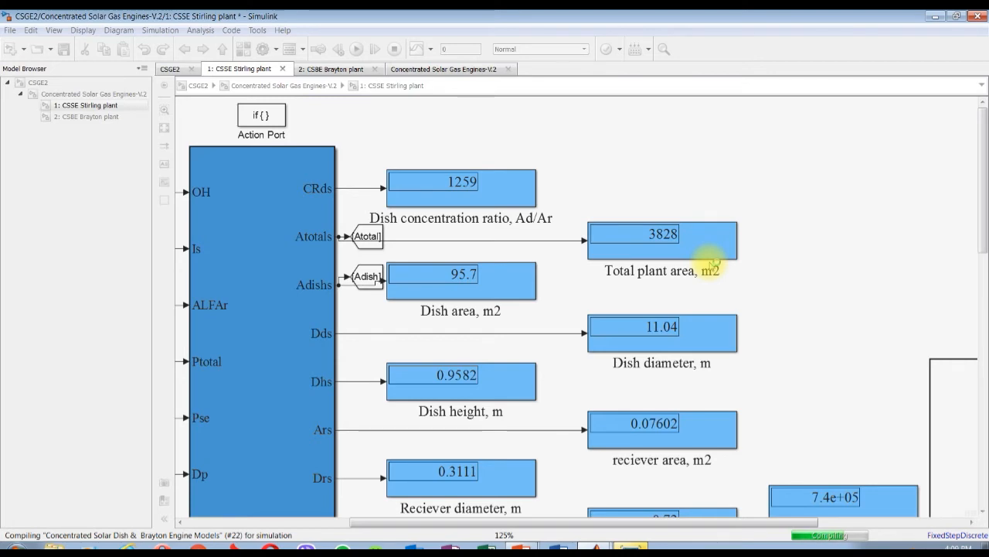
scroll(down, 3)
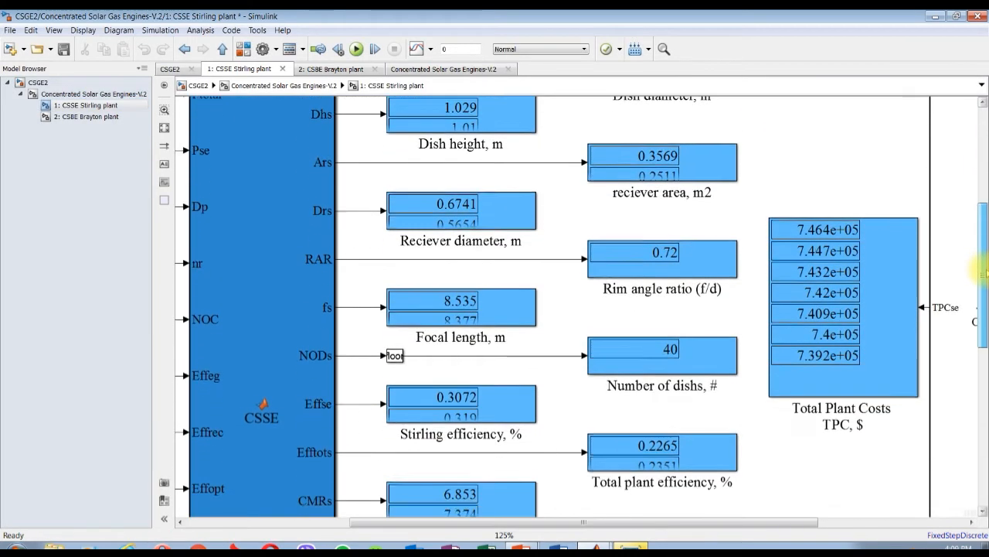
scroll(down, 3)
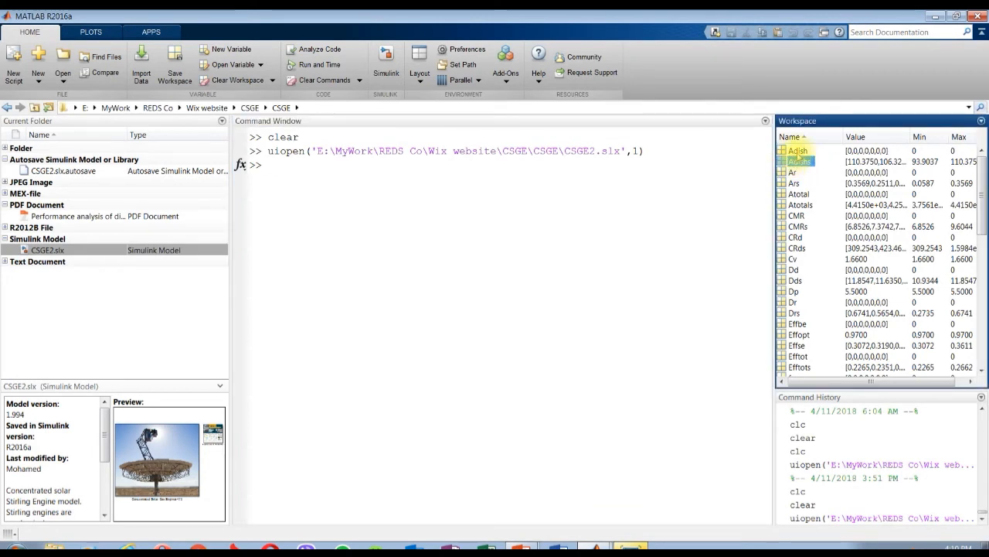
Step: Plot the Adishs dish area results as a line chart, then close the figure
click(798, 161)
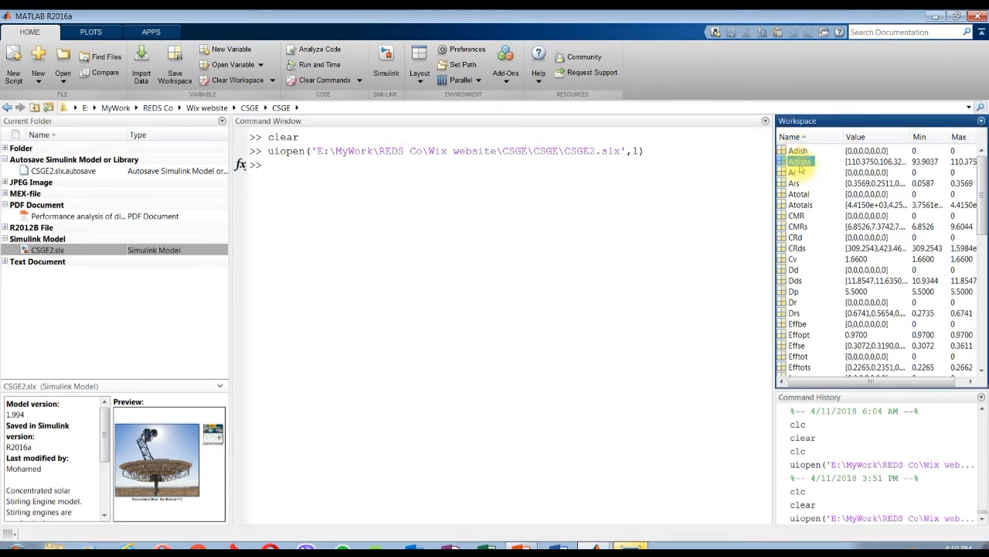
click(91, 32)
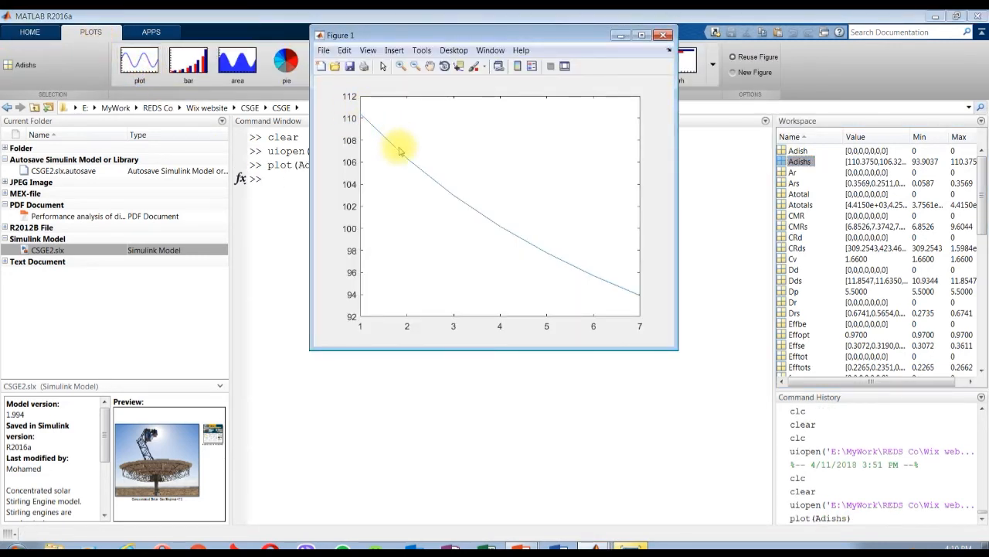
mouse_move(423, 149)
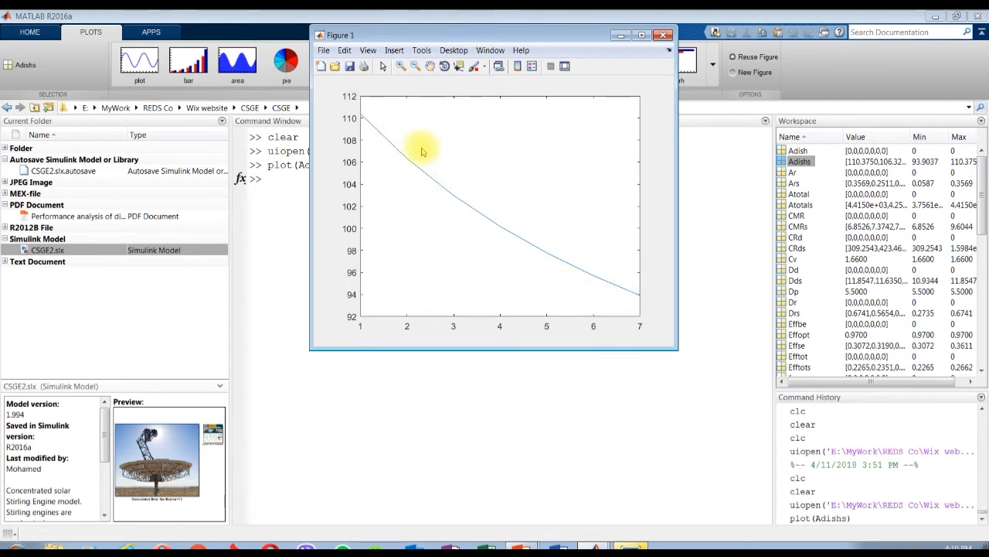
mouse_move(632, 296)
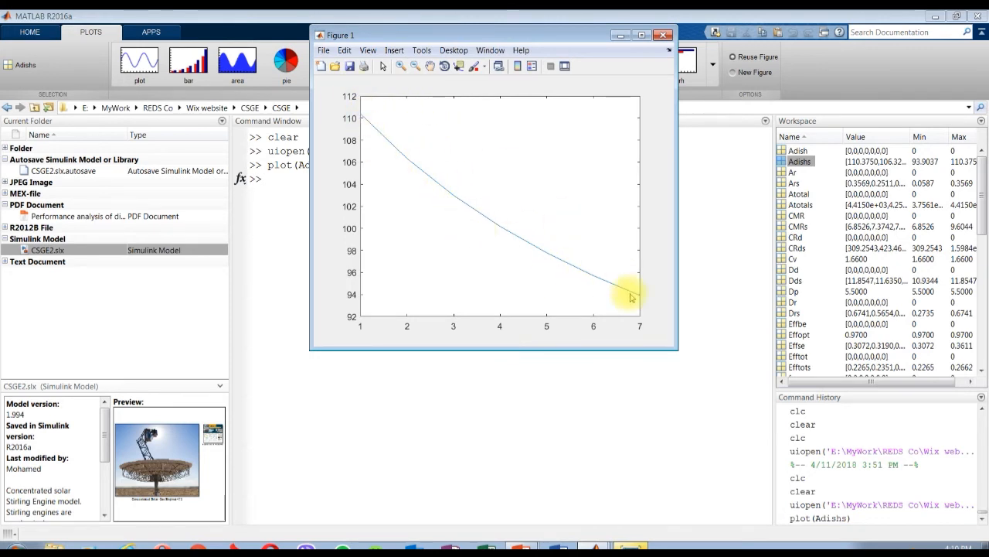
mouse_move(590, 297)
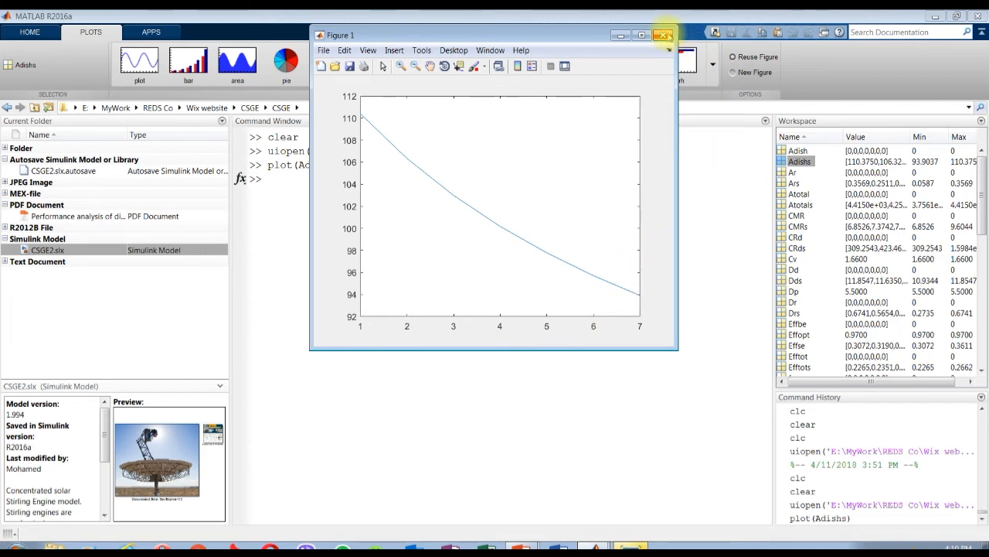
click(663, 35)
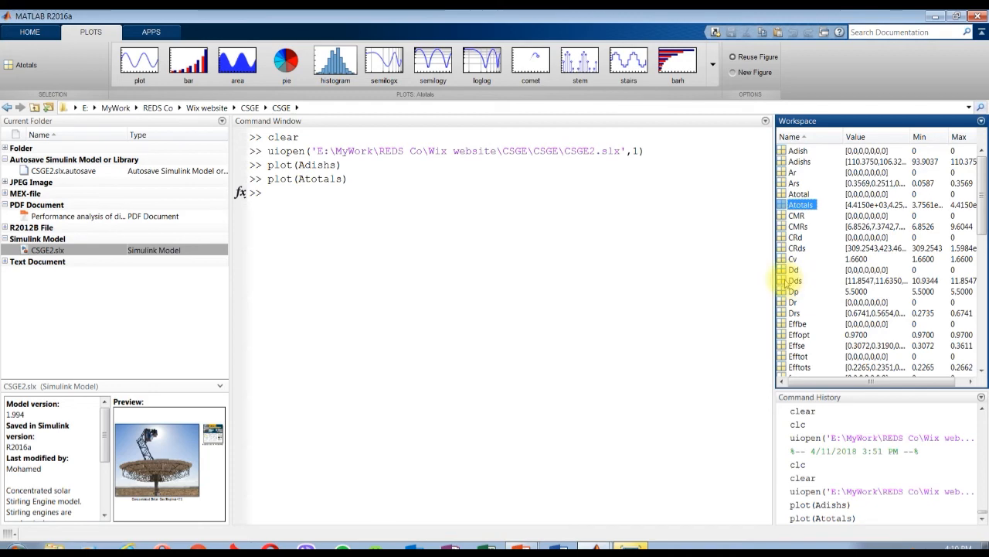
Step: Scroll down the Workspace and select the Stroke results to plot
scroll(down, 3)
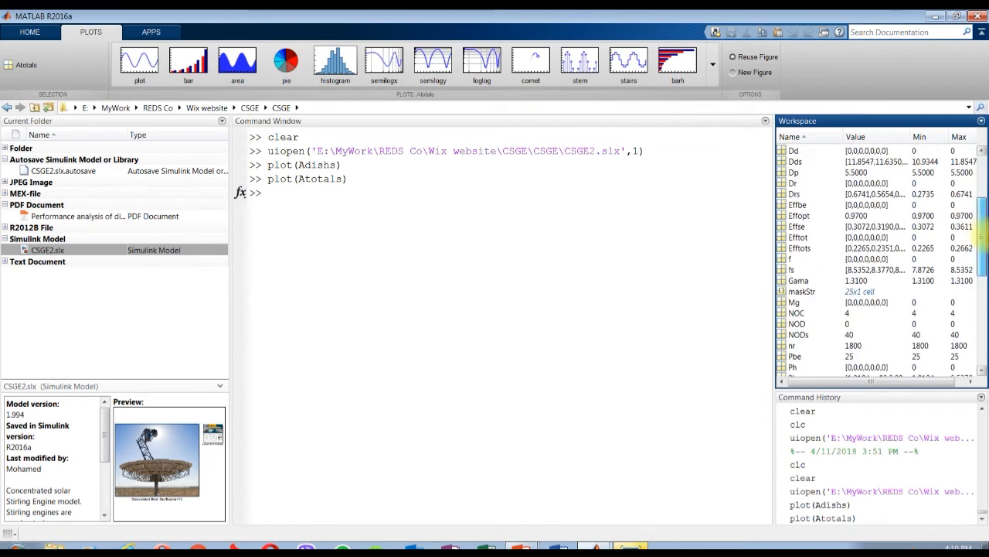
scroll(down, 3)
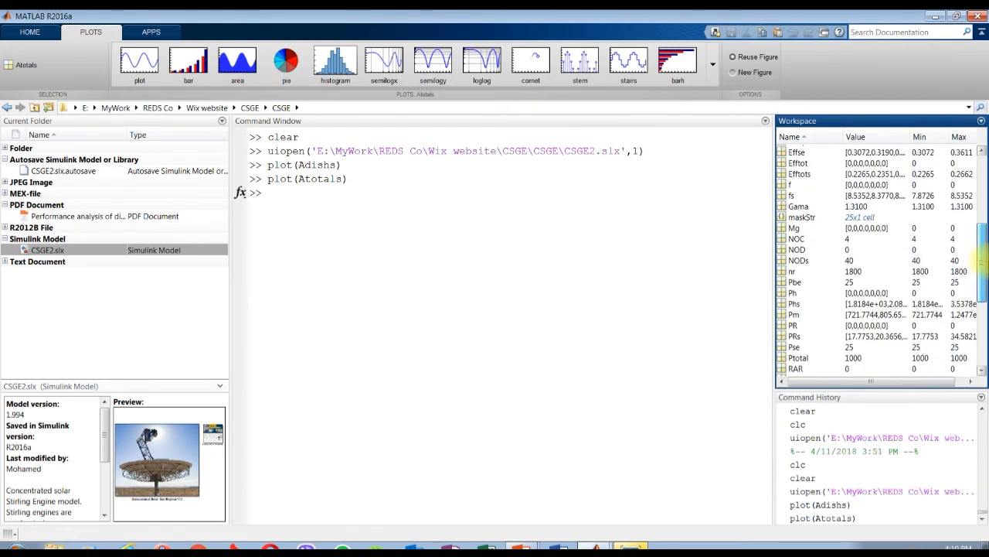
scroll(down, 3)
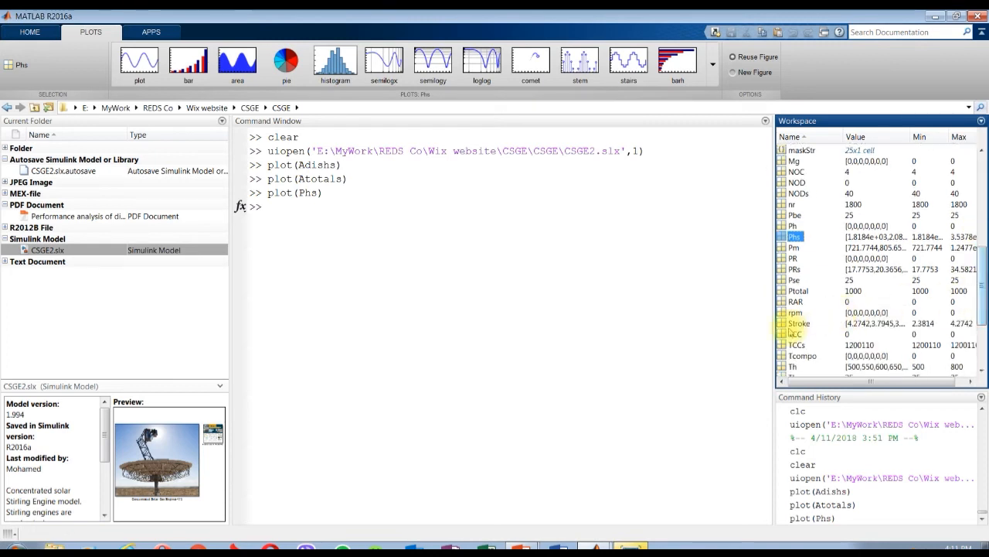
click(800, 323)
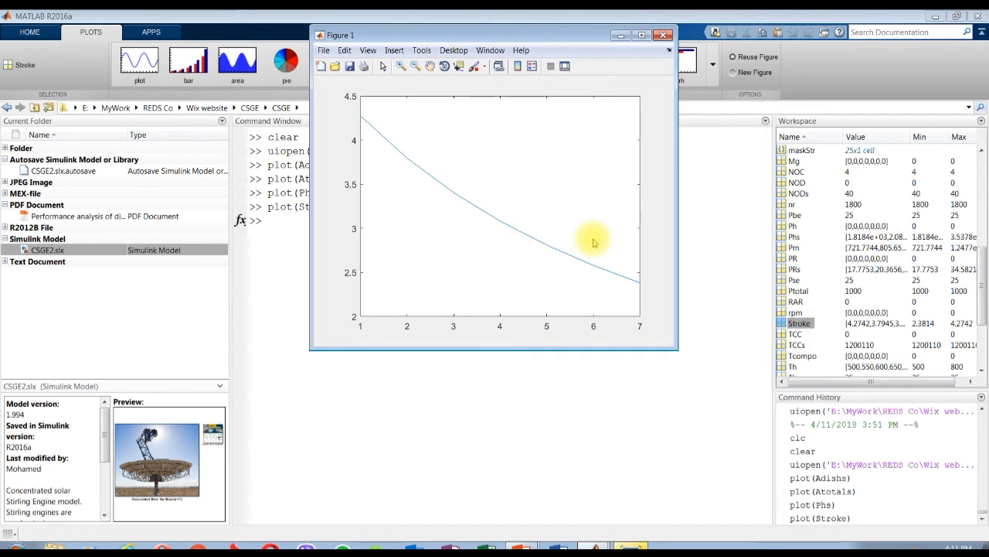
mouse_move(638, 52)
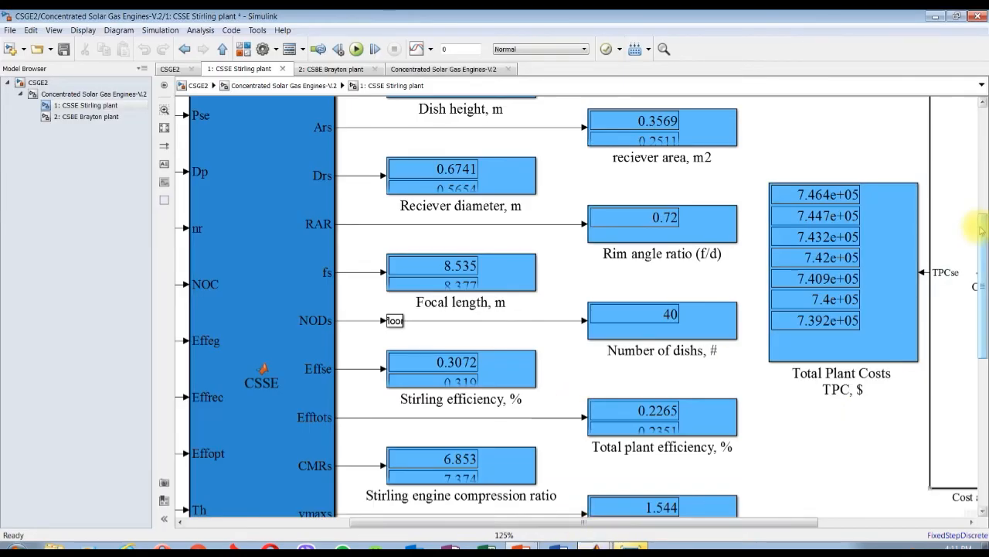
Step: Scroll through the Stirling plant displays, e.g. piston stroke 4.274 and volume 101.5 cm3
scroll(down, 3)
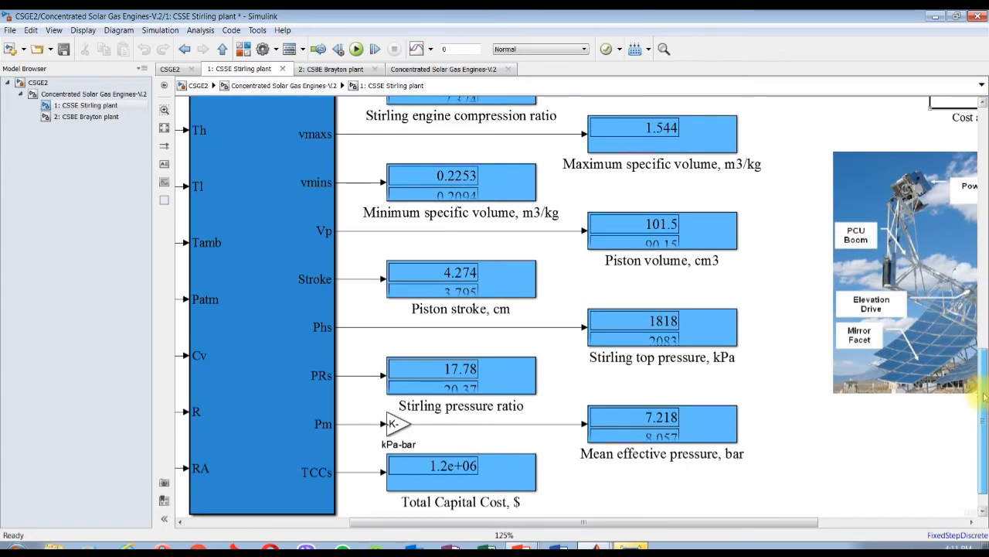
scroll(down, 3)
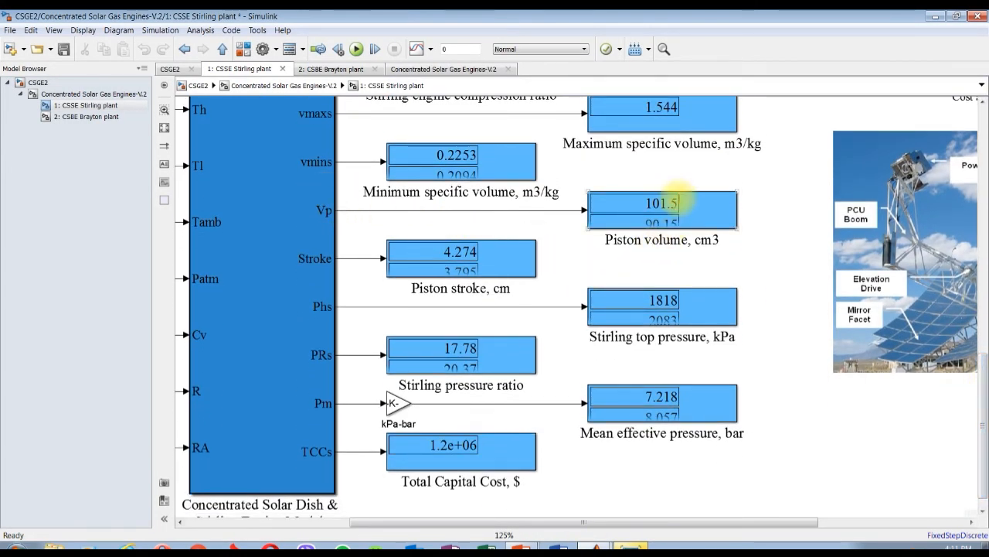
mouse_move(653, 366)
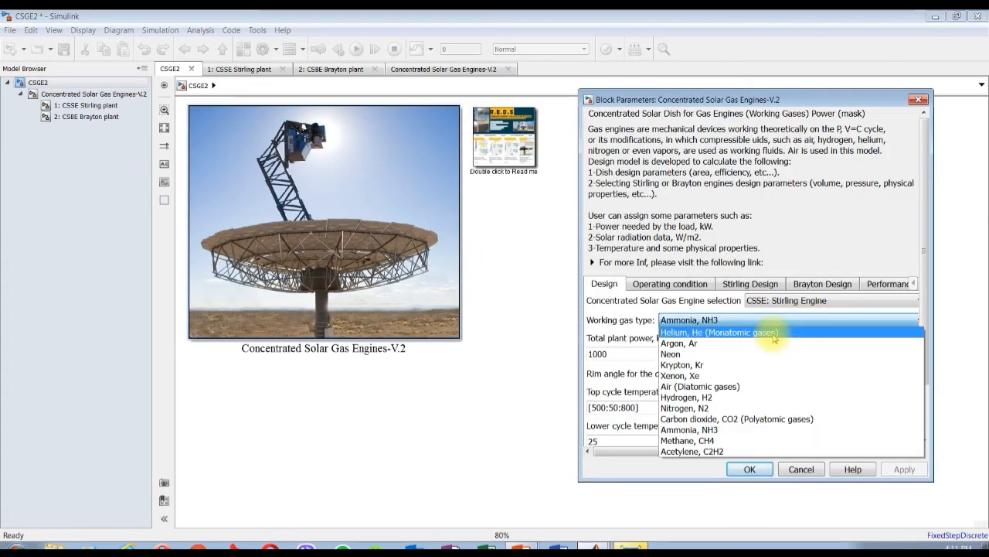
Step: Rerun the Stirling plant (110.4 m2 dish area, 309.3 concentration ratio) and return to CSGE2
click(699, 386)
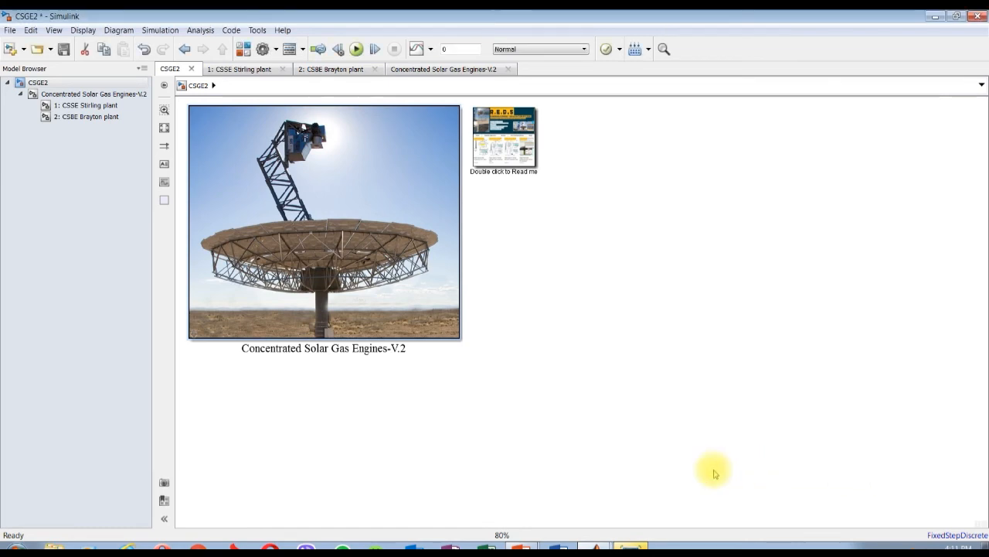
click(89, 105)
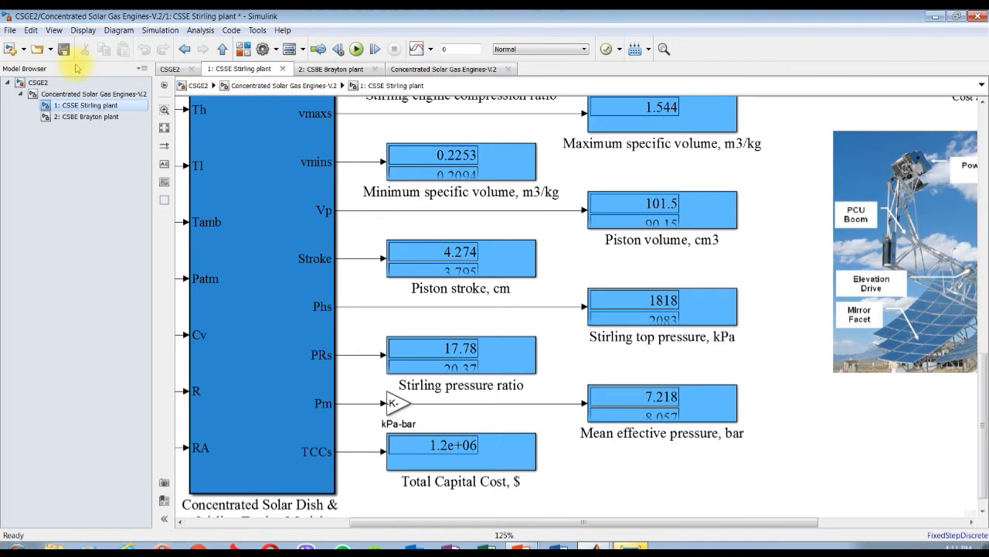
click(357, 49)
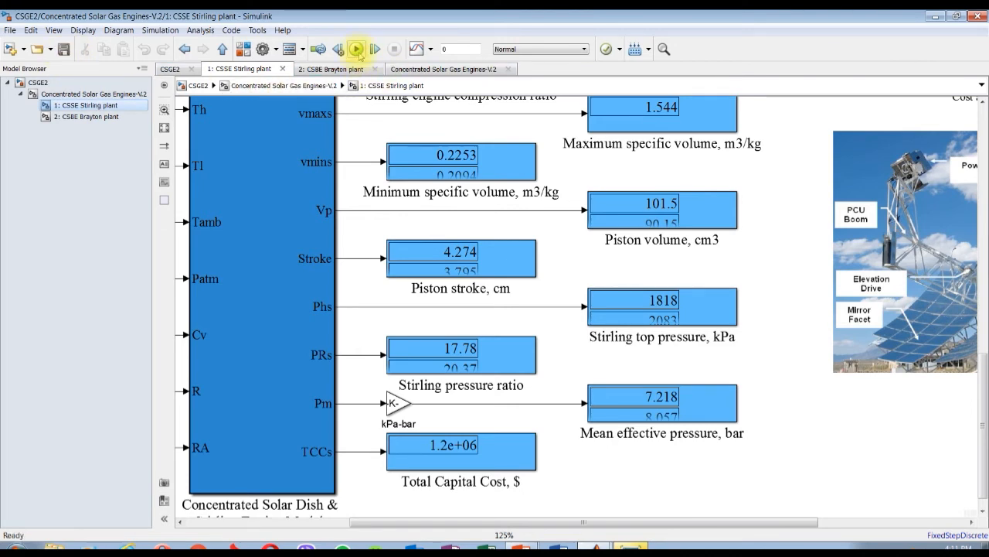
click(356, 48)
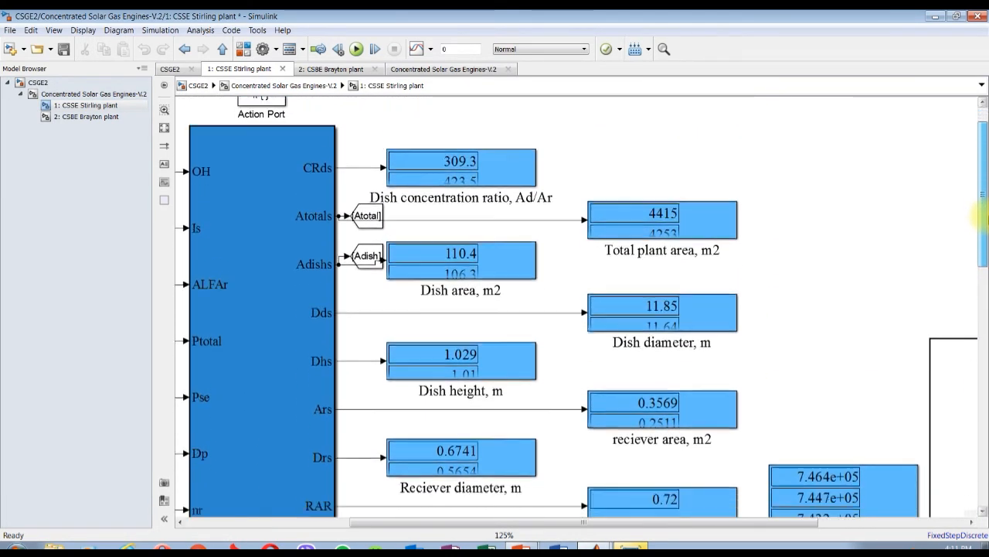
scroll(down, 3)
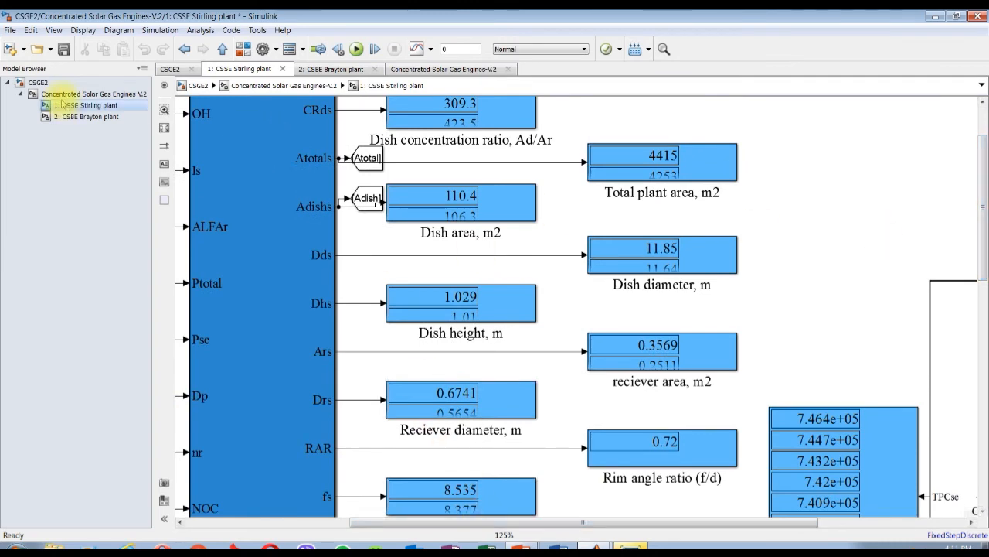
click(444, 69)
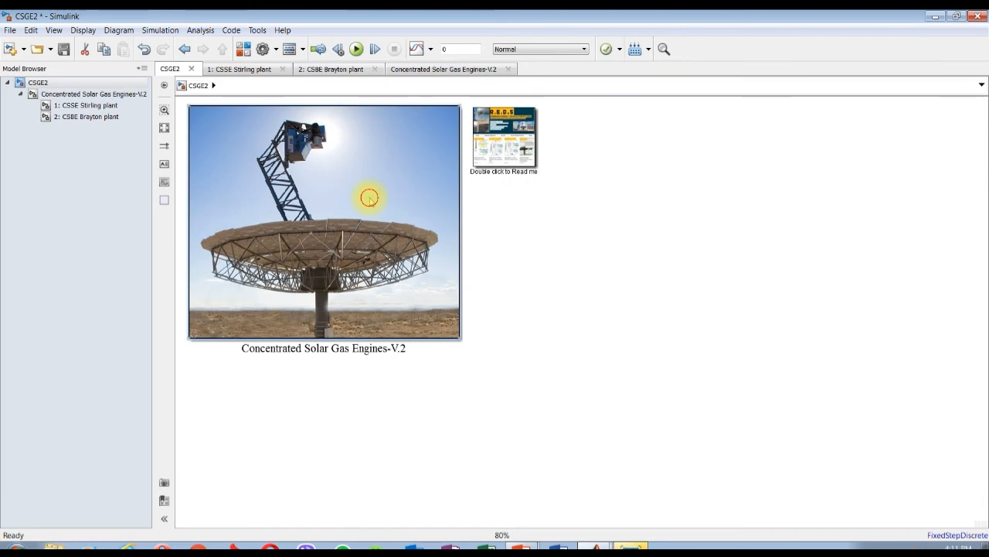
Step: Set the engine block's top cycle temperature to 700 °C
double_click(371, 197)
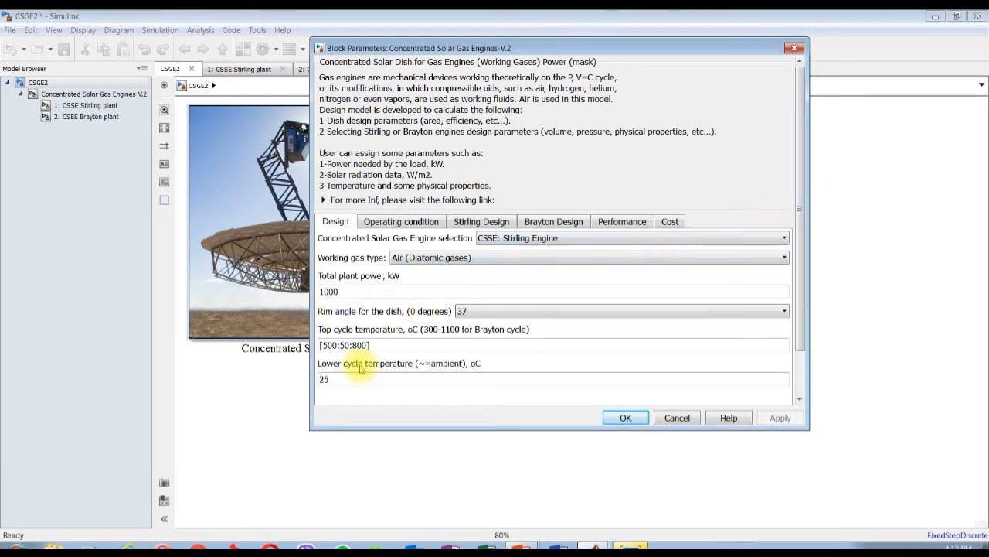
triple_click(344, 345)
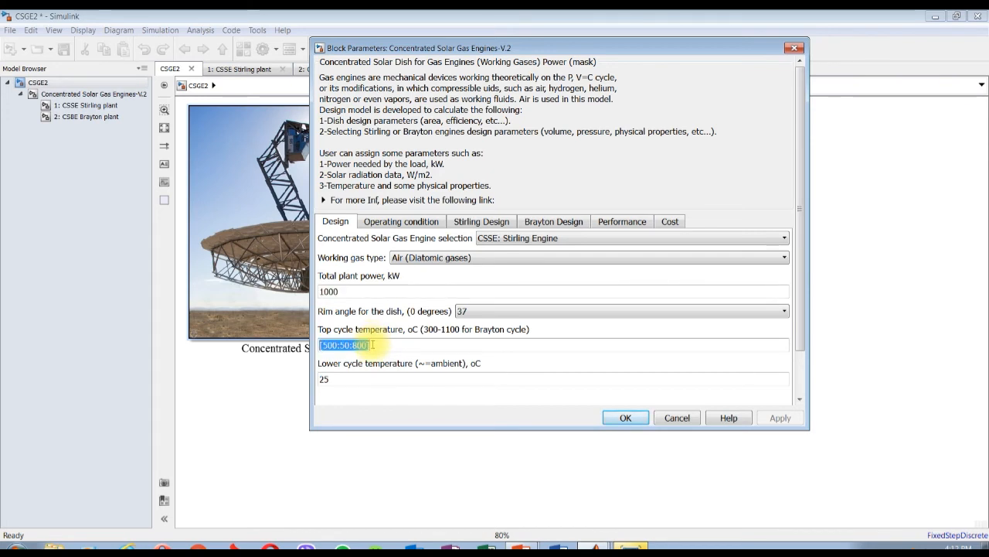
text(7)
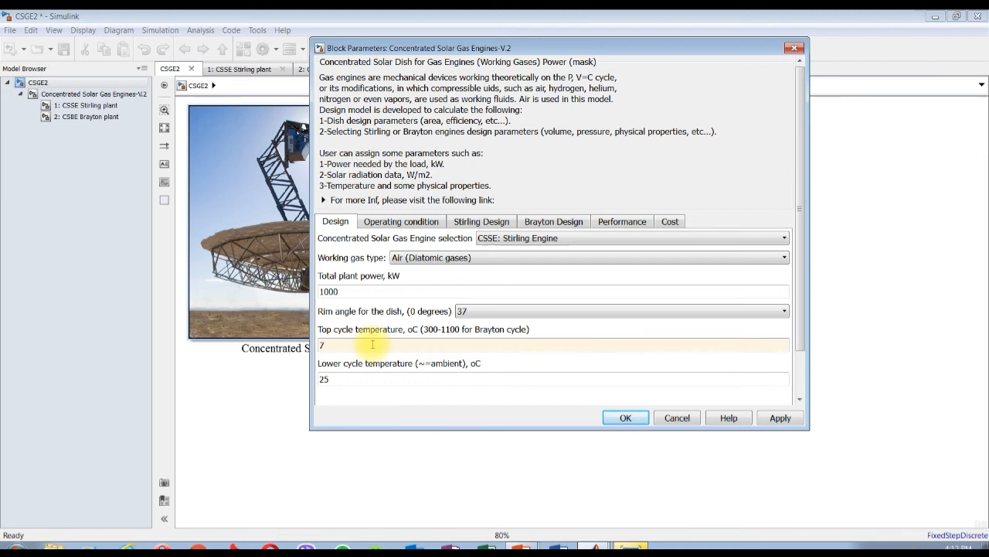
text(00)
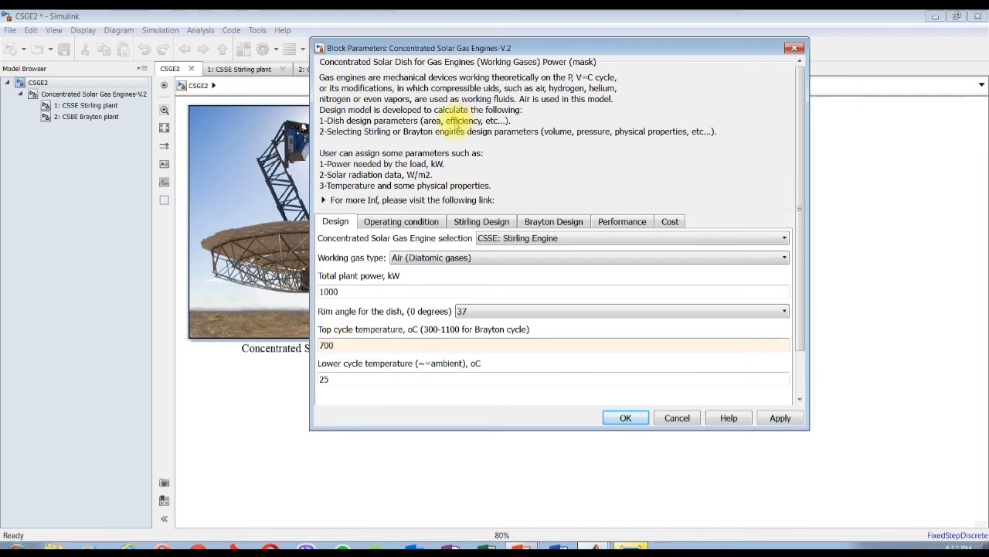
Step: Enter [10:5:60] as the Brayton engine power on the Brayton Design tab
click(481, 221)
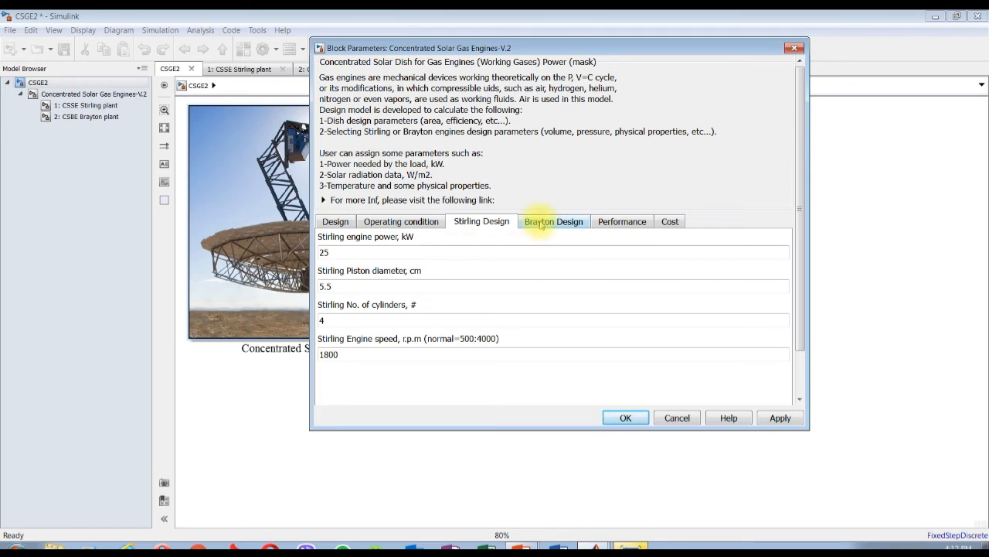
click(553, 221)
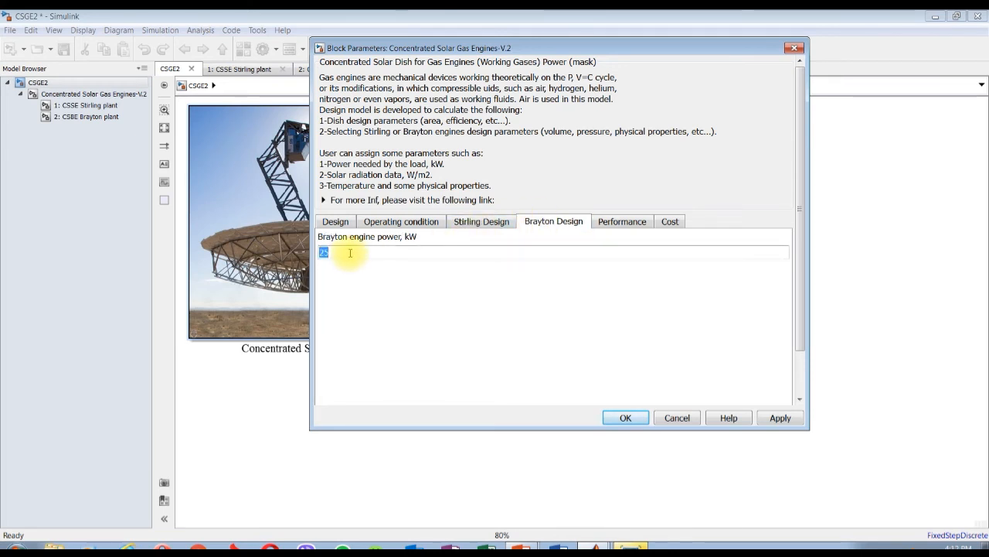
text([10)
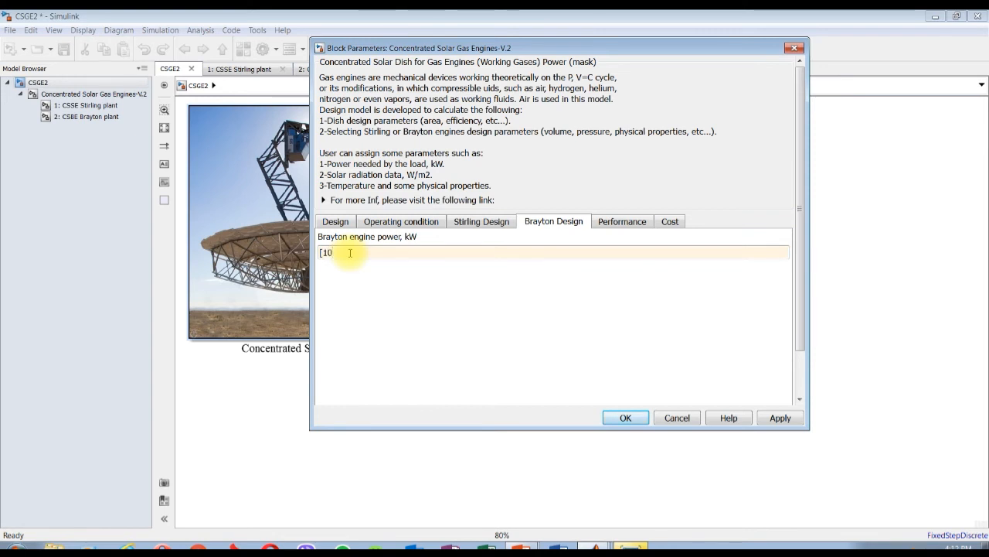
text(:)
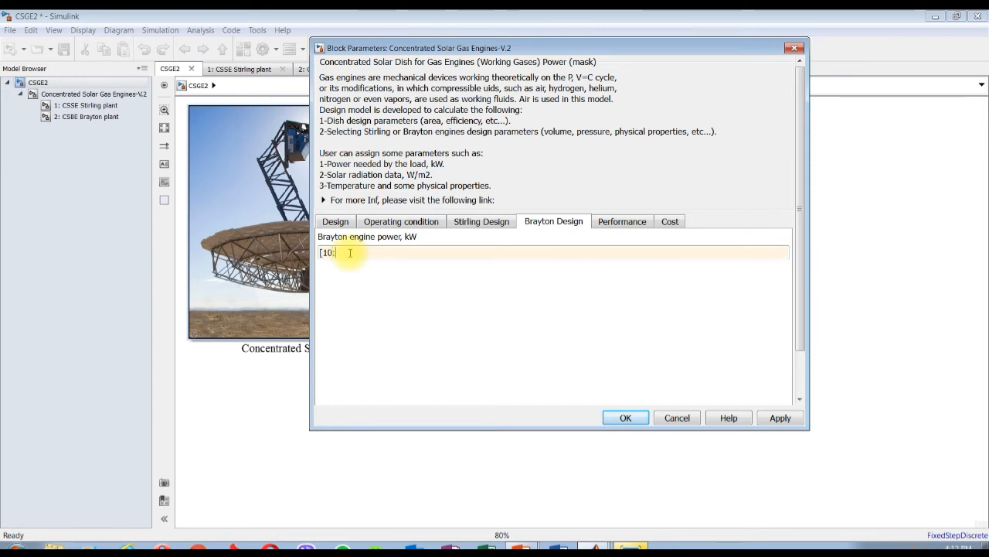
text(5:)
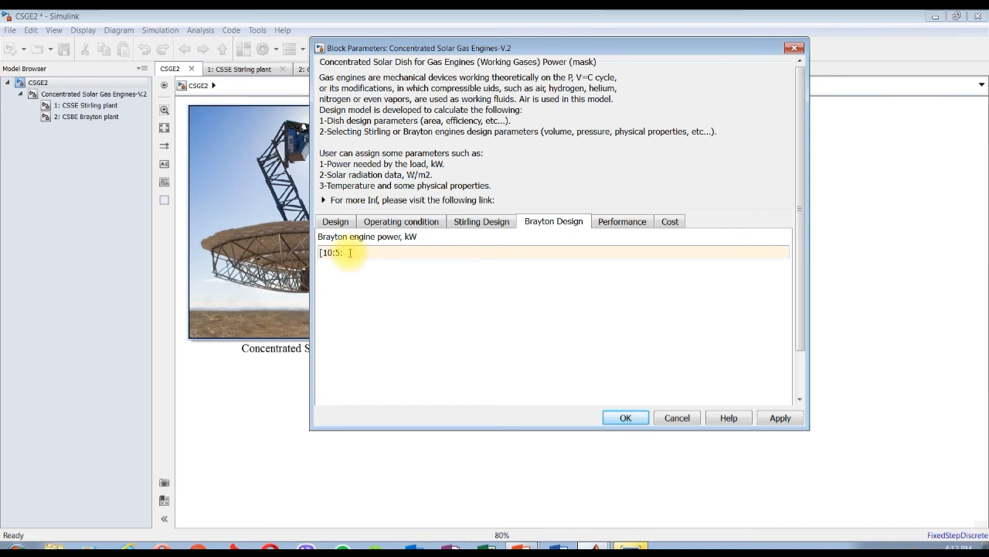
text(60])
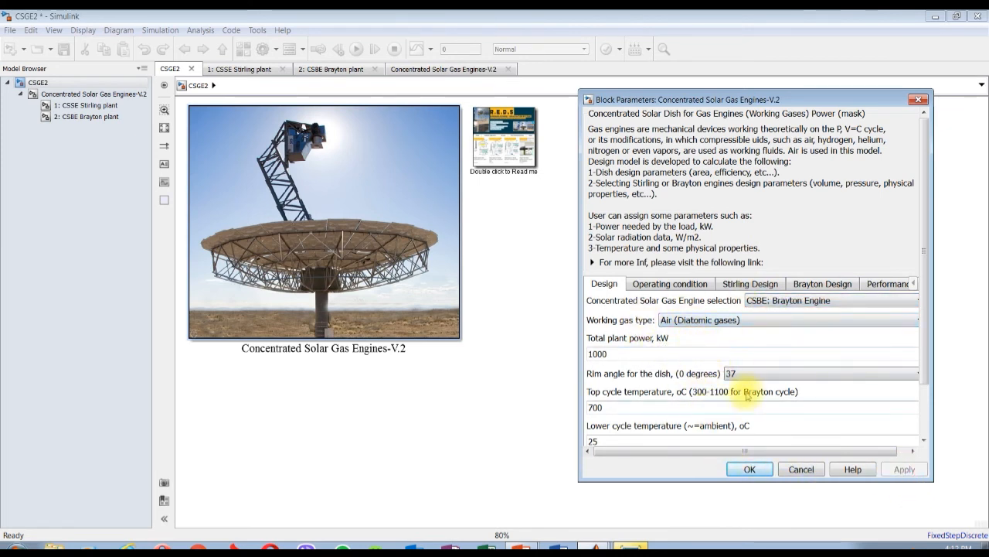
Step: Keep the 37° dish rim angle and apply the engine design parameters with OK
click(916, 374)
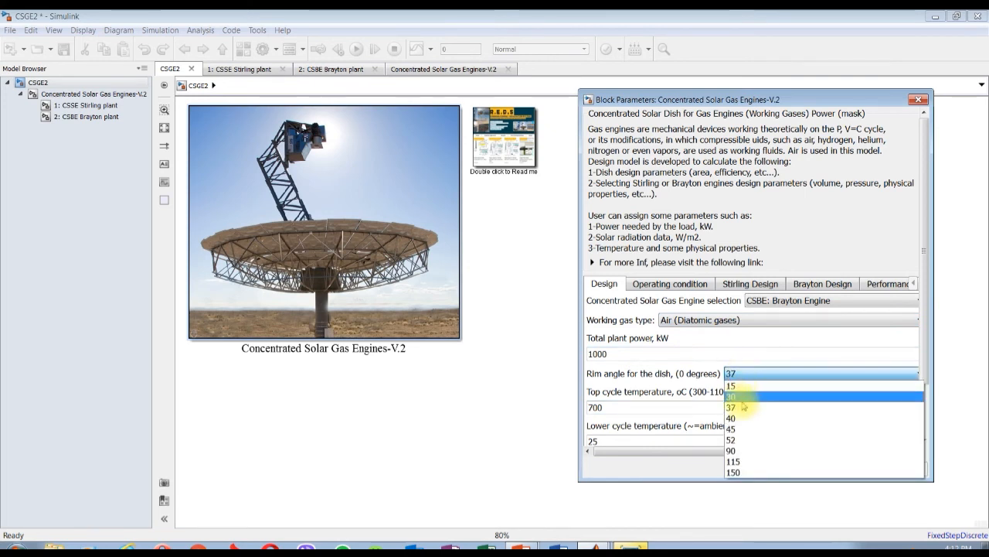
click(730, 408)
text(800)
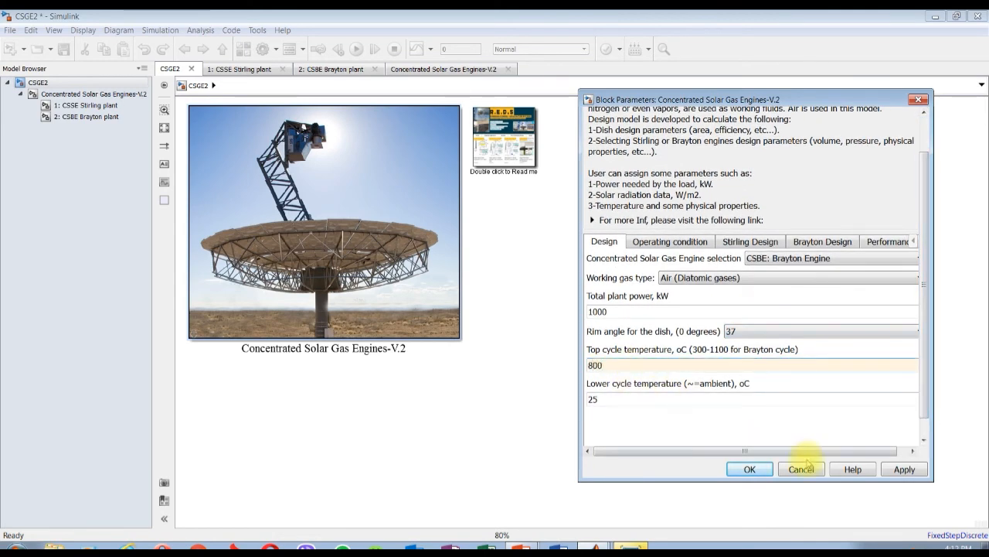
click(802, 469)
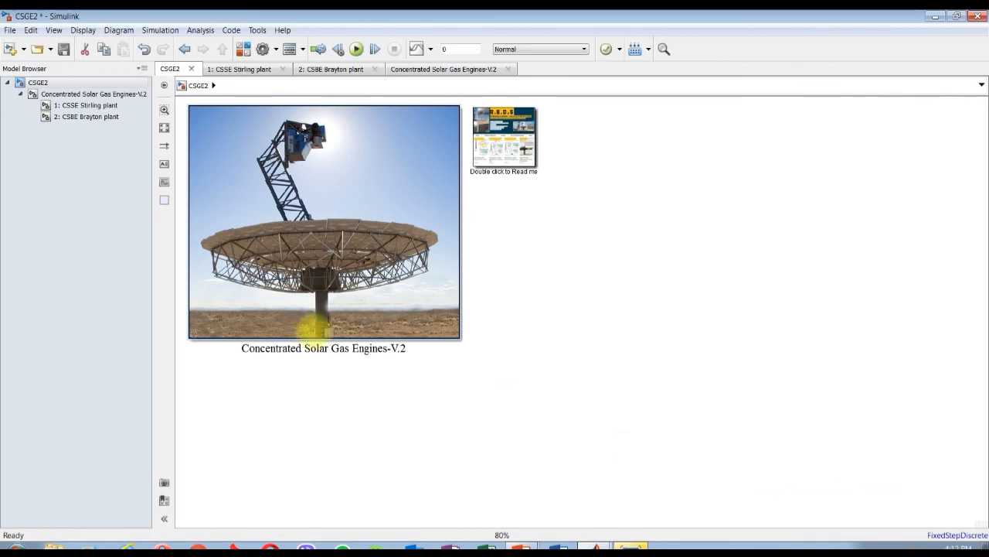
Step: Run the CSBE Brayton plant and scroll its displays, e.g. 204.1 kPa top pressure
click(334, 69)
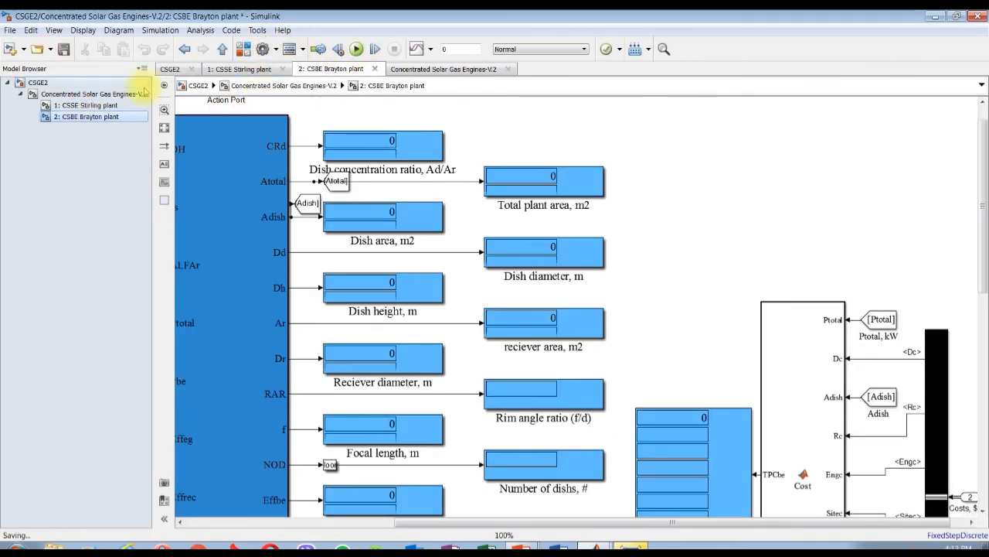
click(355, 49)
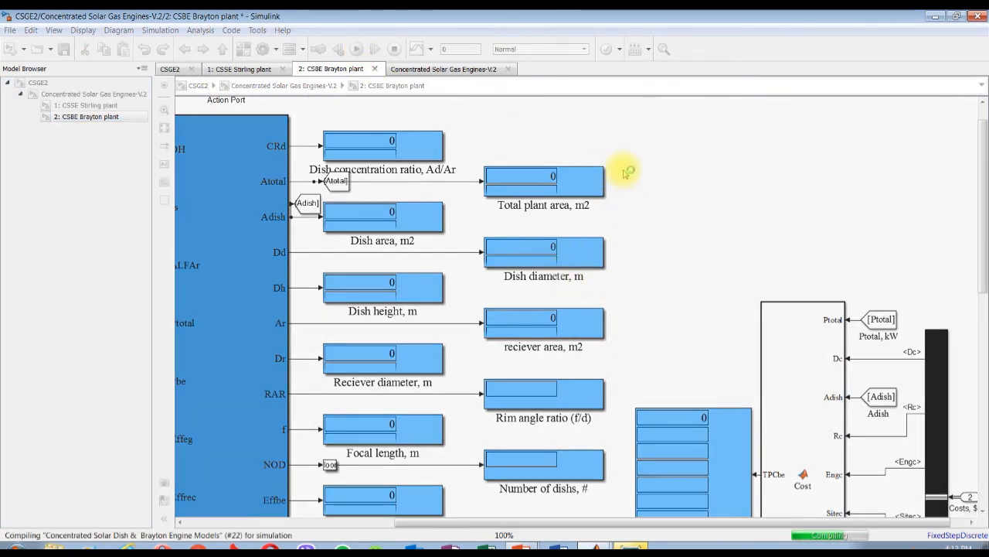
click(355, 49)
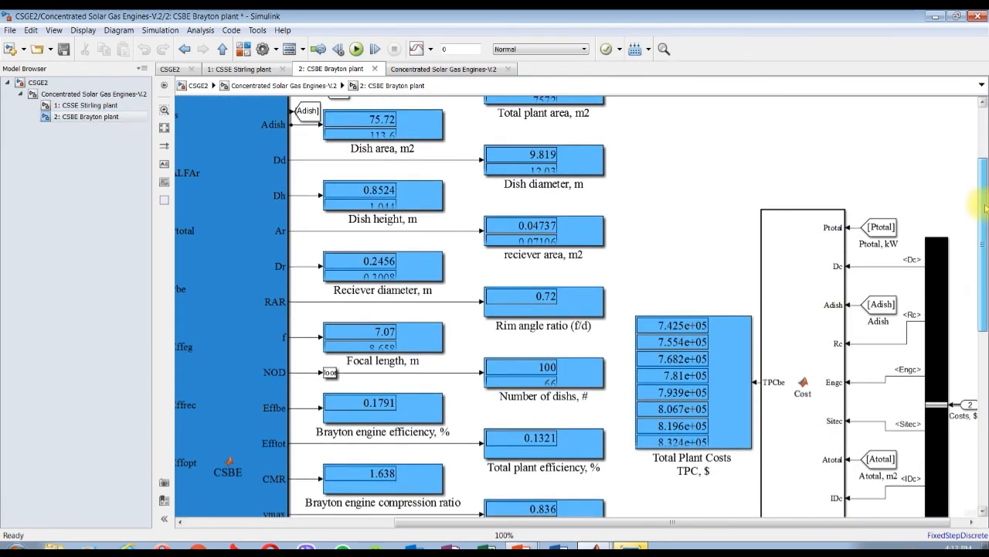
scroll(down, 3)
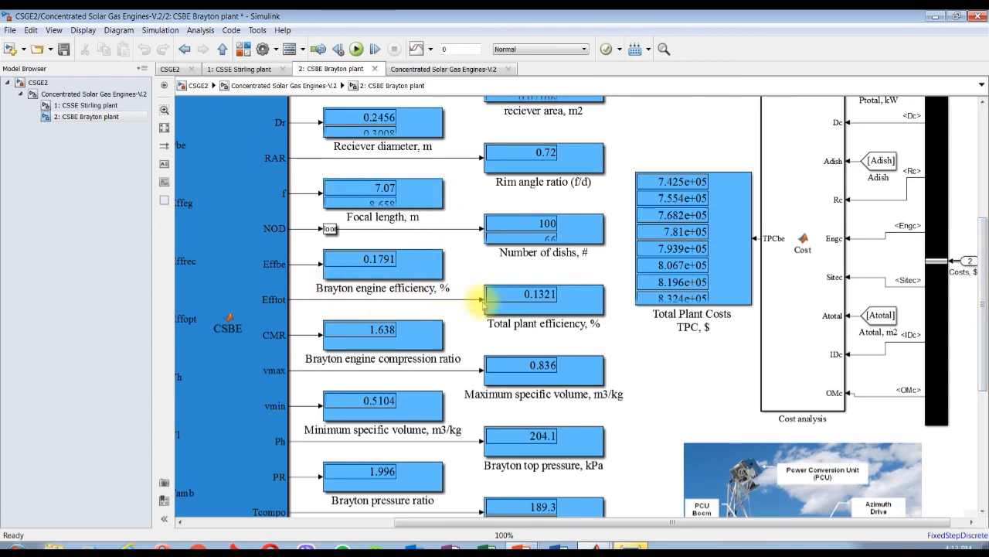
scroll(down, 3)
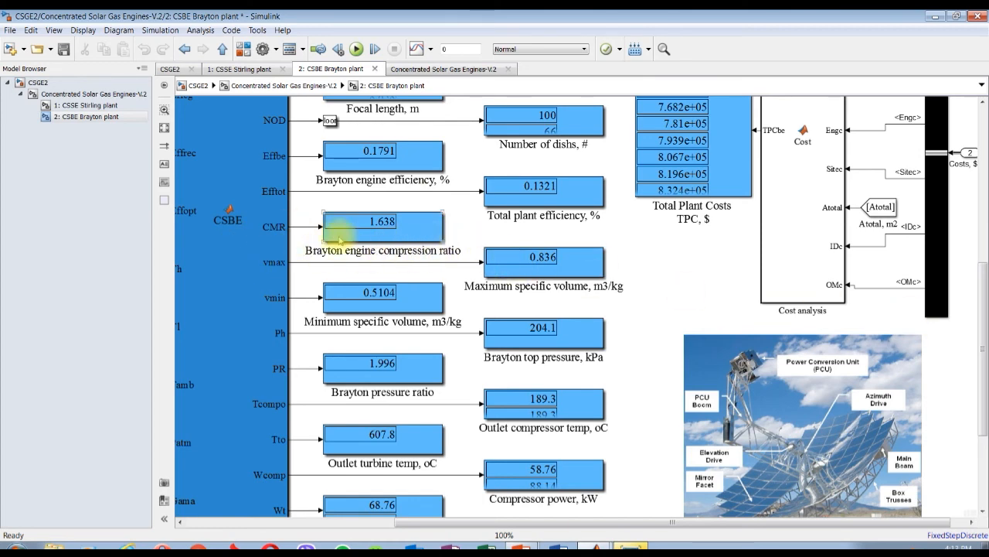
scroll(down, 3)
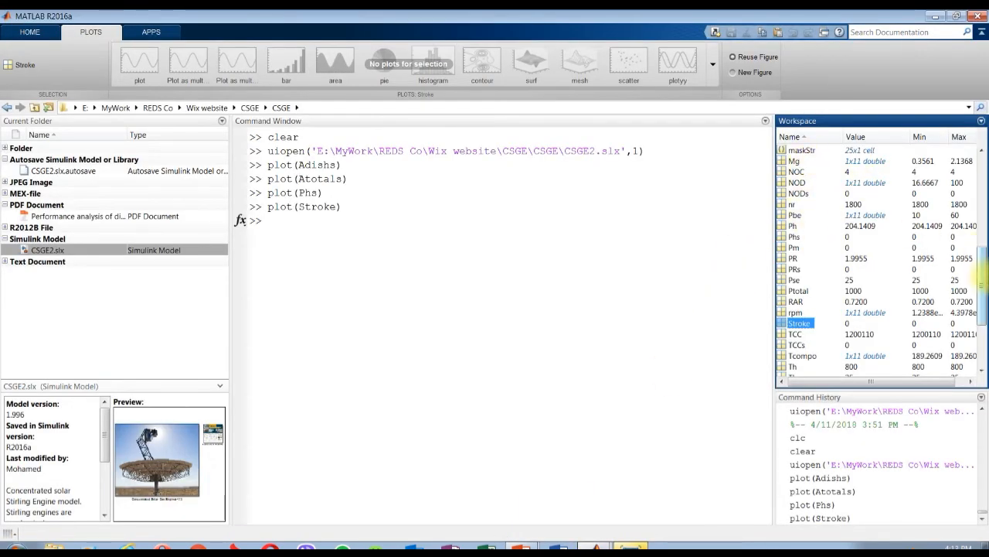
Step: Plot Adish, a line rising from about 76 to 454, then close it and scroll the Workspace
click(797, 150)
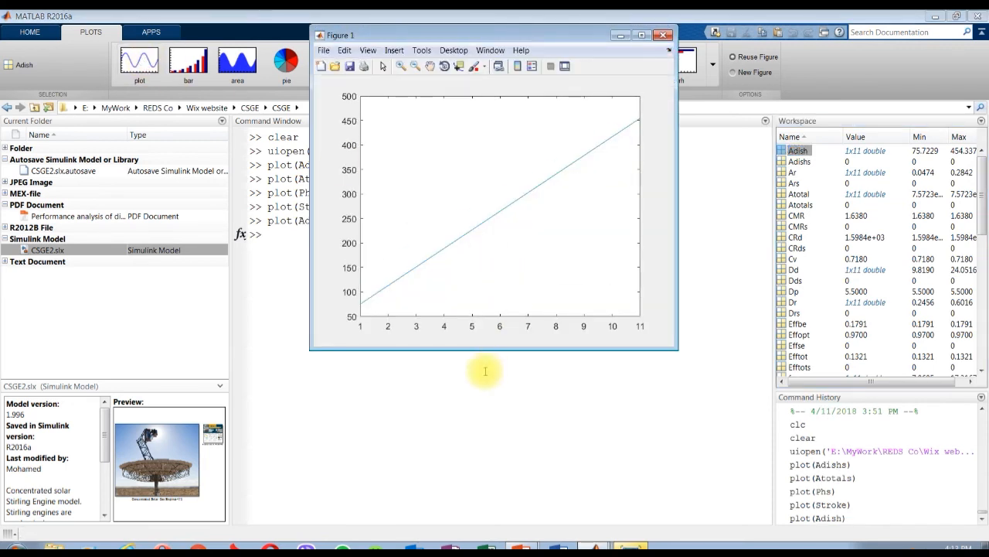
mouse_move(618, 136)
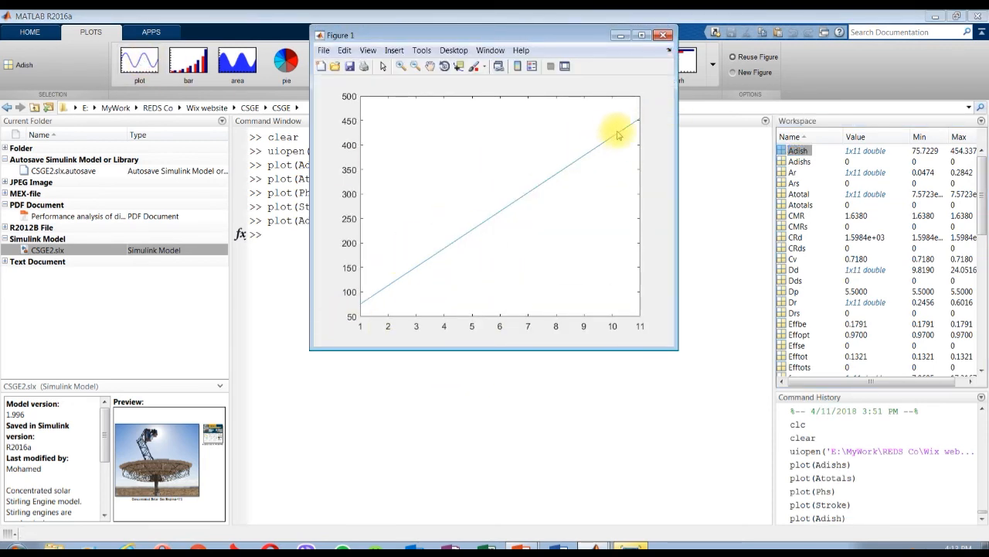
mouse_move(495, 236)
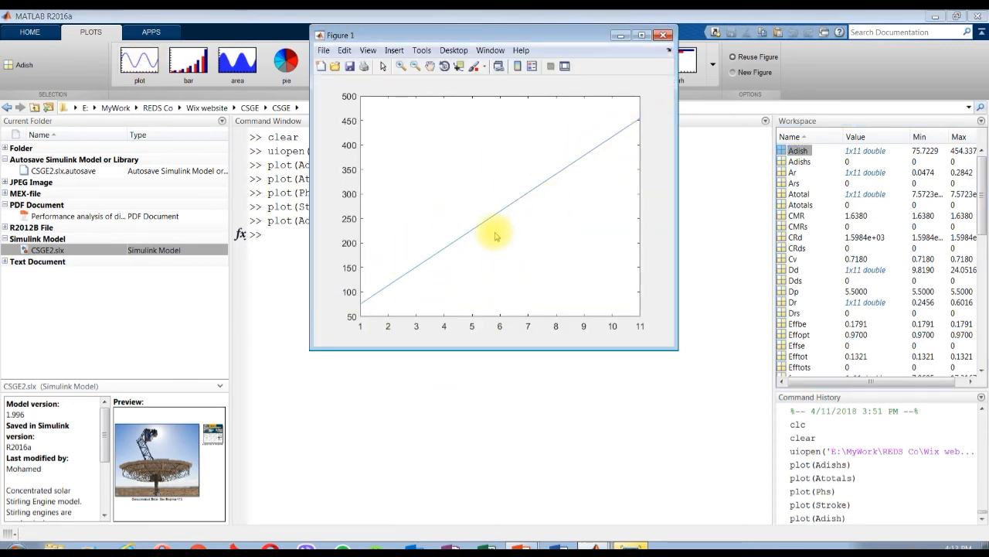
mouse_move(393, 295)
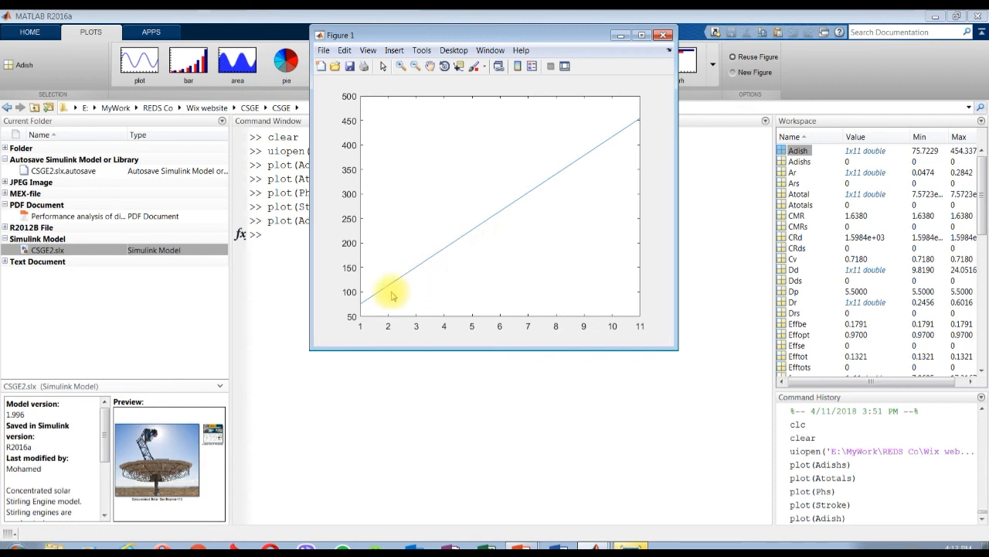
mouse_move(639, 148)
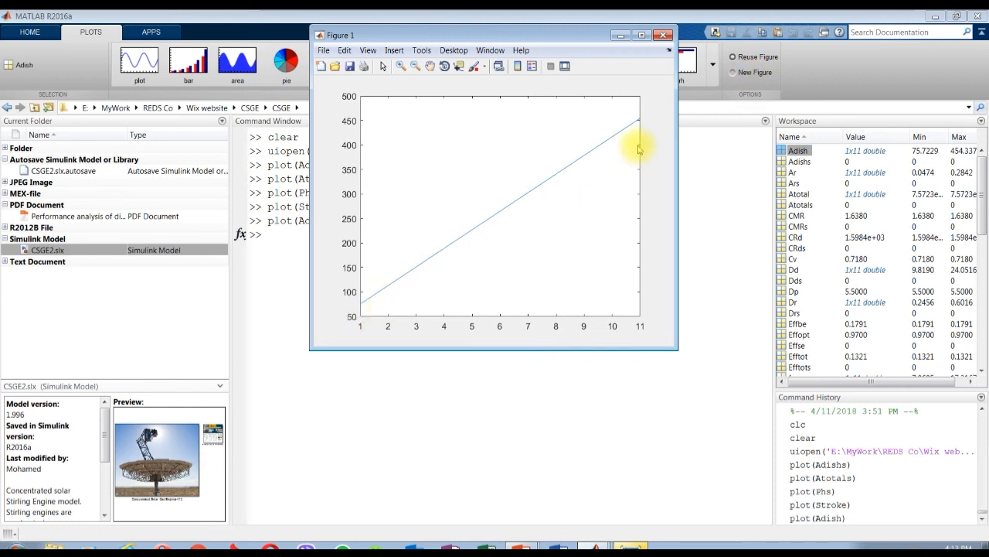
click(662, 34)
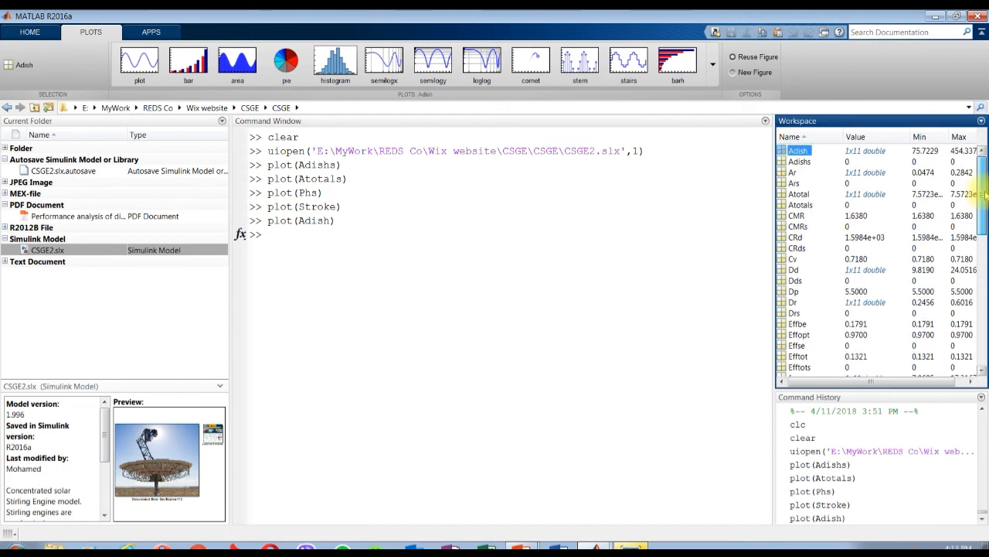
scroll(down, 3)
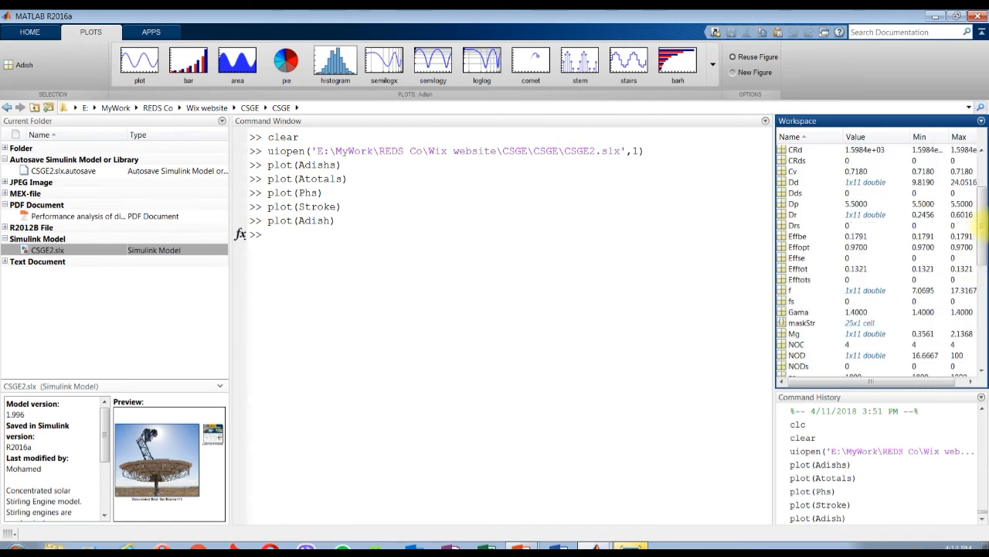
scroll(down, 3)
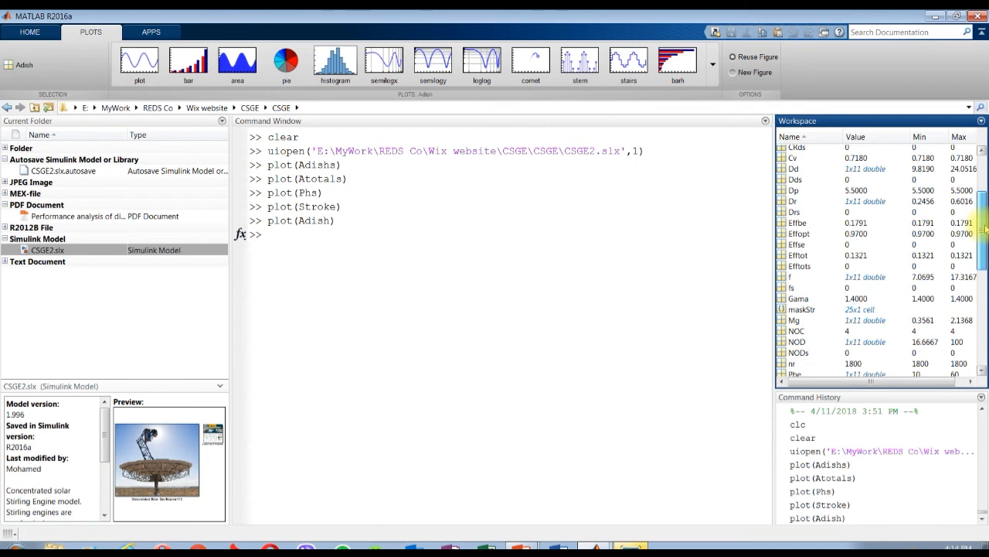
scroll(down, 3)
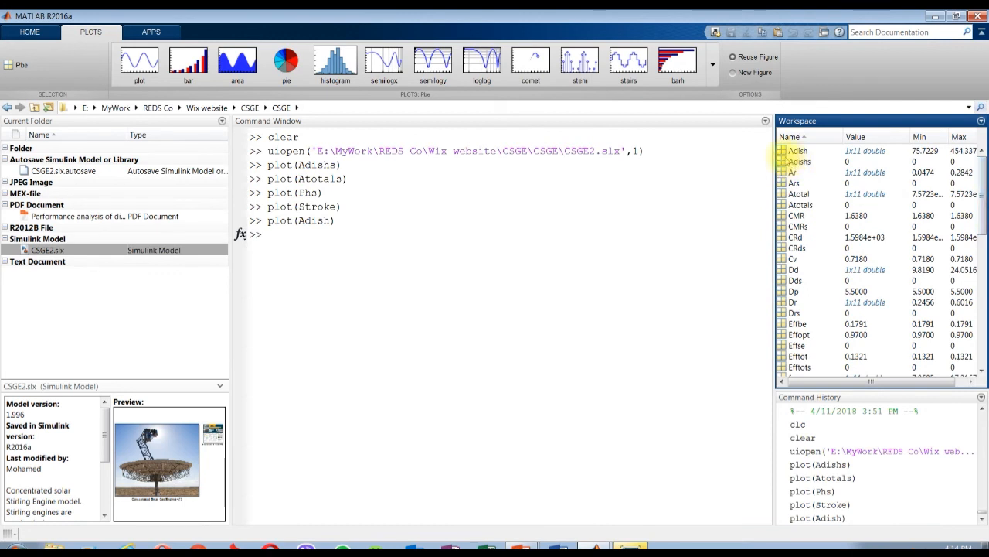
Step: Plot Adish against Pbe, showing dish area across 10–60 kW engine power
click(798, 150)
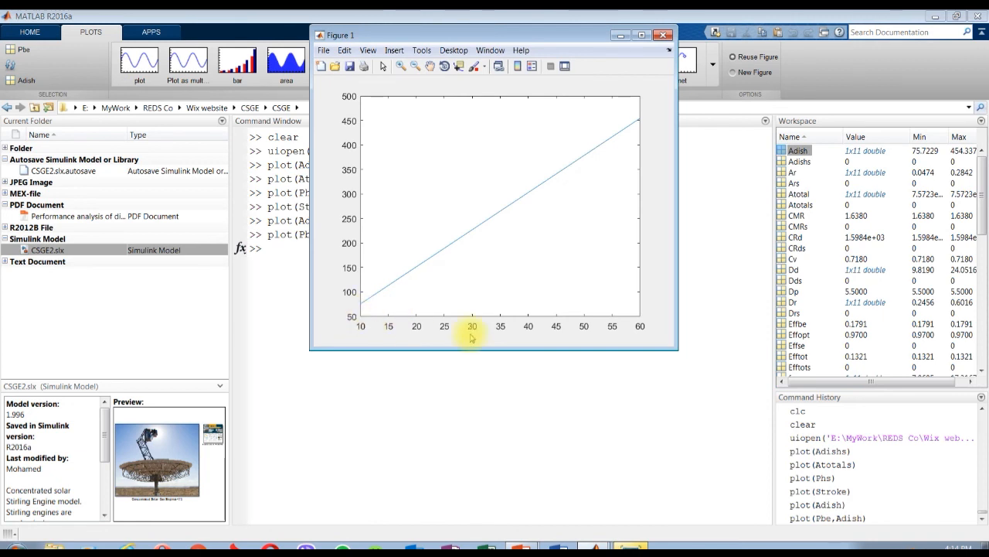
mouse_move(471, 172)
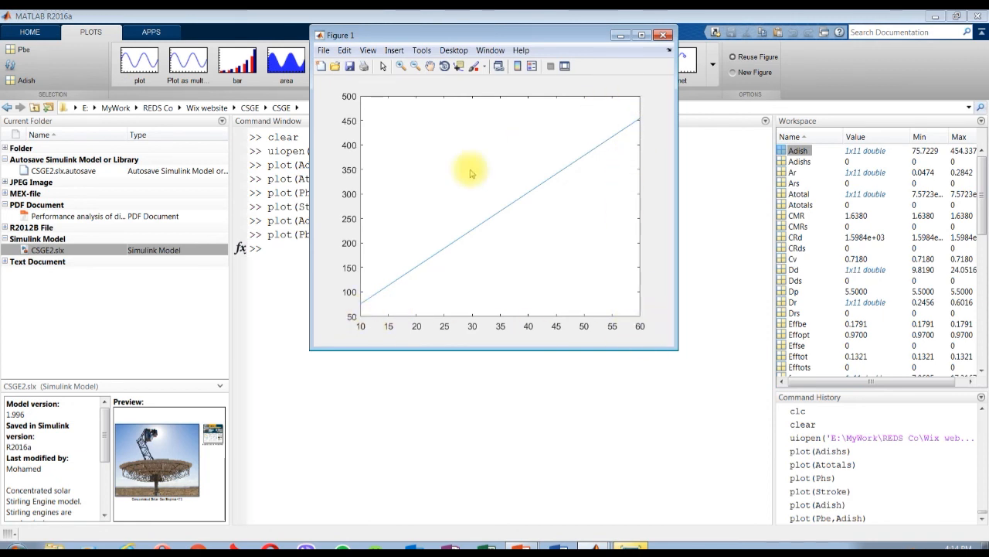
mouse_move(477, 222)
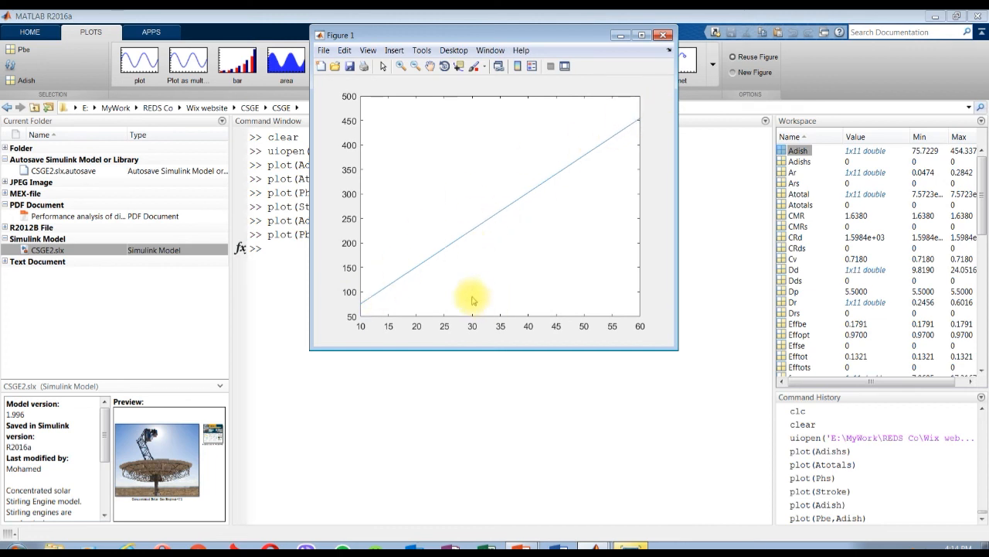
mouse_move(360, 323)
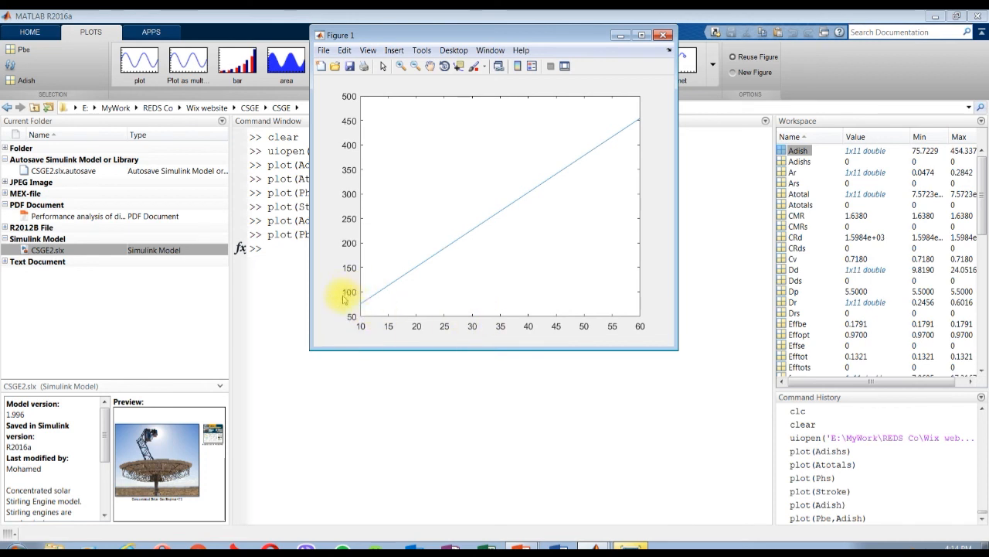
mouse_move(373, 293)
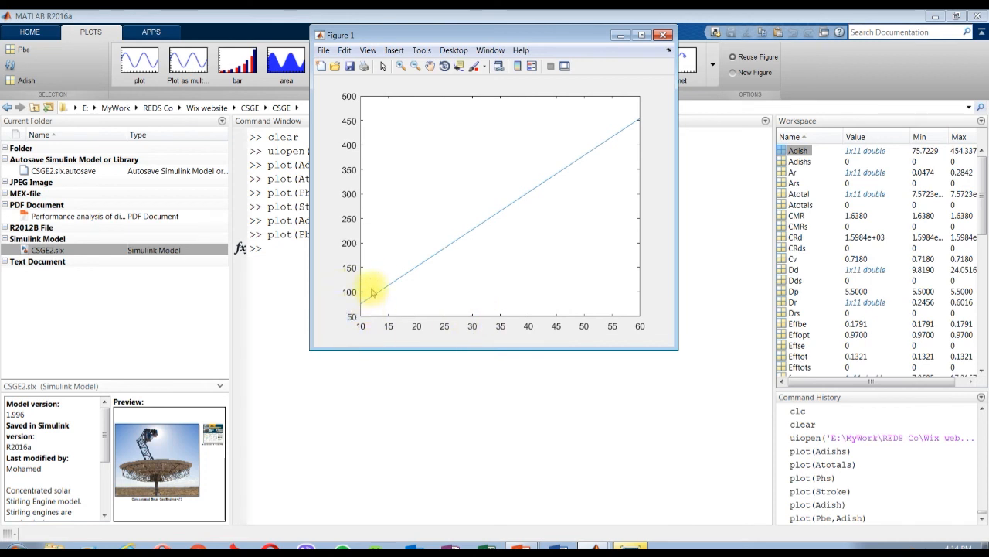
mouse_move(416, 327)
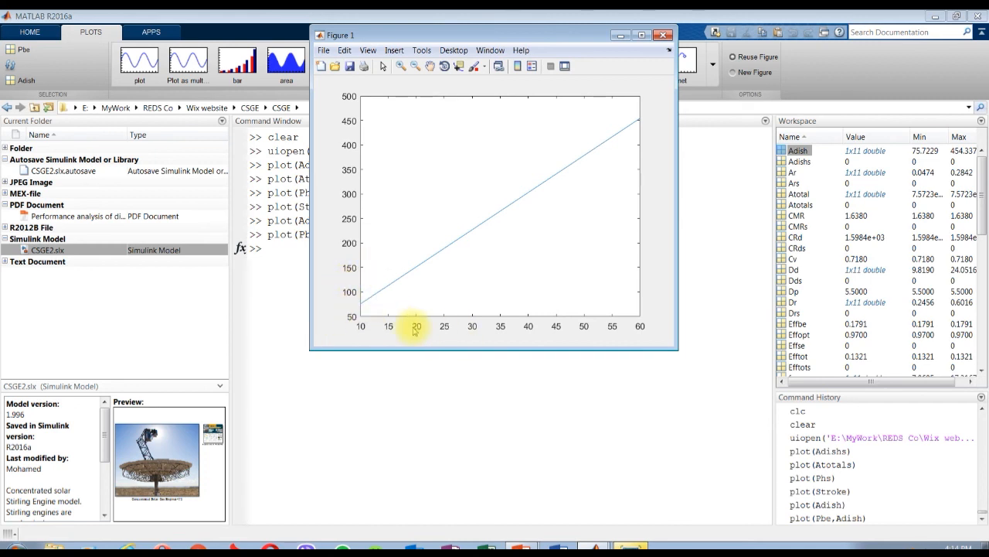